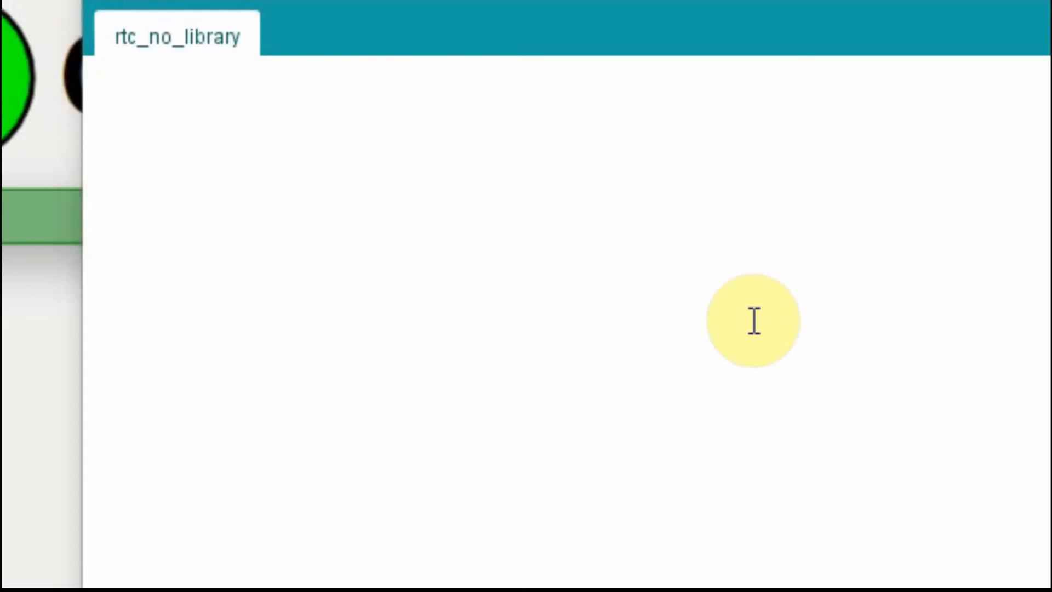
mouse_move(454, 247)
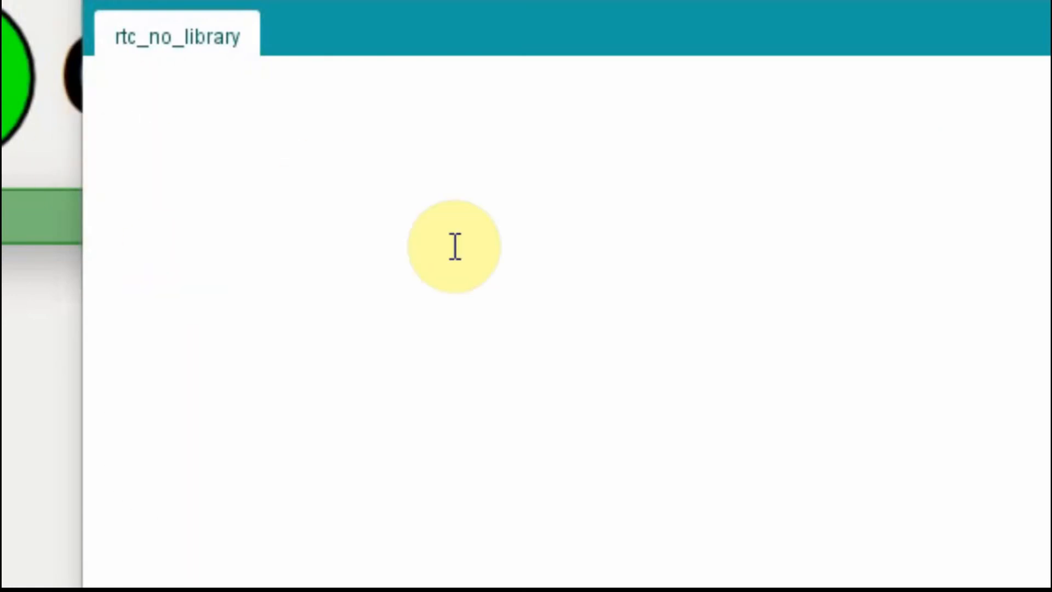
Step: Add #include <Wire.h> at the top of the rtc_no_library sketch
type("#include <Wire.h>")
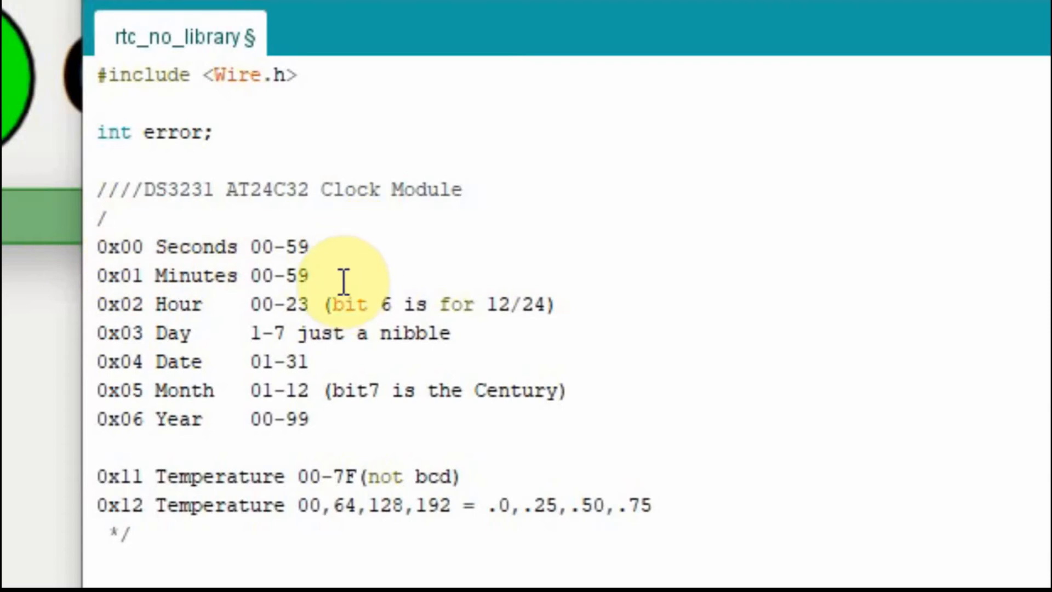
mouse_move(225, 423)
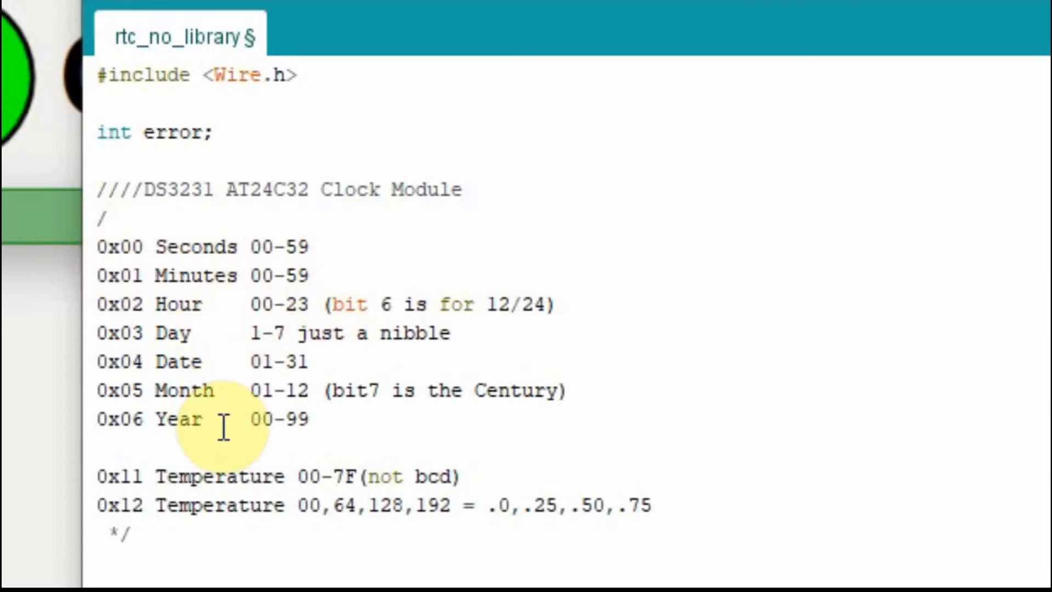
mouse_move(265, 246)
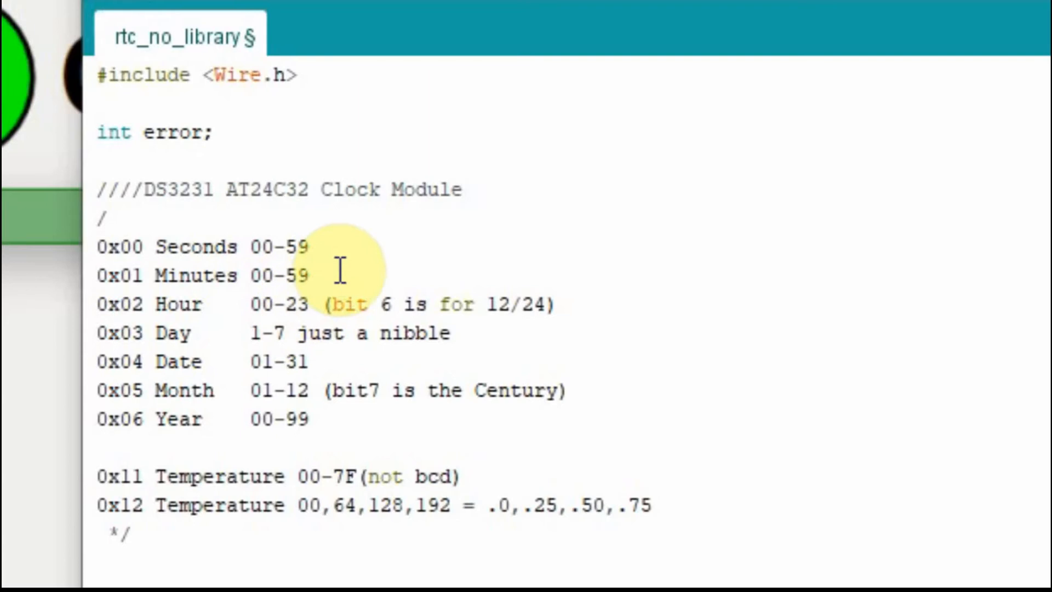
mouse_move(363, 232)
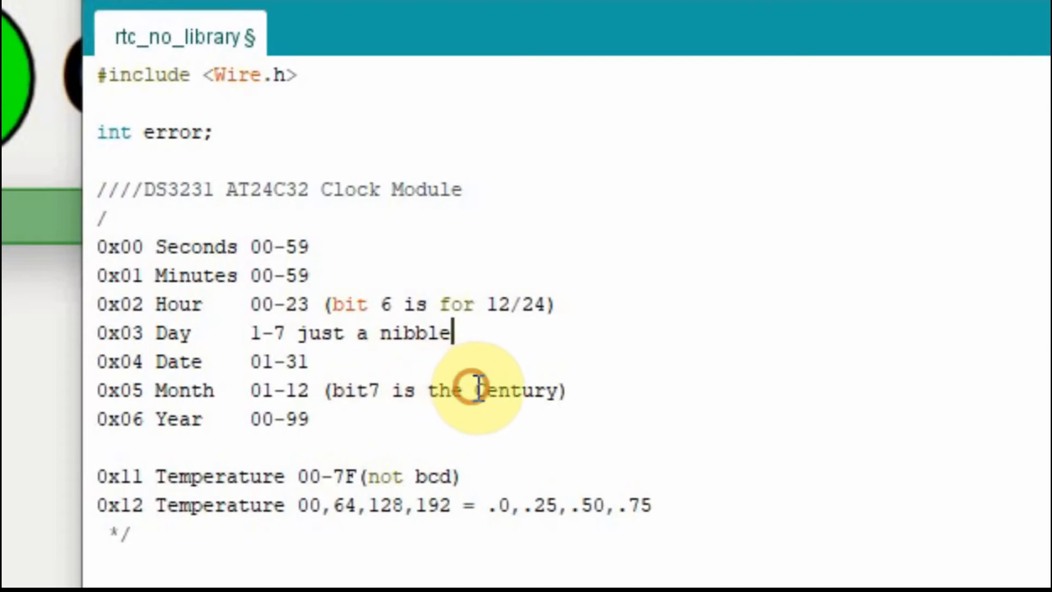
double_click(510, 390)
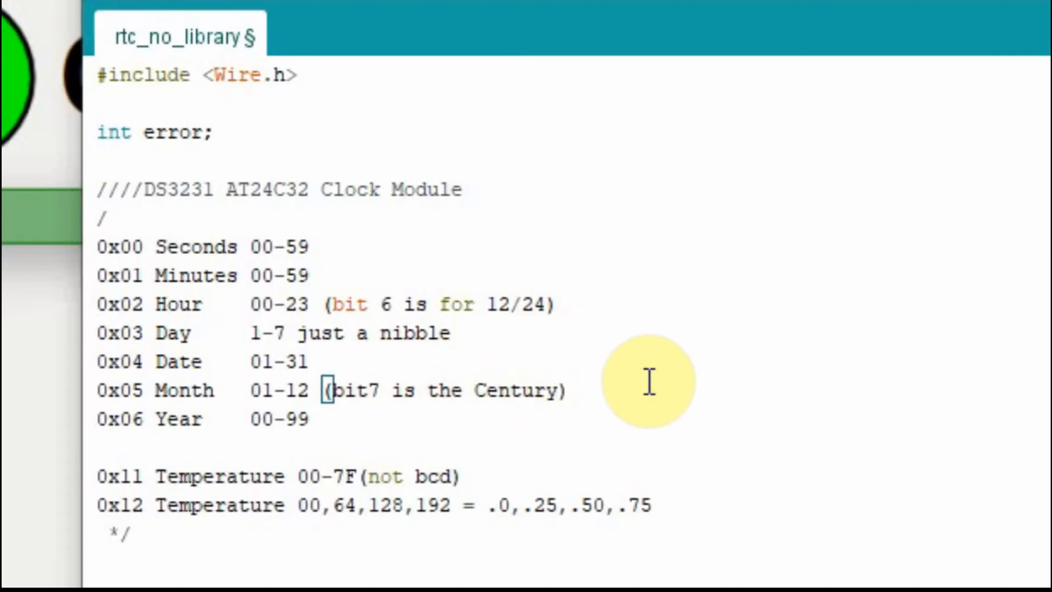
mouse_move(622, 395)
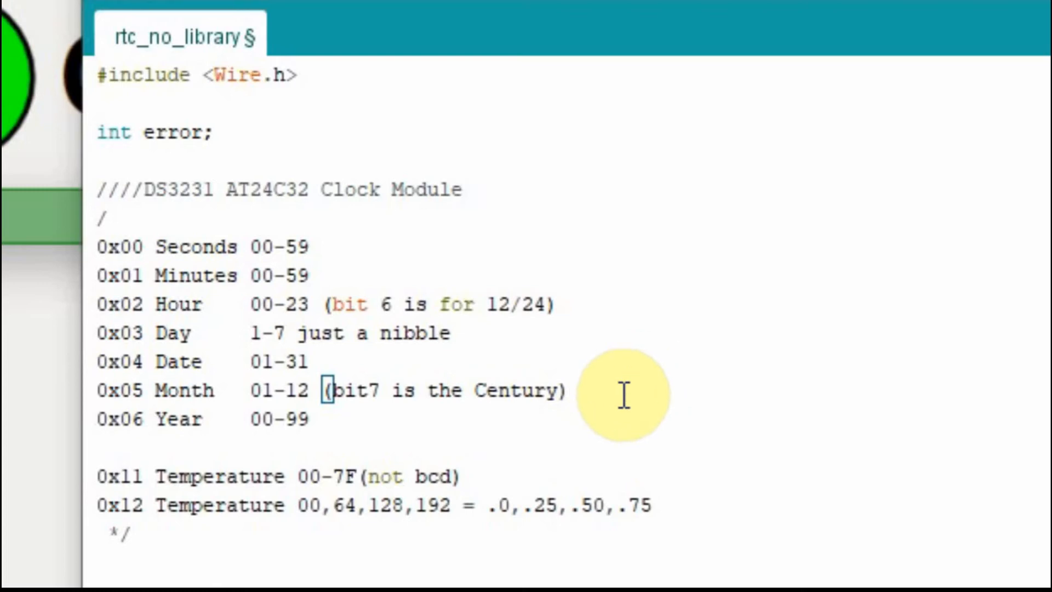
left_click(569, 391)
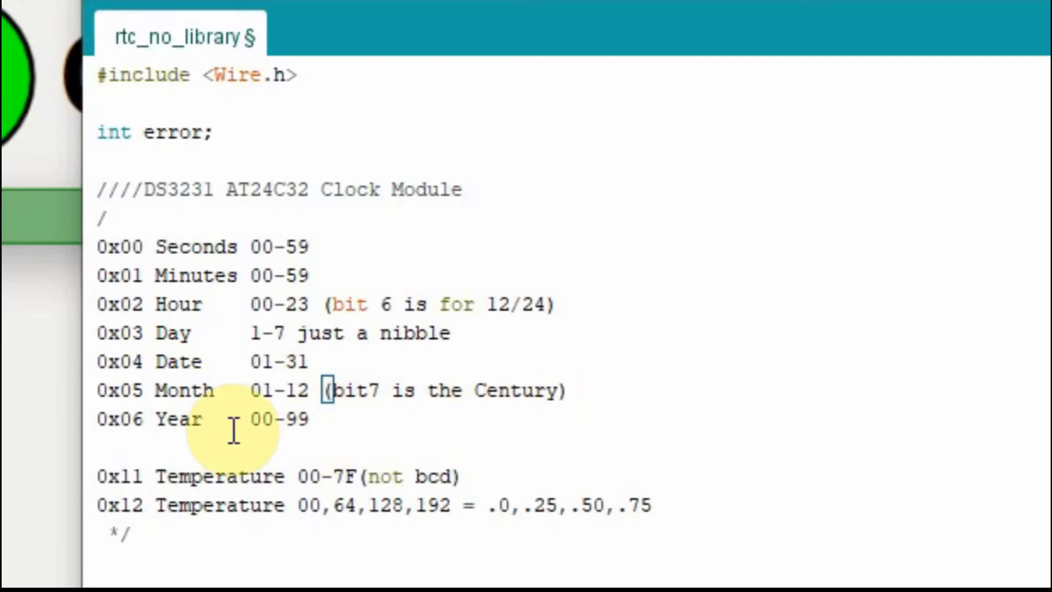
mouse_move(316, 460)
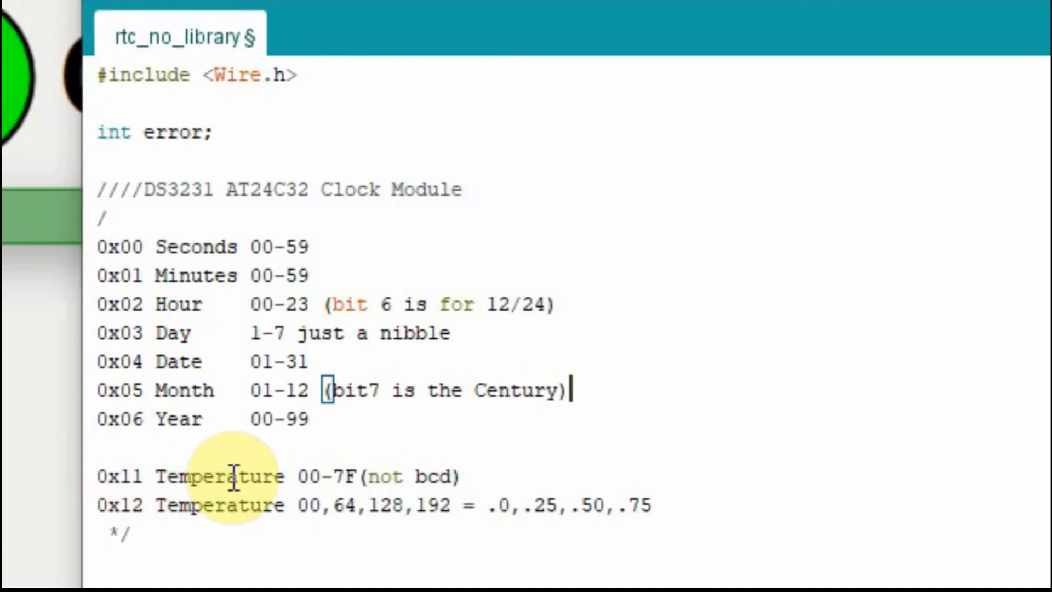
mouse_move(184, 420)
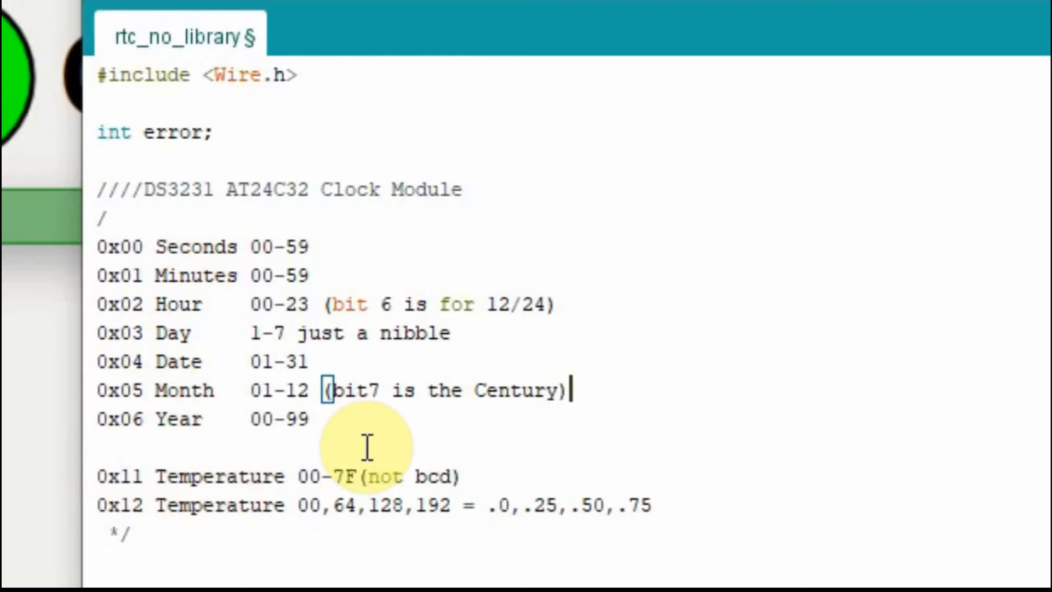
mouse_move(190, 477)
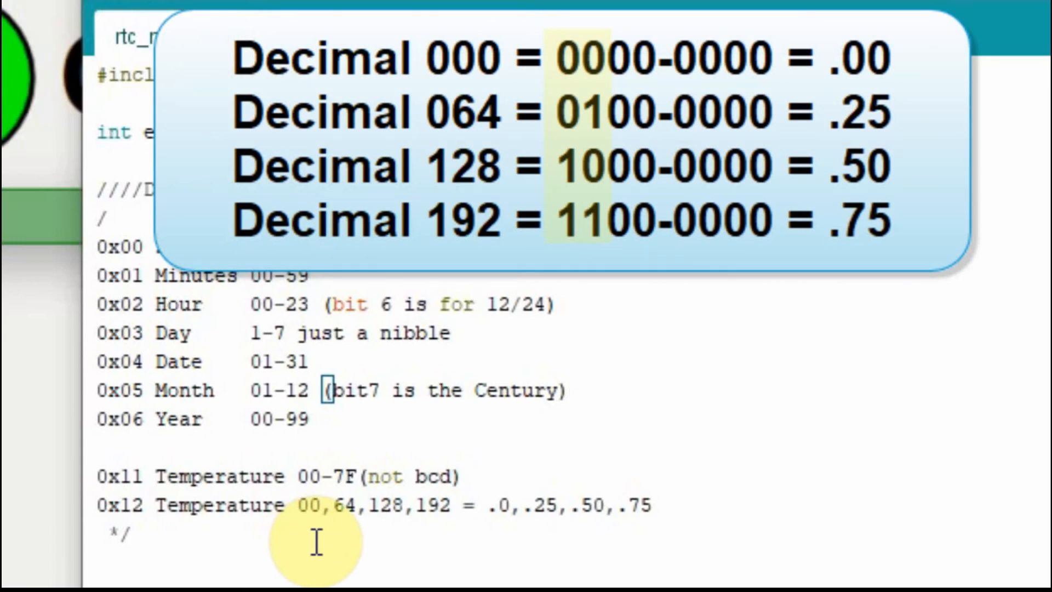
mouse_move(496, 534)
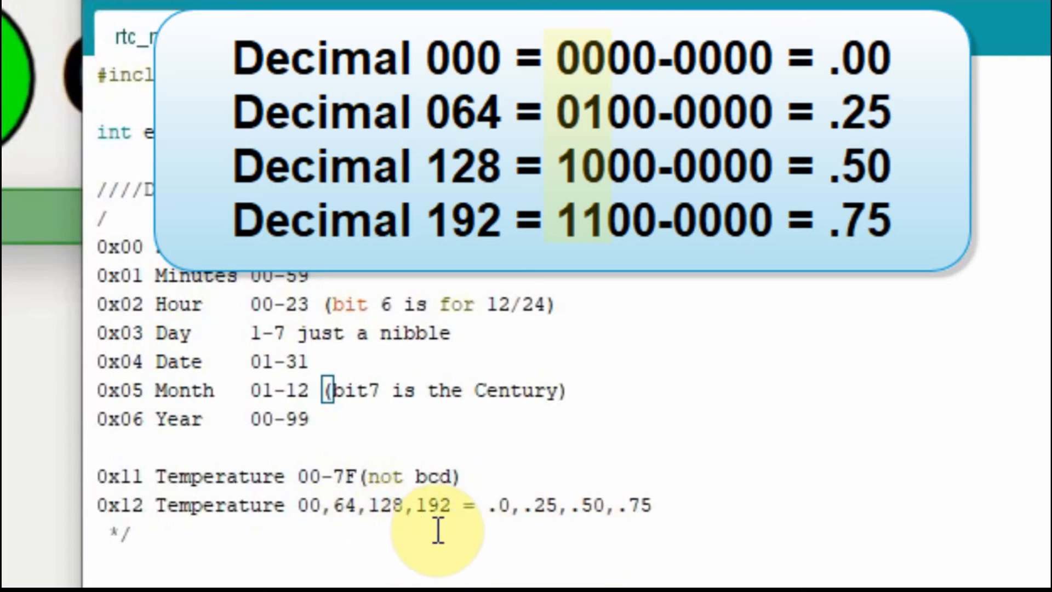
mouse_move(661, 513)
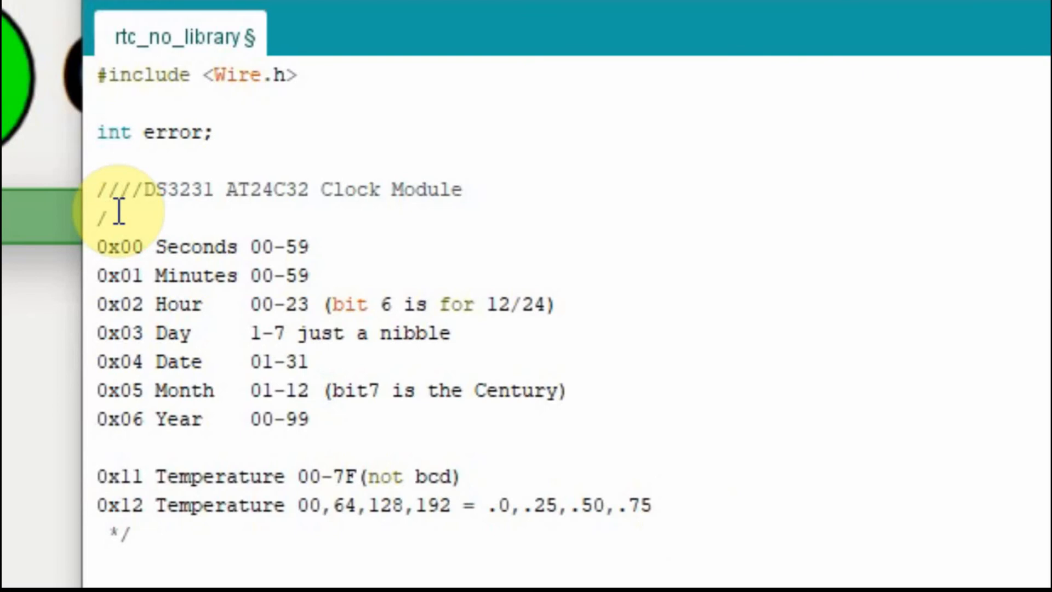
Step: Scroll down to add setup() with Wire.begin() and Serial.begin(9600) and an empty loop()
scroll("down", 3)
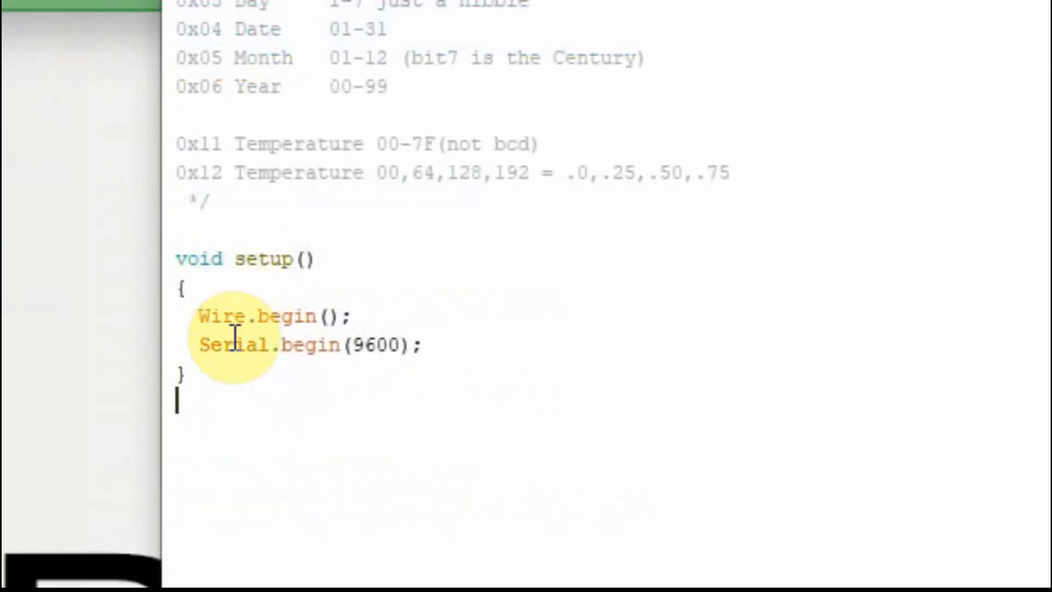
mouse_move(366, 329)
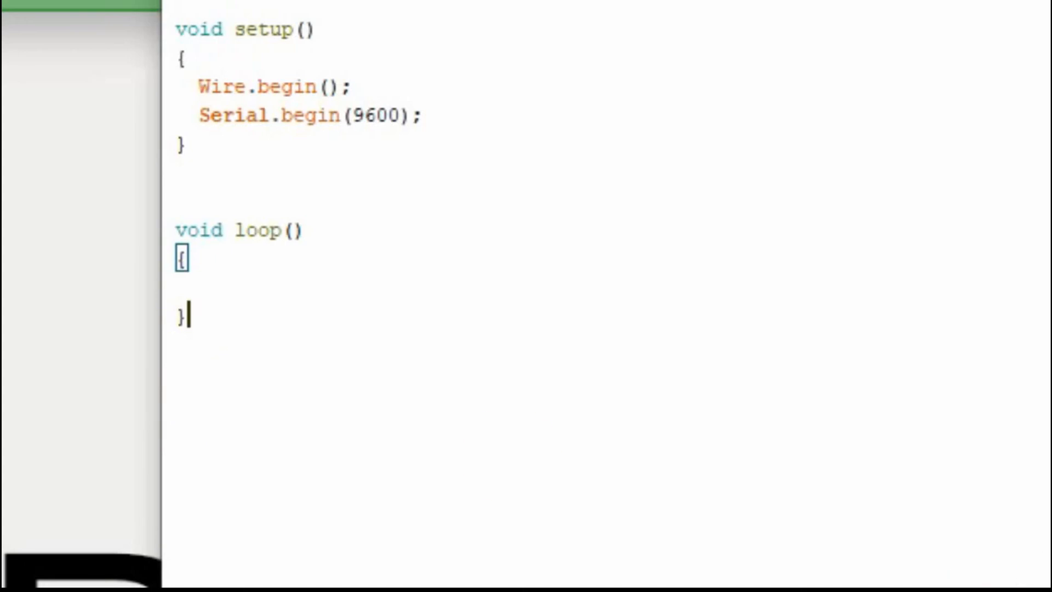
Step: Add the bcdToDec, decToBcd and printBinary helpers below loop(), highlighting the bcdToDec return line
scroll("down", 3)
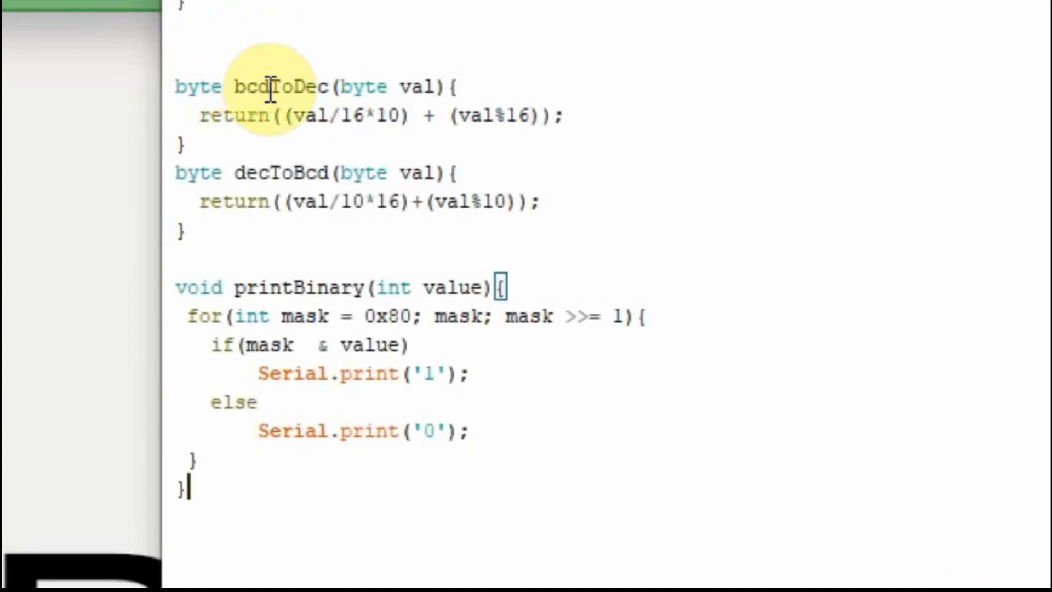
mouse_move(325, 74)
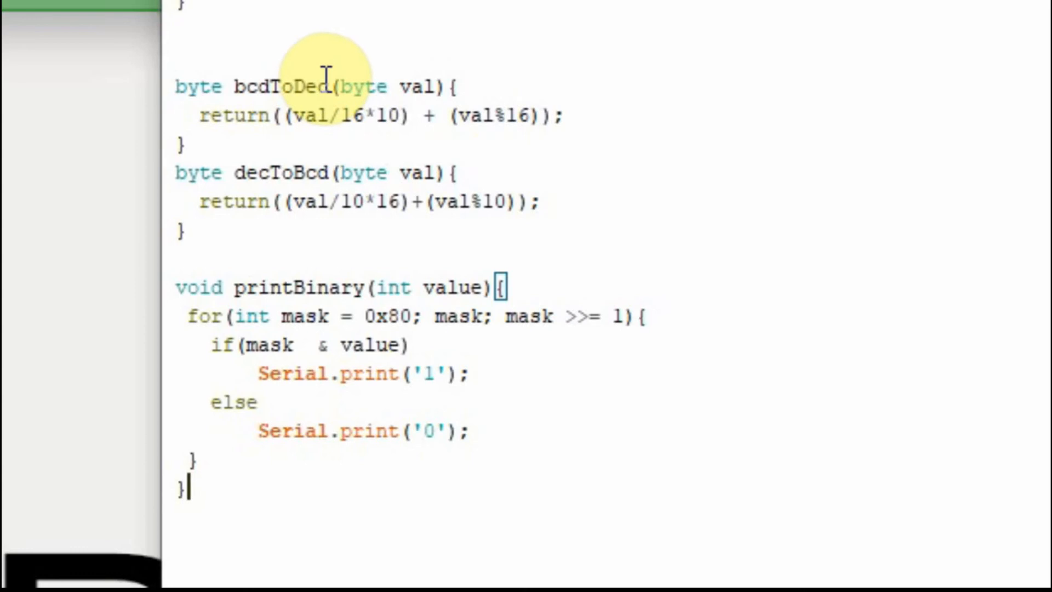
triple_click(379, 114)
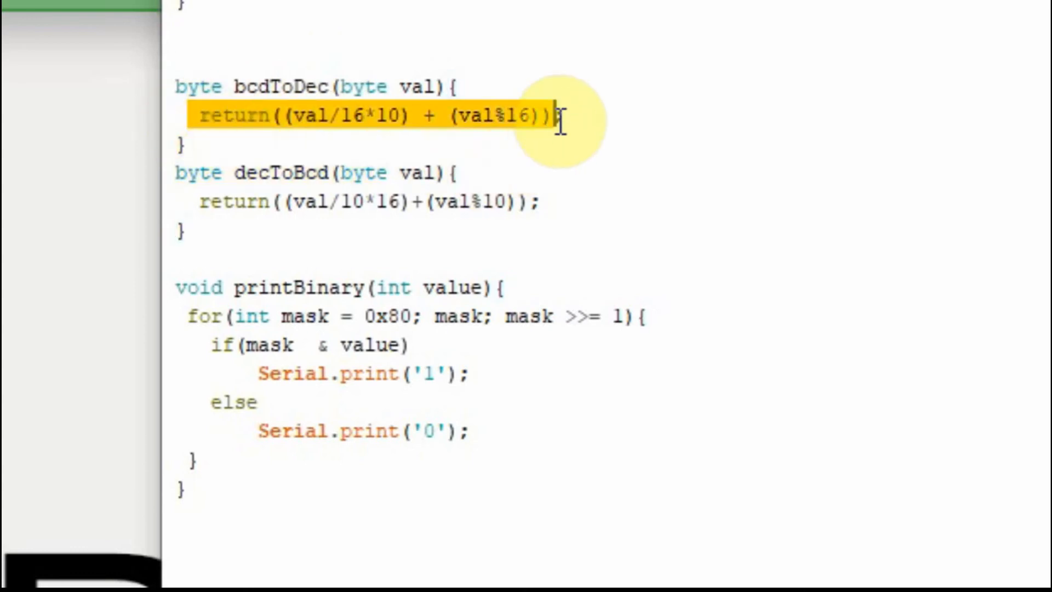
type(";")
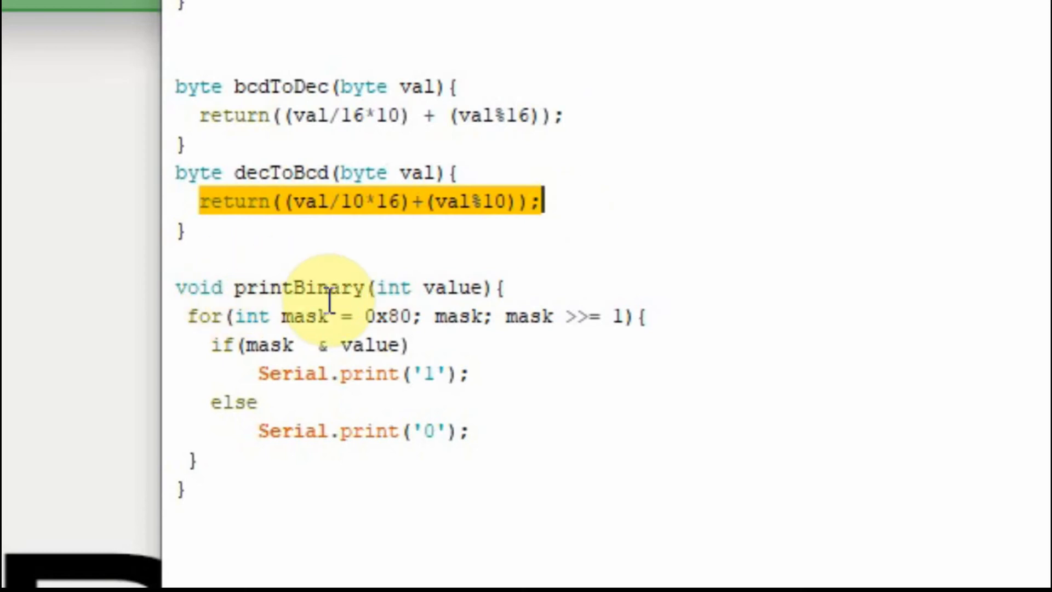
mouse_move(386, 288)
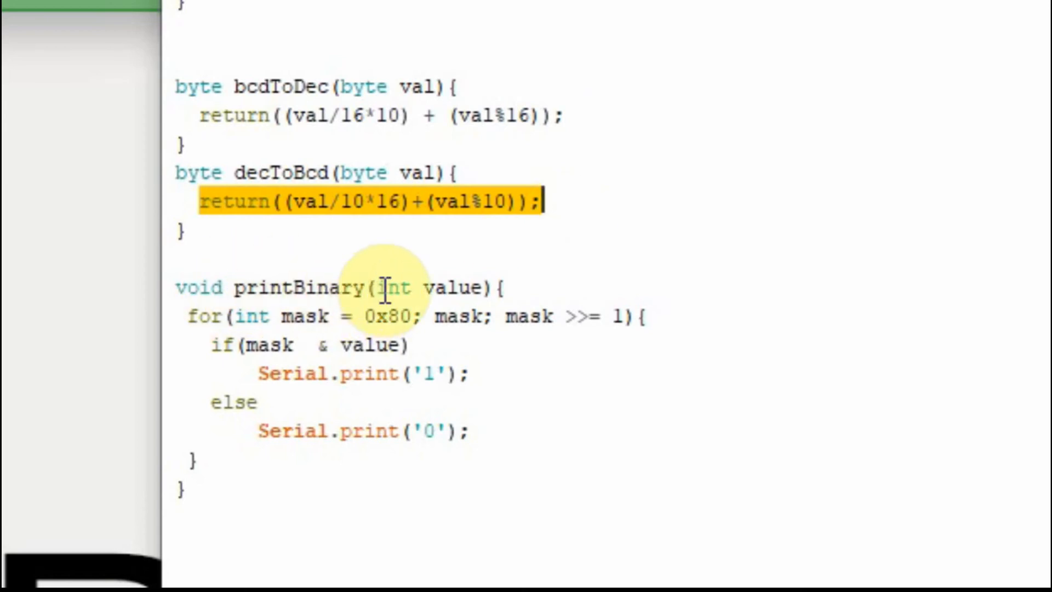
mouse_move(544, 282)
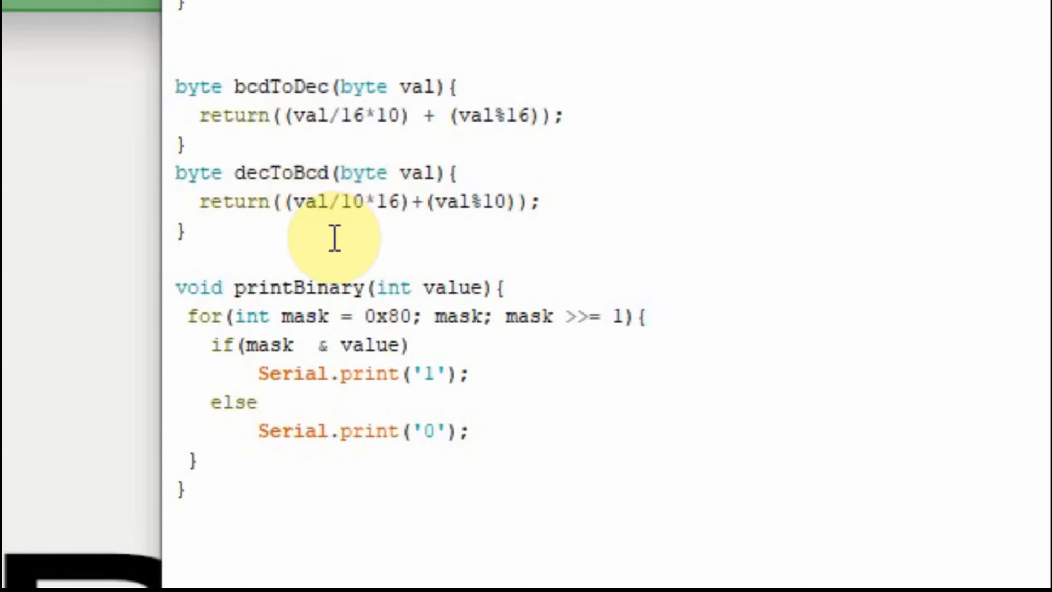
mouse_move(506, 397)
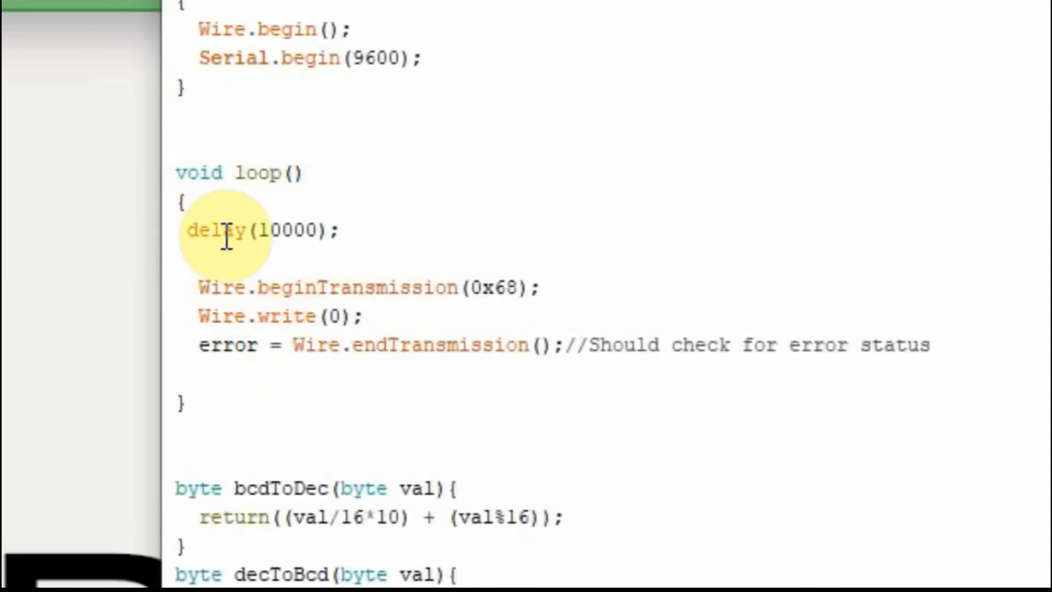
mouse_move(279, 244)
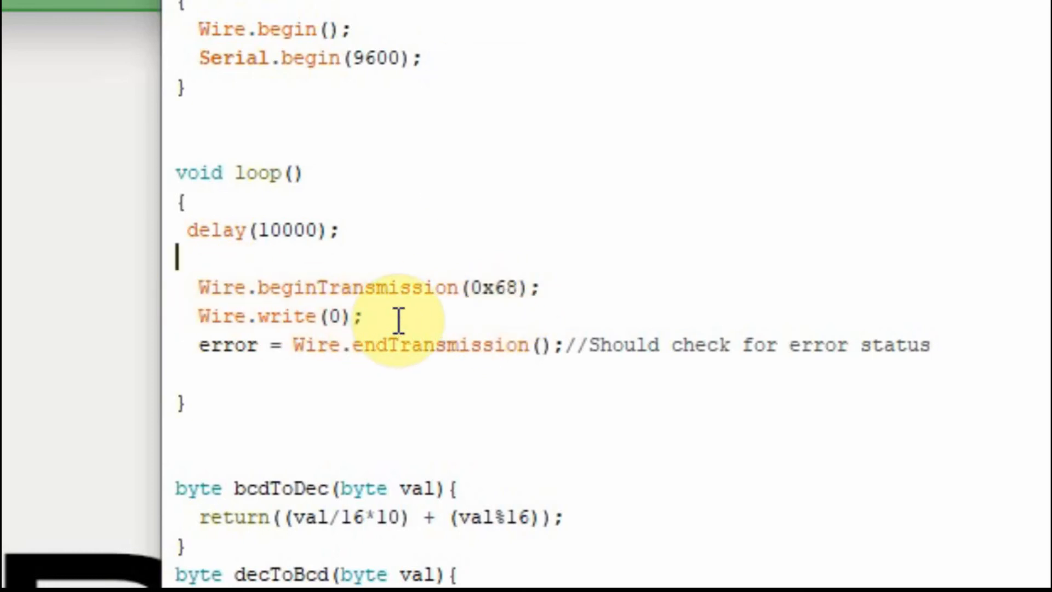
mouse_move(231, 288)
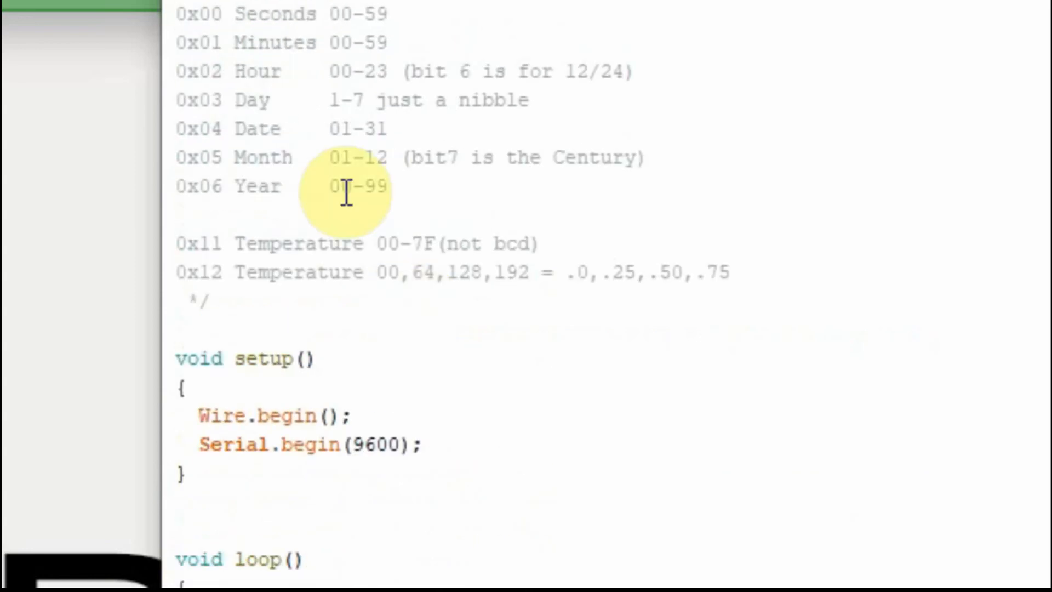
mouse_move(228, 17)
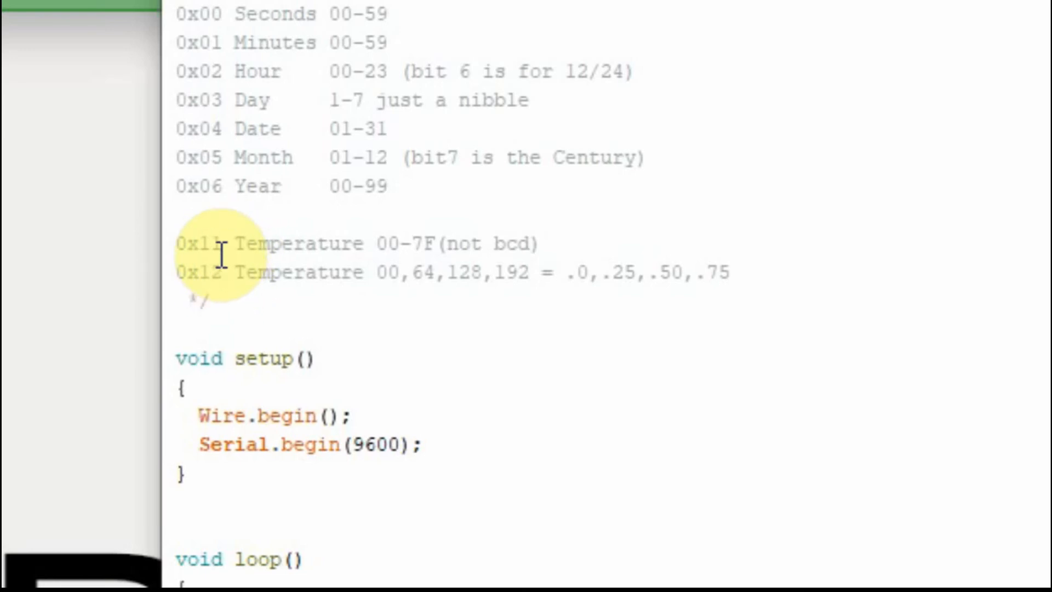
Step: Scroll to loop() to add the delay, beginTransmission(0x68), write(0) and error = endTransmission() lines
scroll("down", 3)
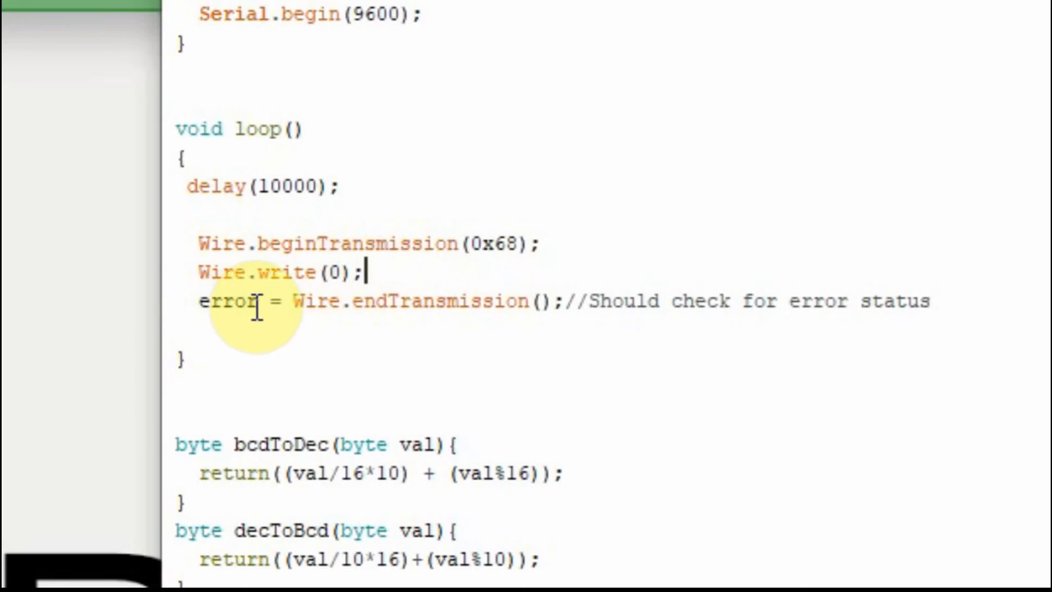
mouse_move(384, 344)
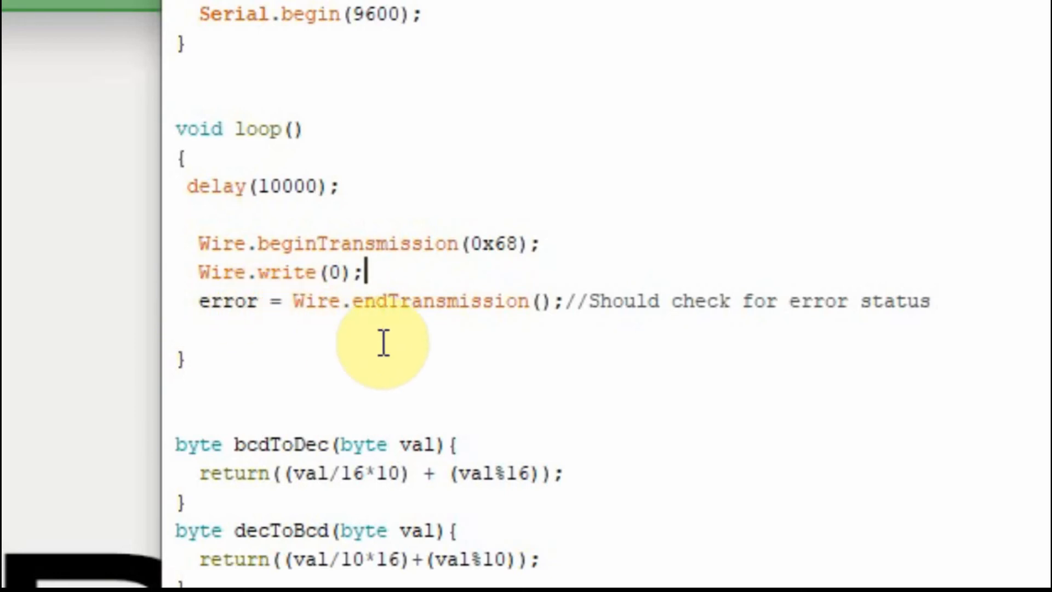
mouse_move(626, 349)
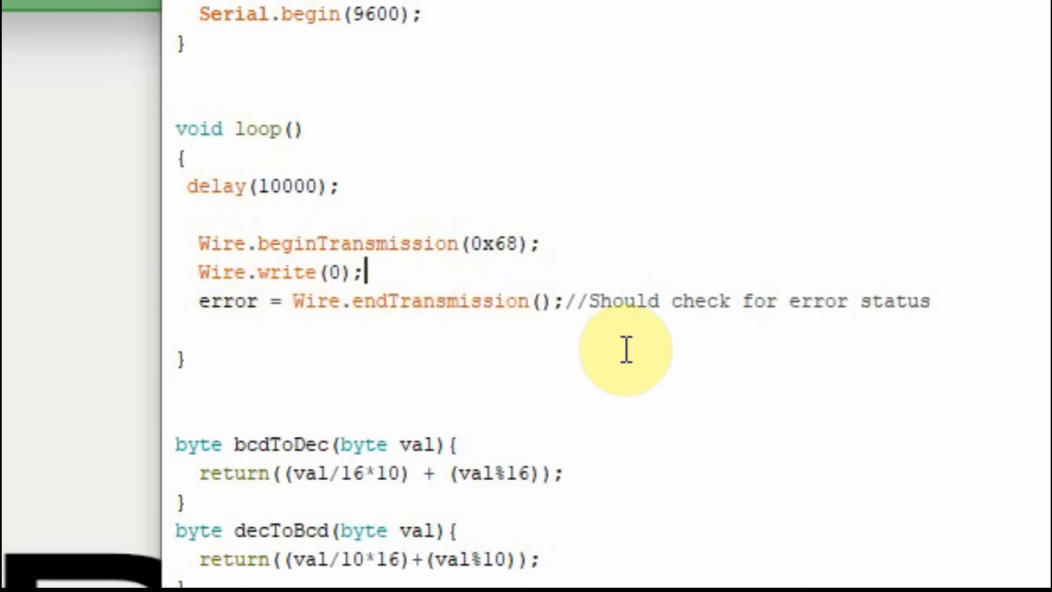
mouse_move(939, 300)
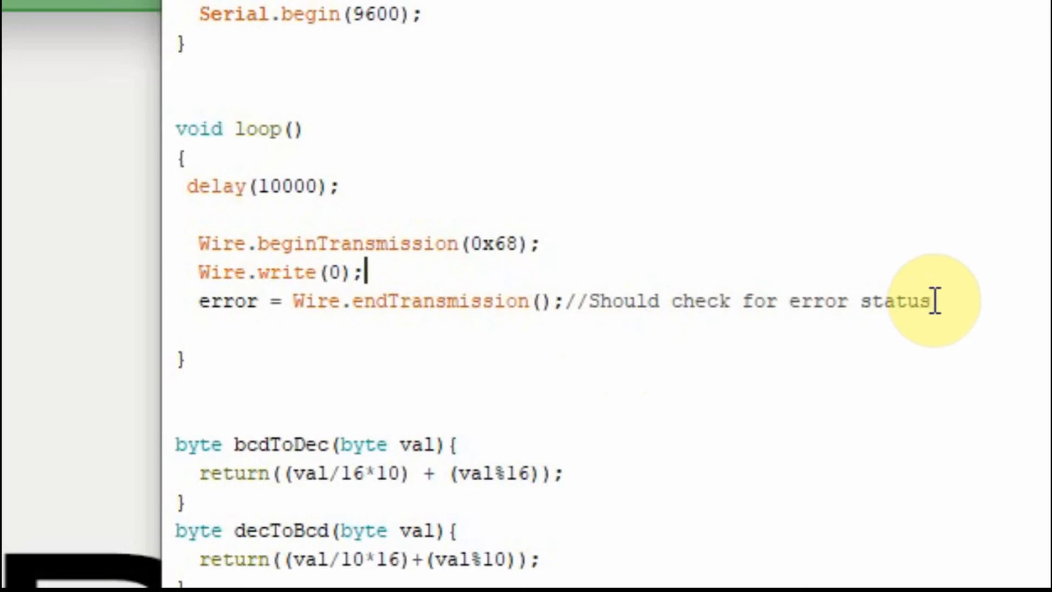
Step: Add Wire.requestFrom(0x68,2); after the error check in loop()
type("Wire.requestFrom(0x68,2);")
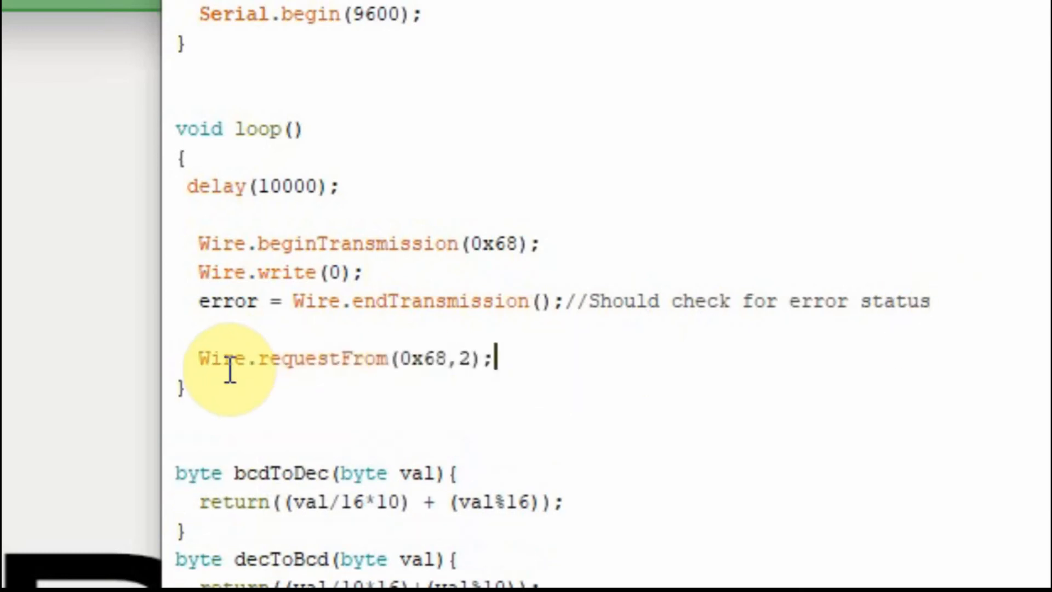
mouse_move(524, 362)
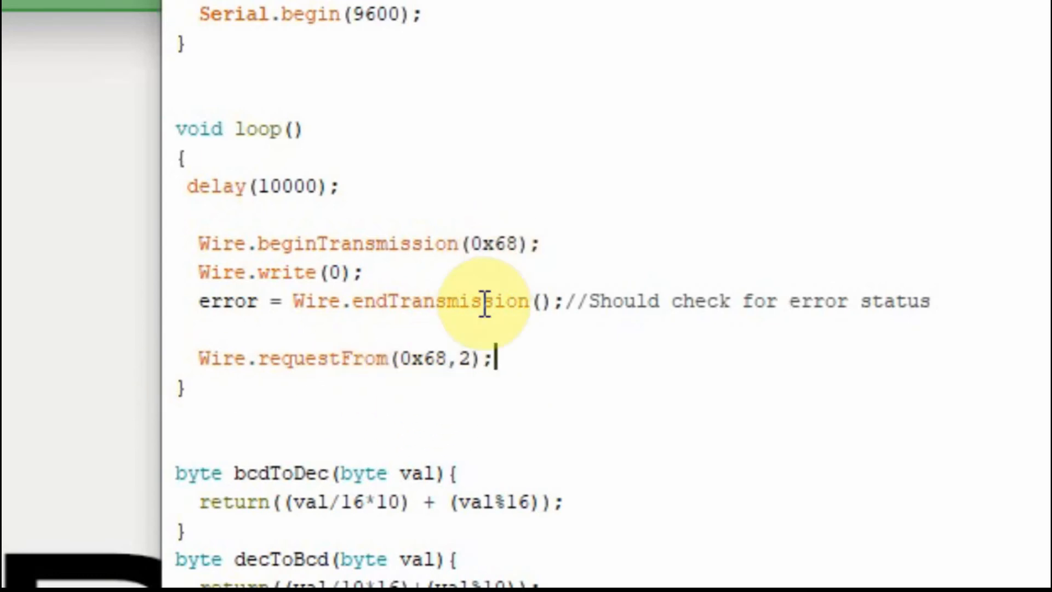
mouse_move(439, 358)
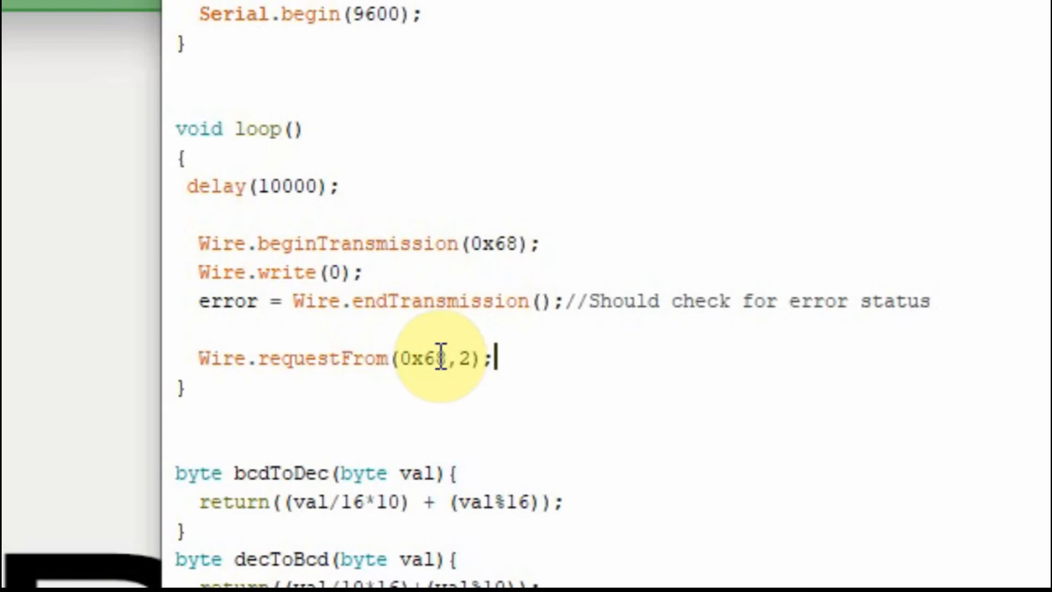
mouse_move(547, 355)
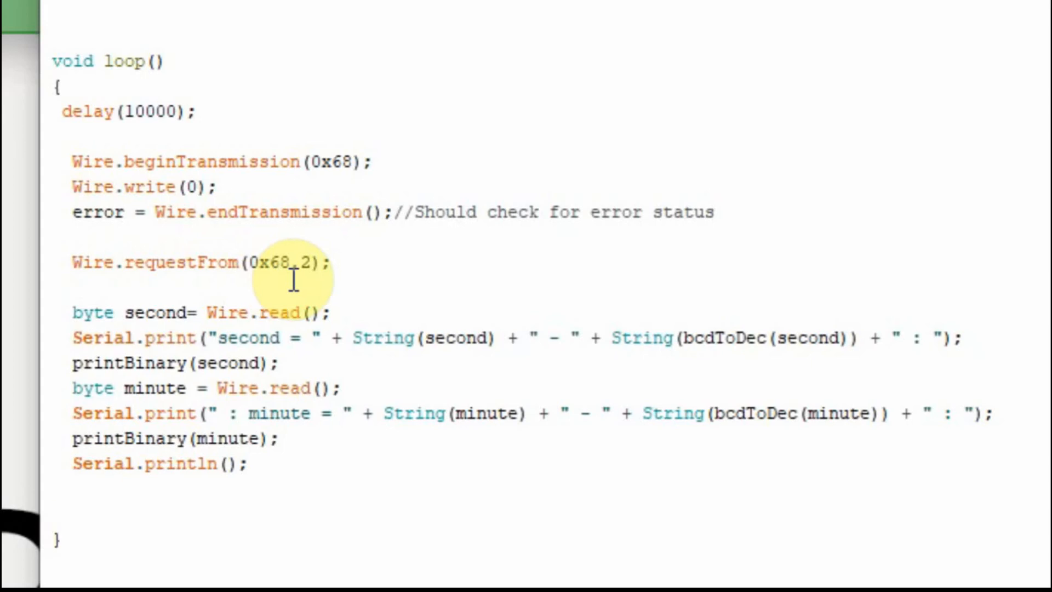
mouse_move(161, 265)
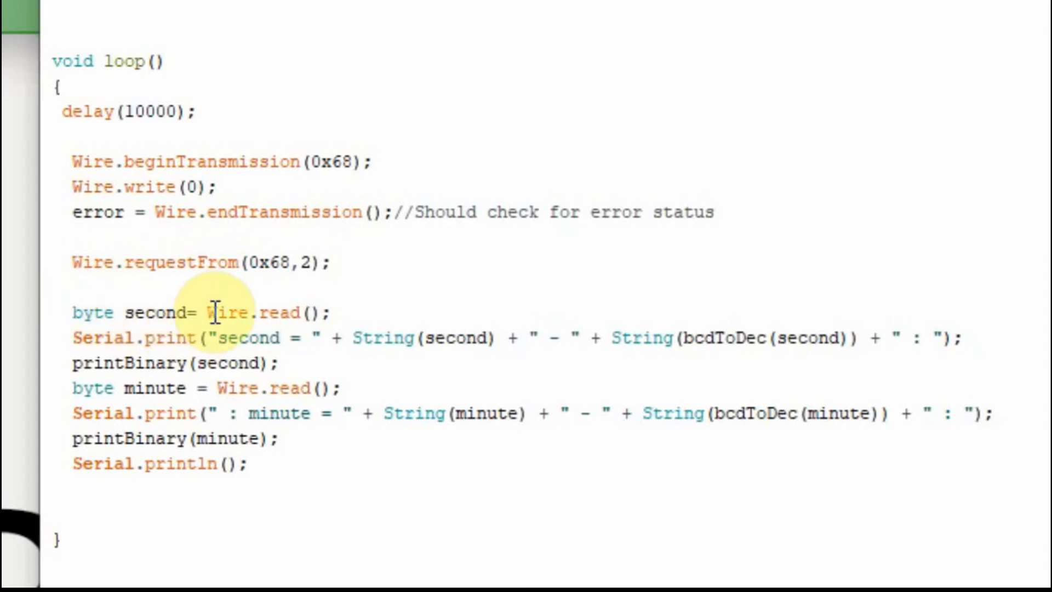
mouse_move(70, 388)
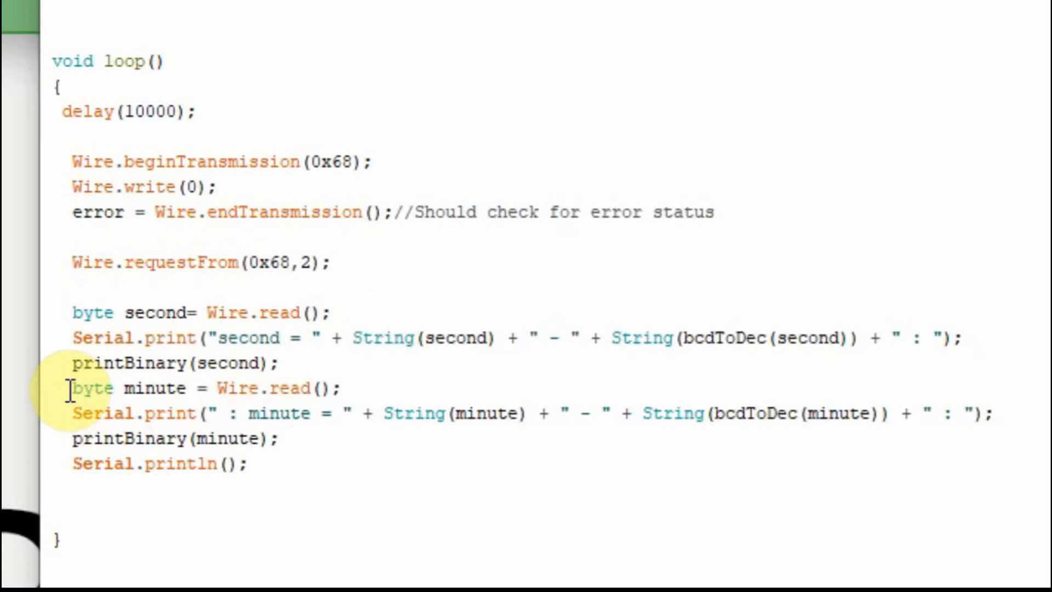
mouse_move(319, 388)
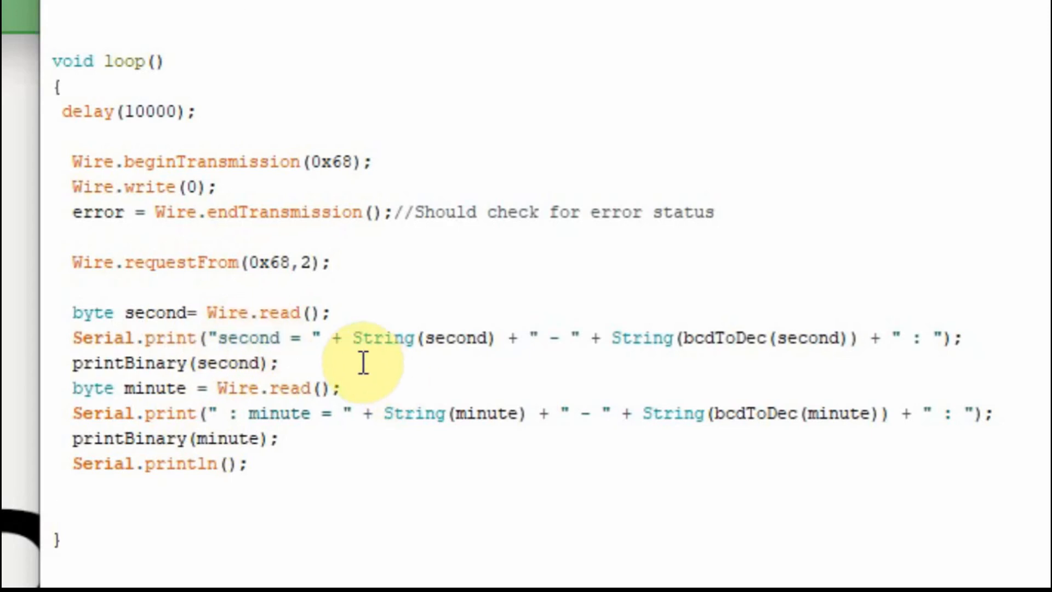
mouse_move(446, 367)
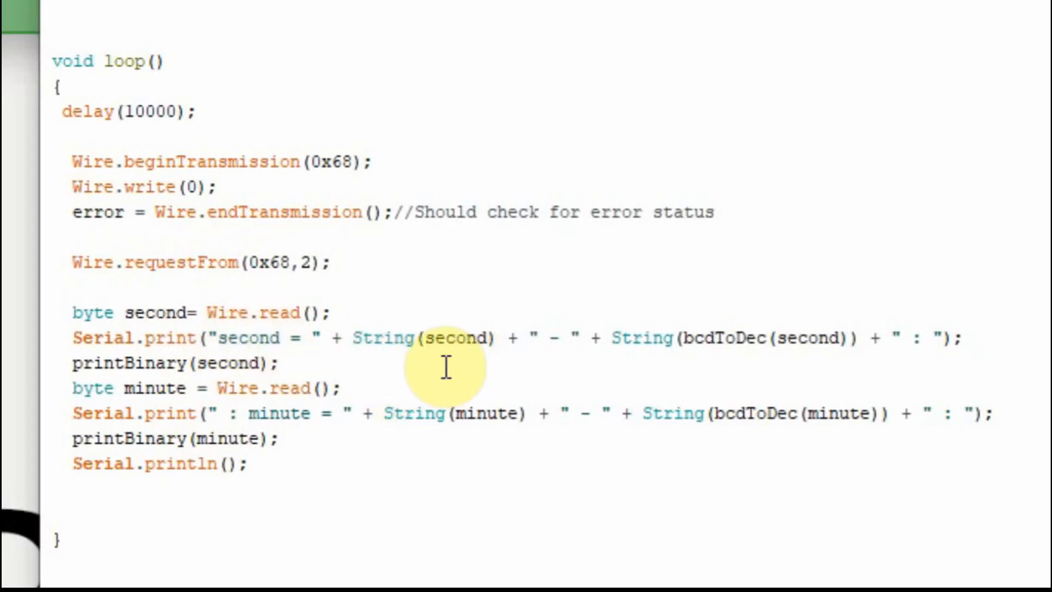
mouse_move(455, 366)
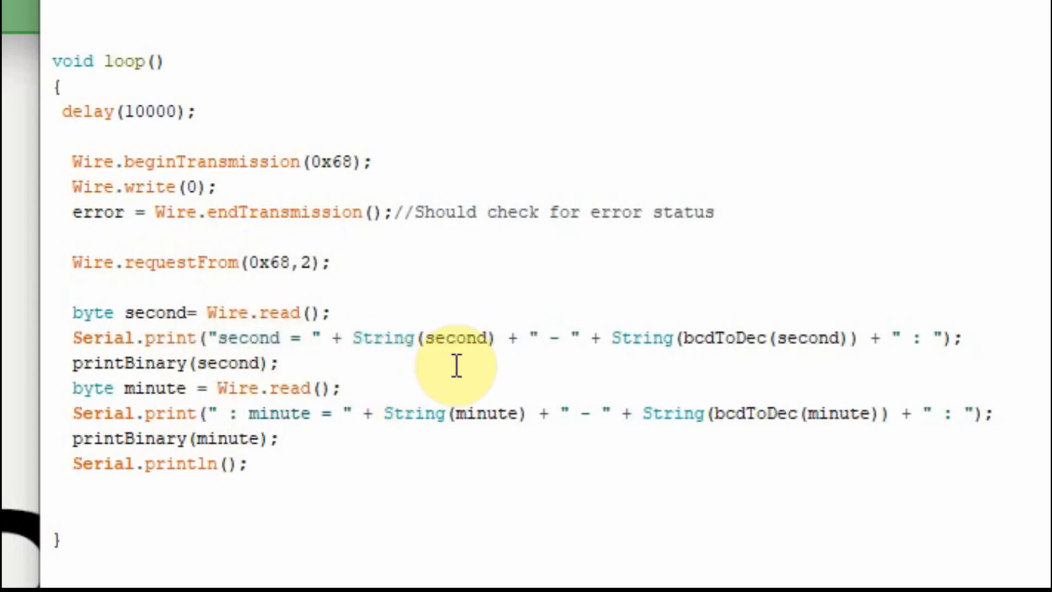
mouse_move(661, 432)
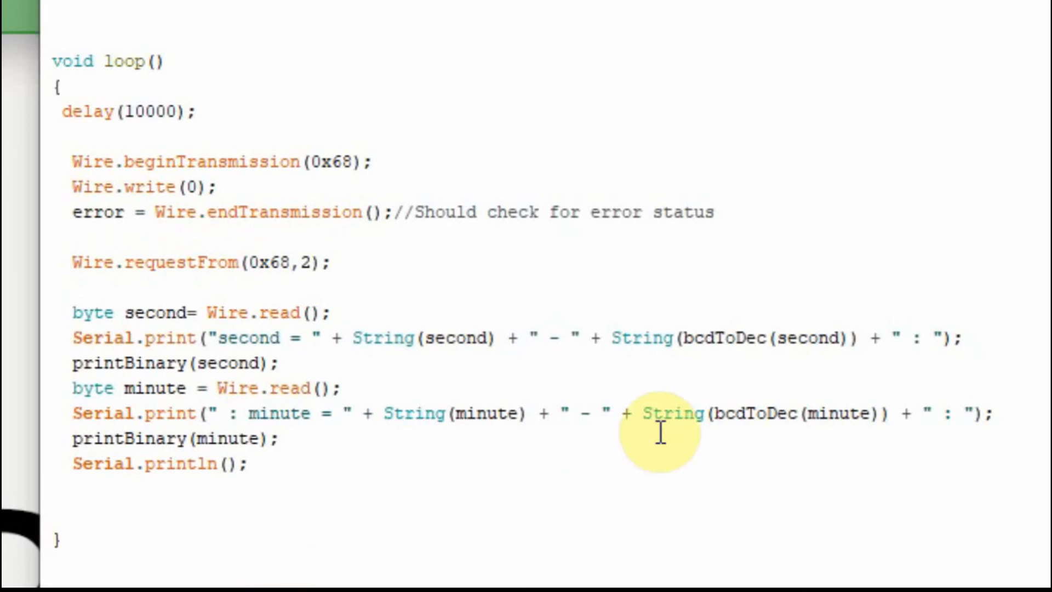
mouse_move(426, 357)
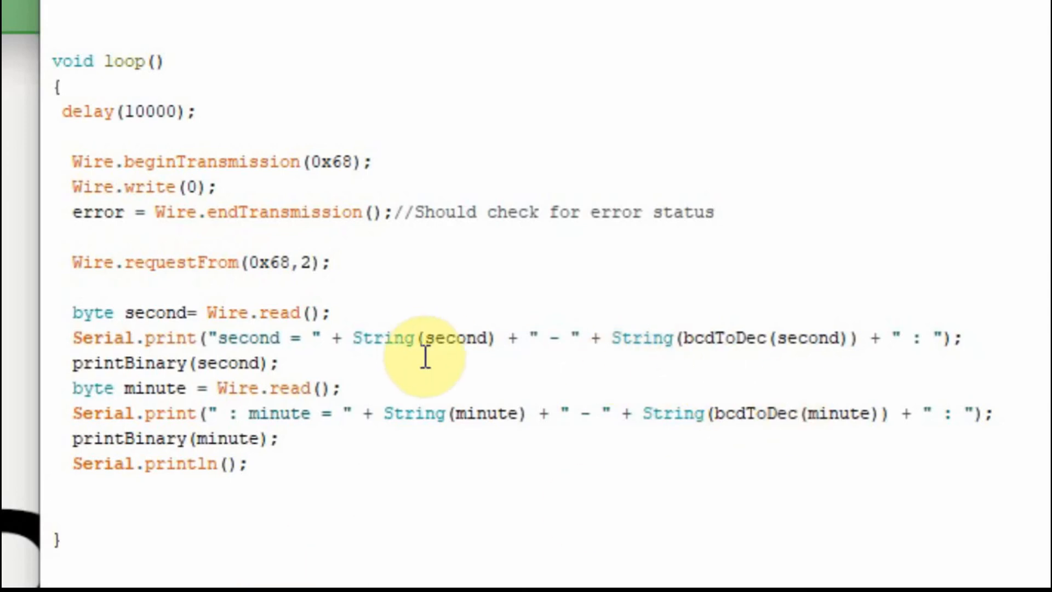
mouse_move(717, 363)
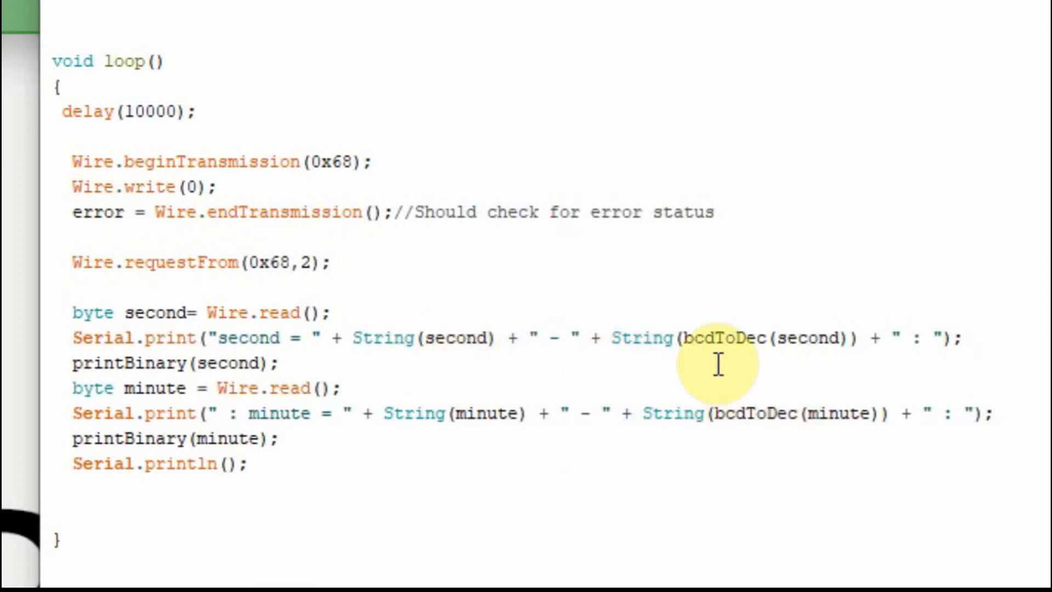
mouse_move(816, 319)
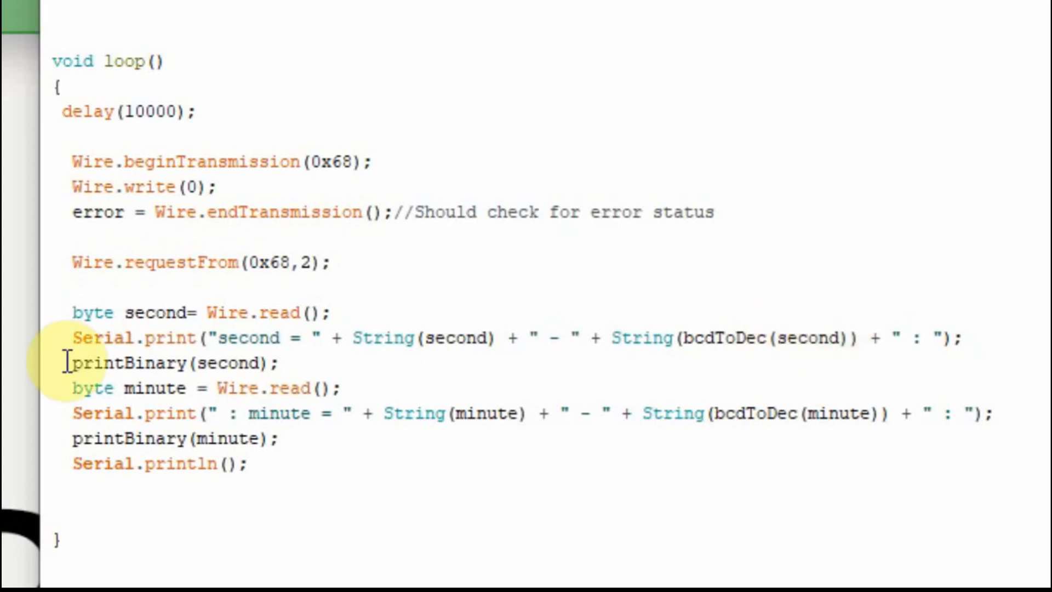
mouse_move(205, 363)
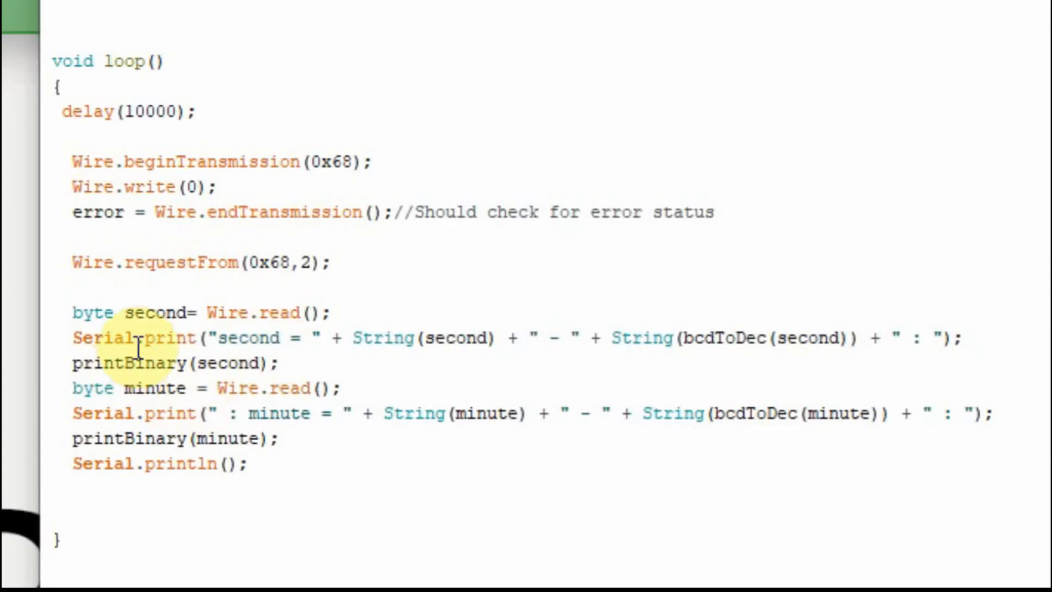
mouse_move(151, 449)
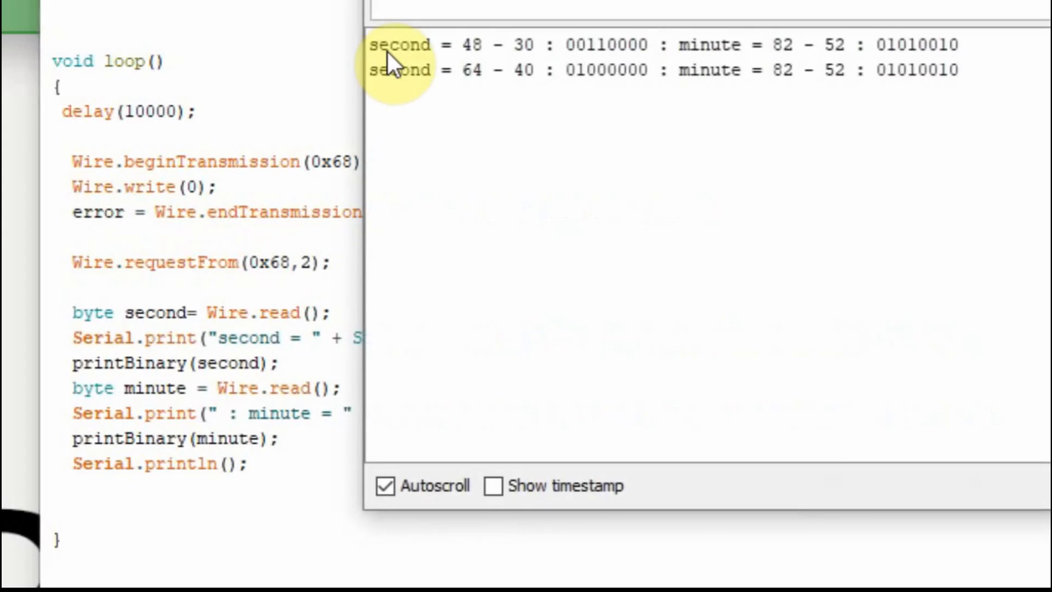
mouse_move(483, 77)
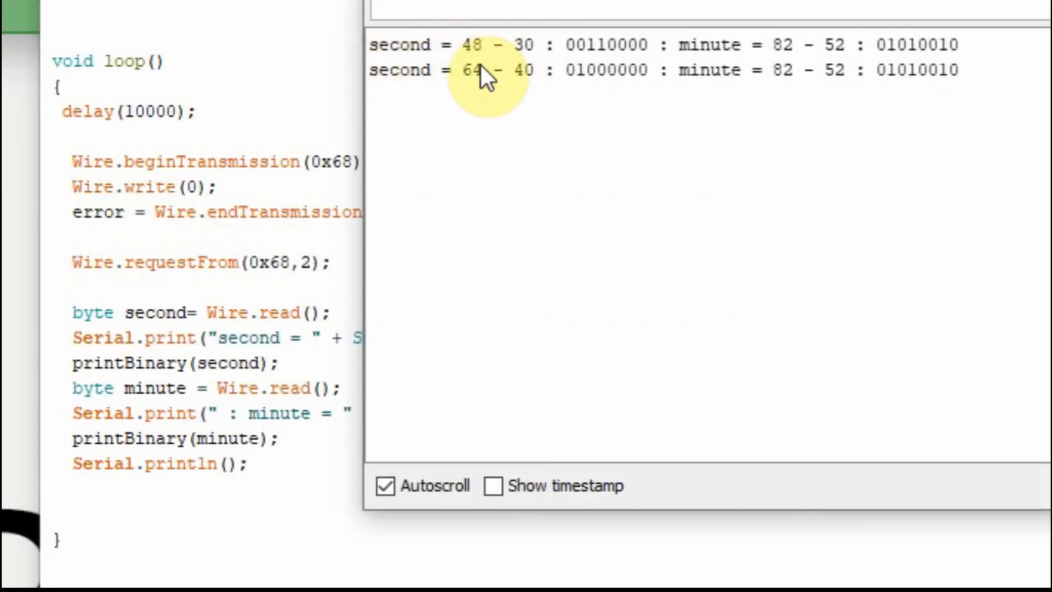
mouse_move(479, 50)
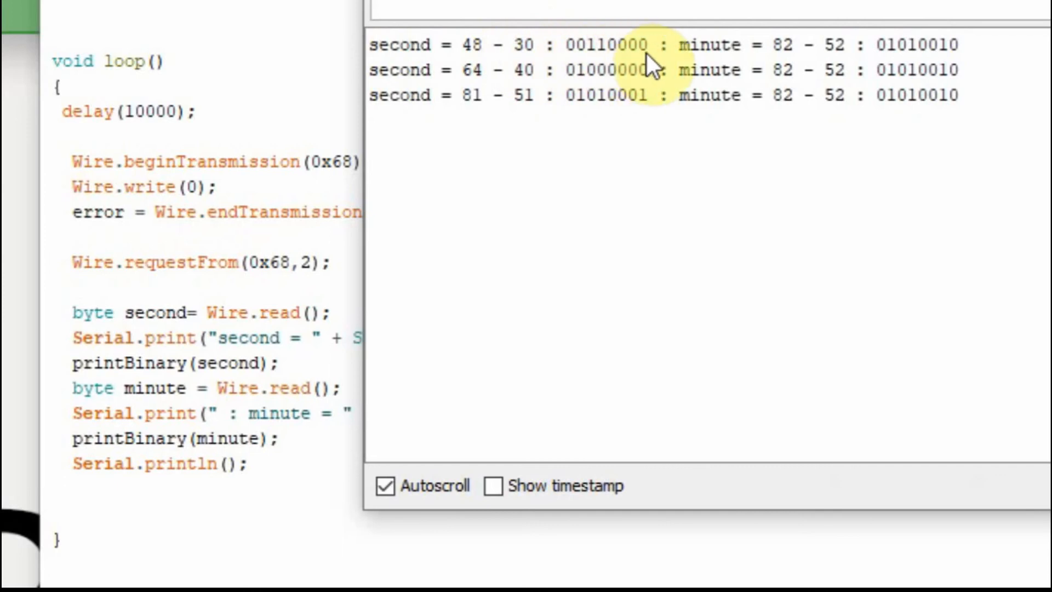
mouse_move(581, 64)
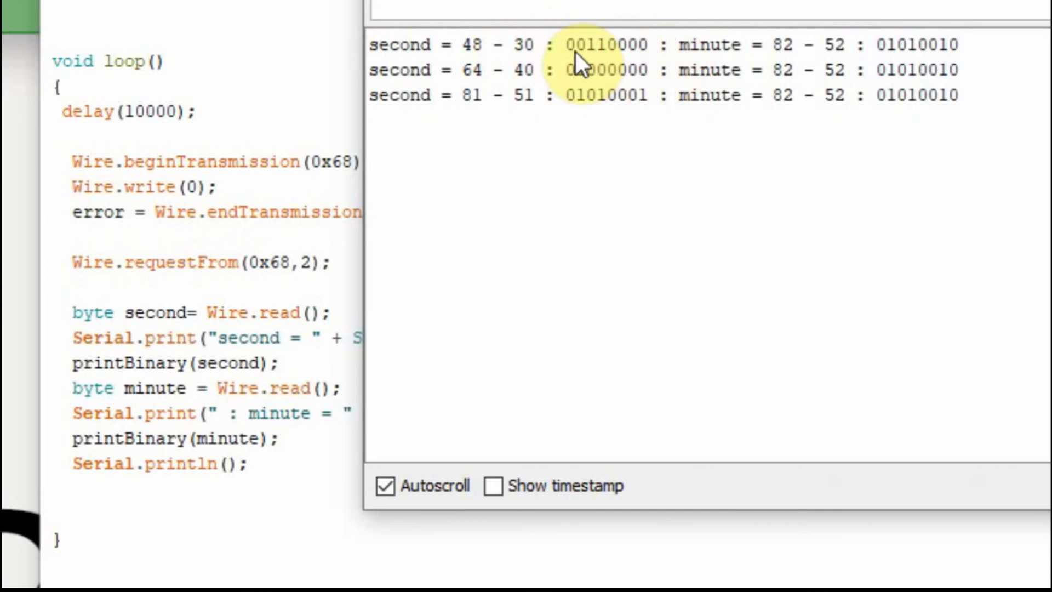
mouse_move(705, 46)
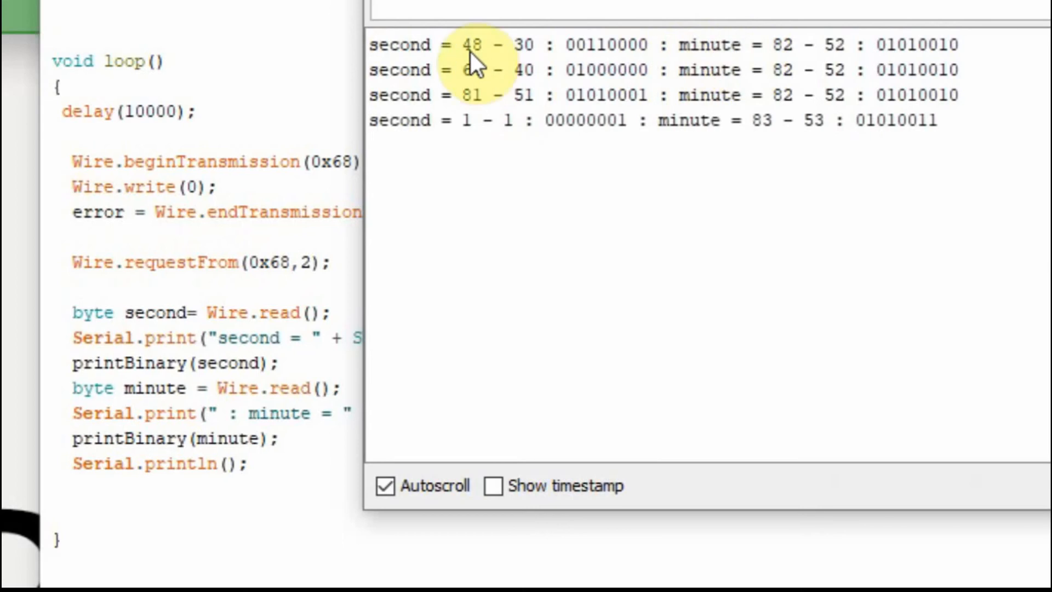
mouse_move(486, 64)
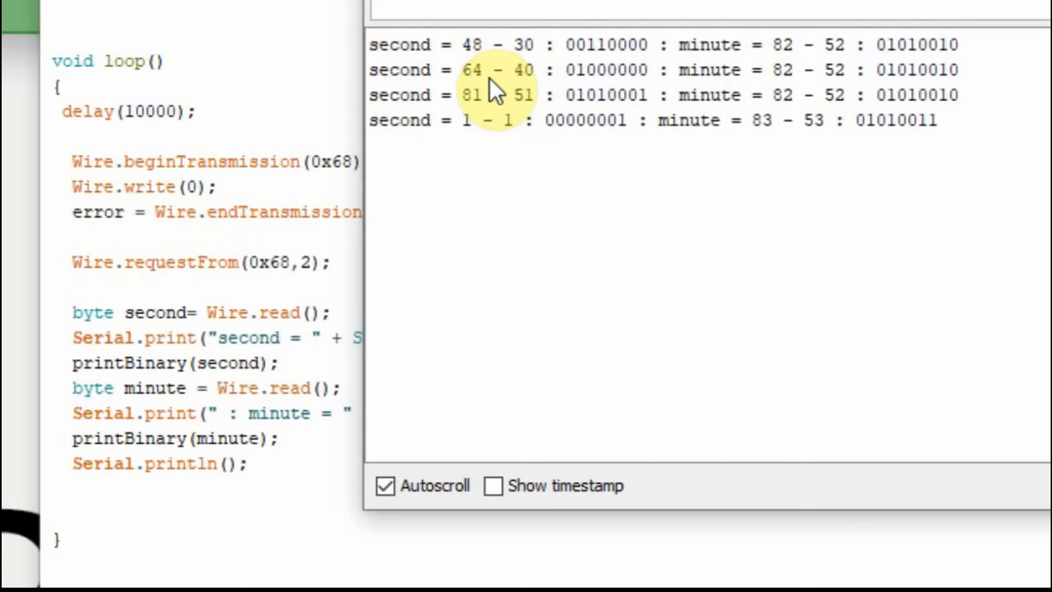
mouse_move(496, 101)
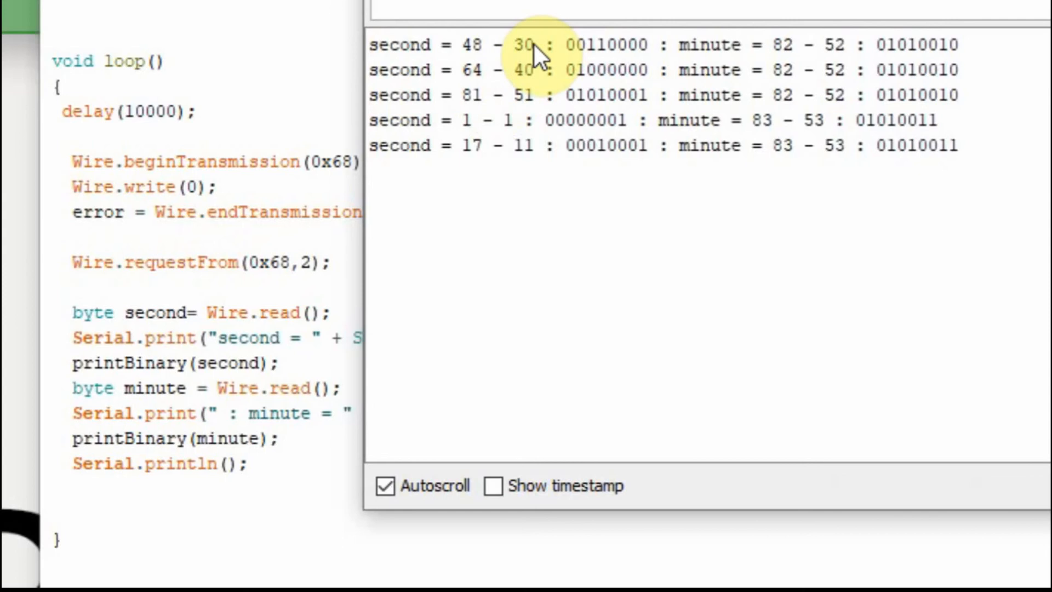
mouse_move(540, 98)
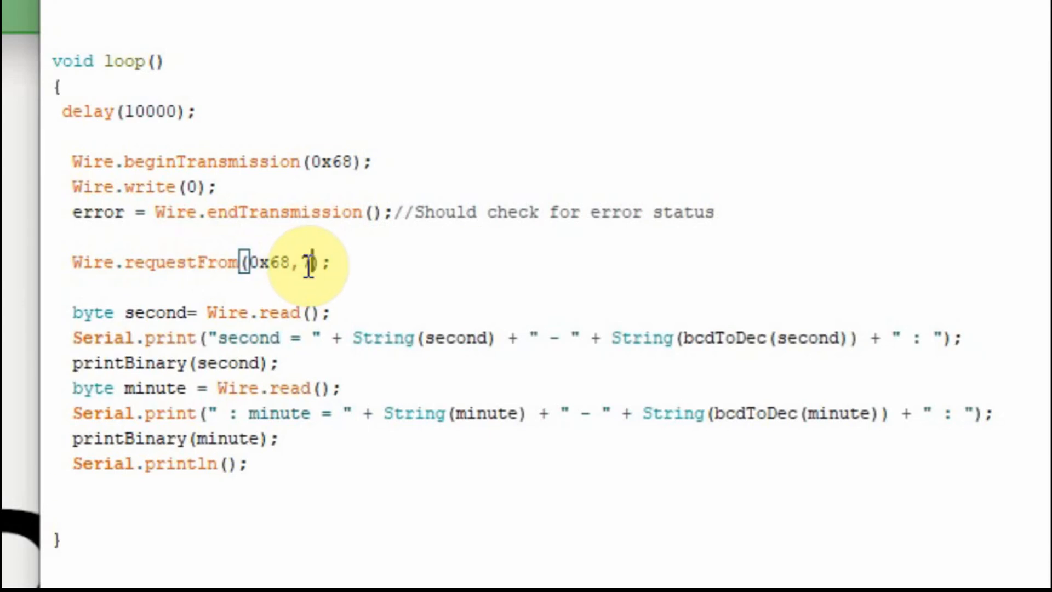
Step: Change the requestFrom byte count from 2 to 7
type("7")
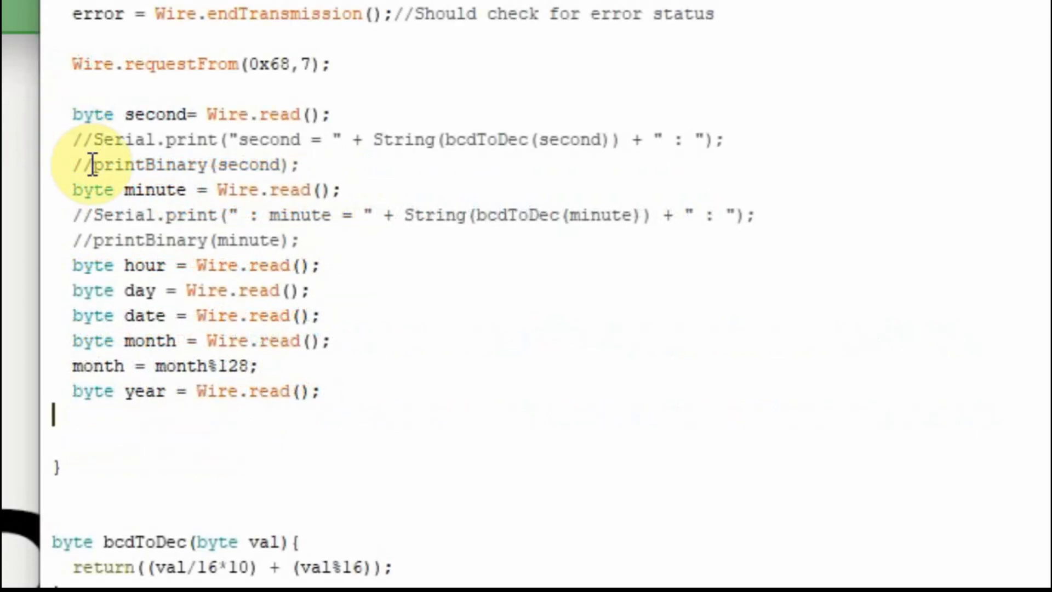
mouse_move(141, 244)
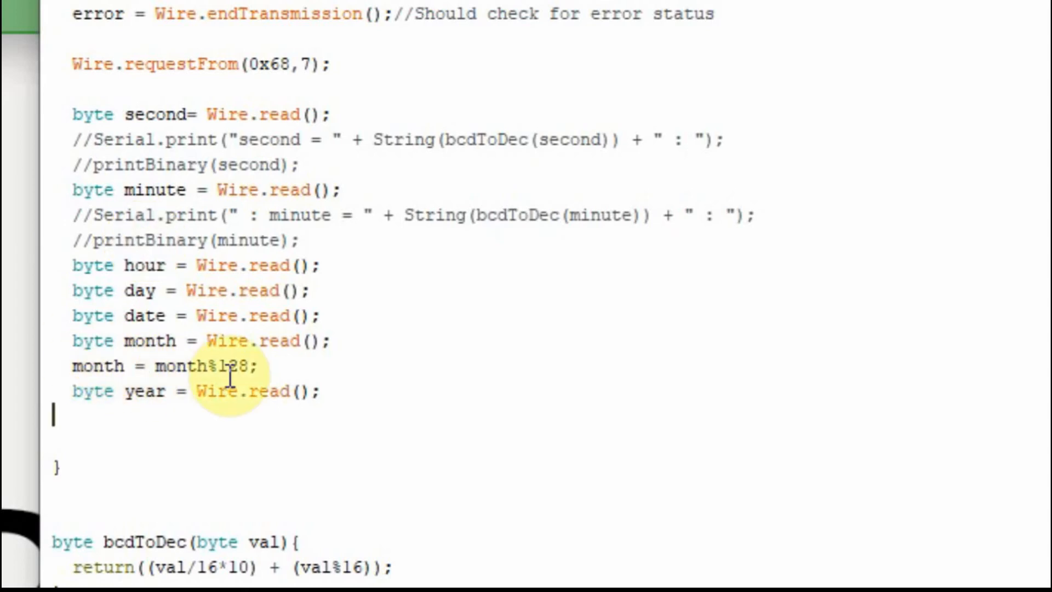
mouse_move(213, 340)
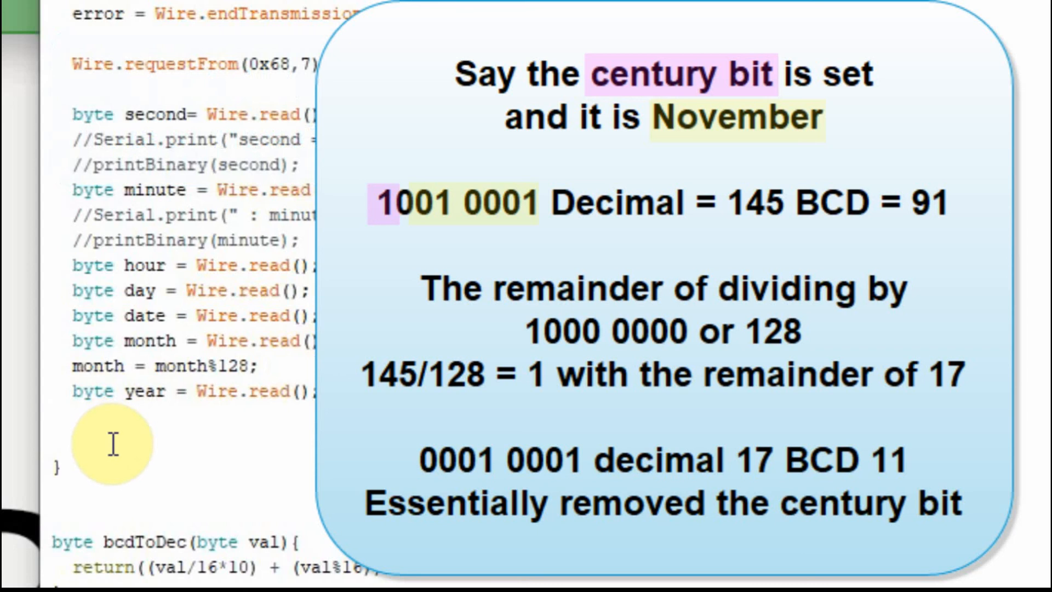
left_click(54, 414)
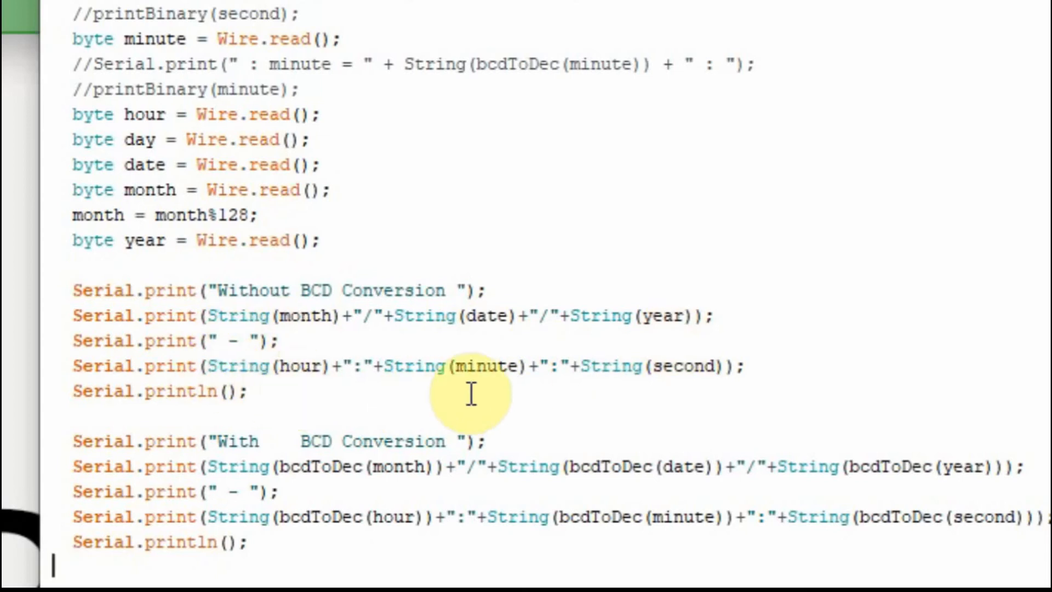
mouse_move(416, 419)
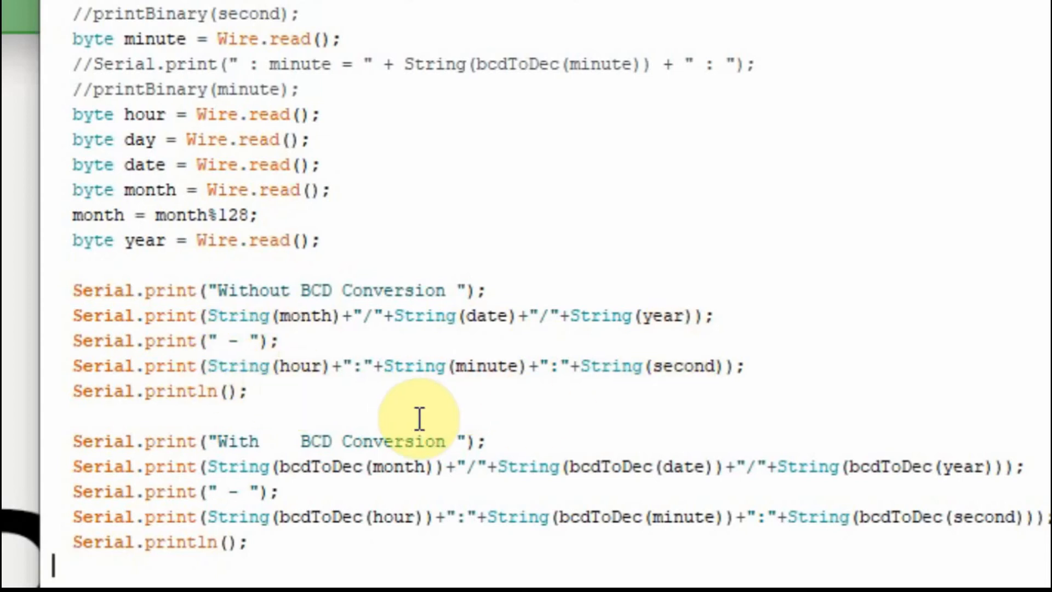
Step: Scroll down to the 'With BCD Conversion' Serial.print lines using bcdToDec on the date and time values
scroll("down", 3)
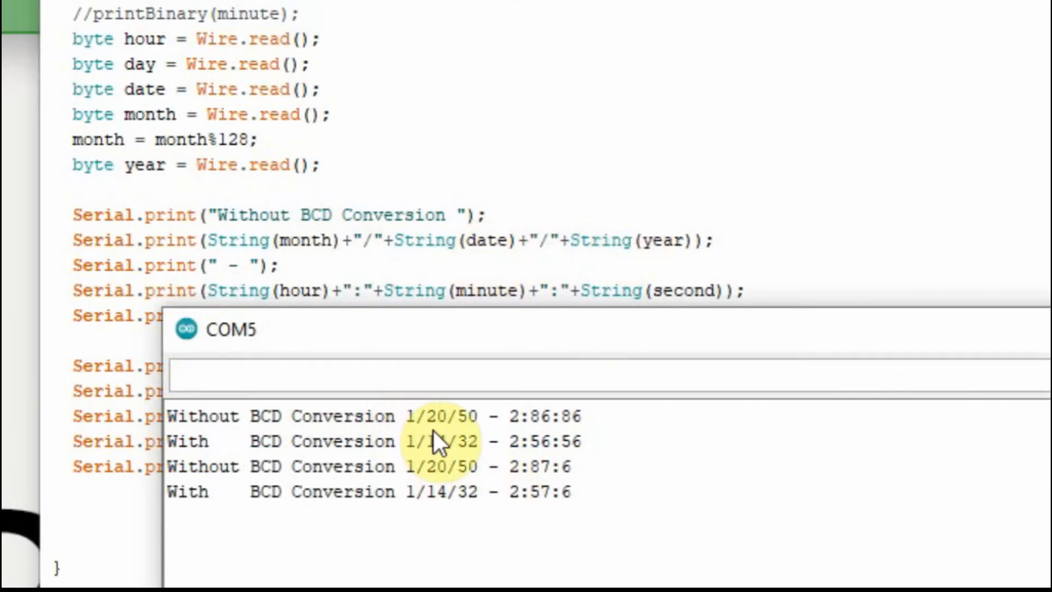
mouse_move(462, 456)
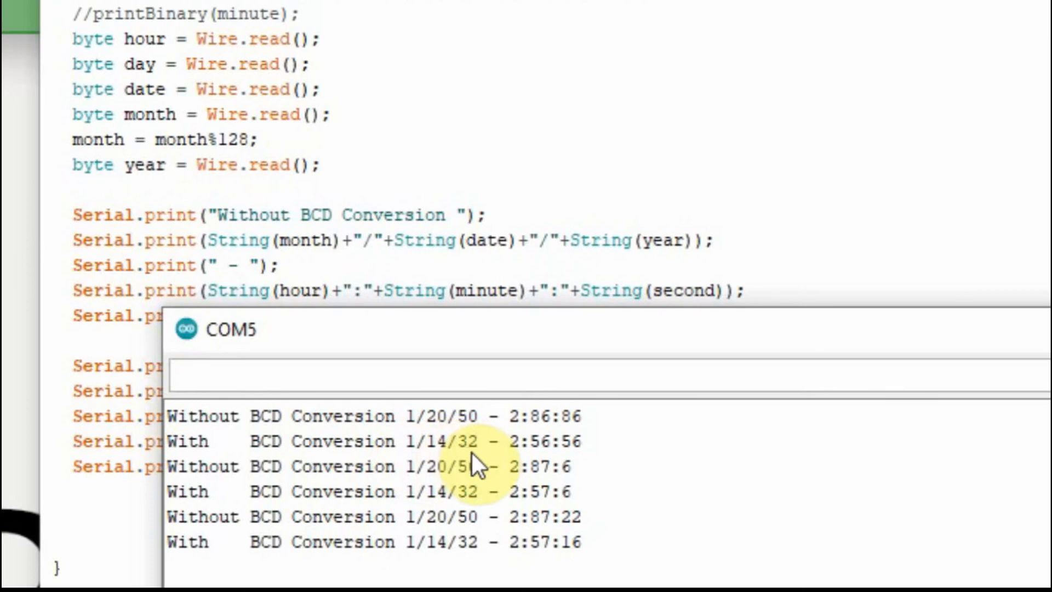
mouse_move(534, 453)
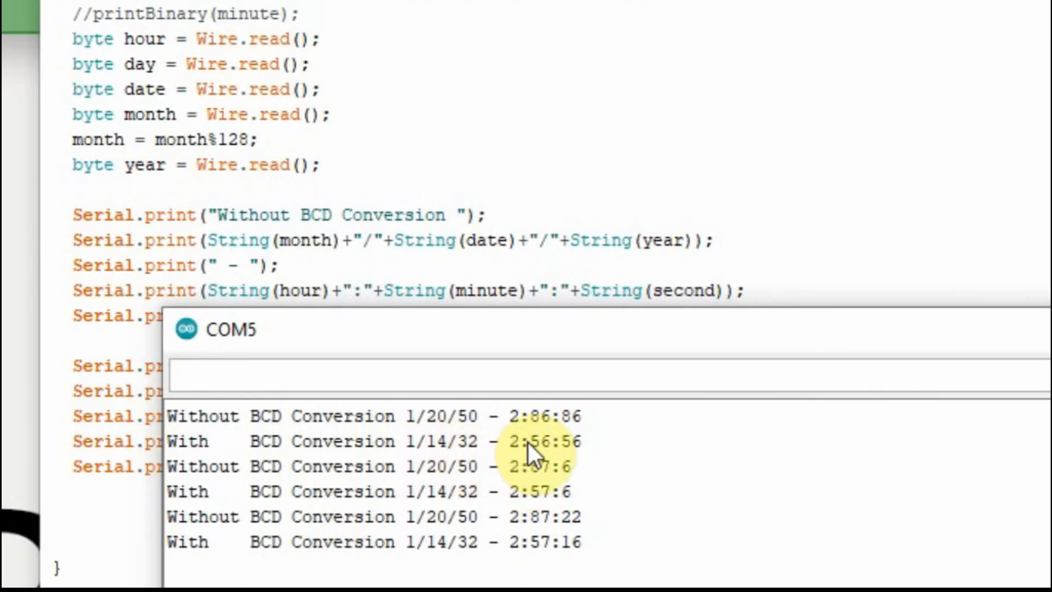
mouse_move(541, 440)
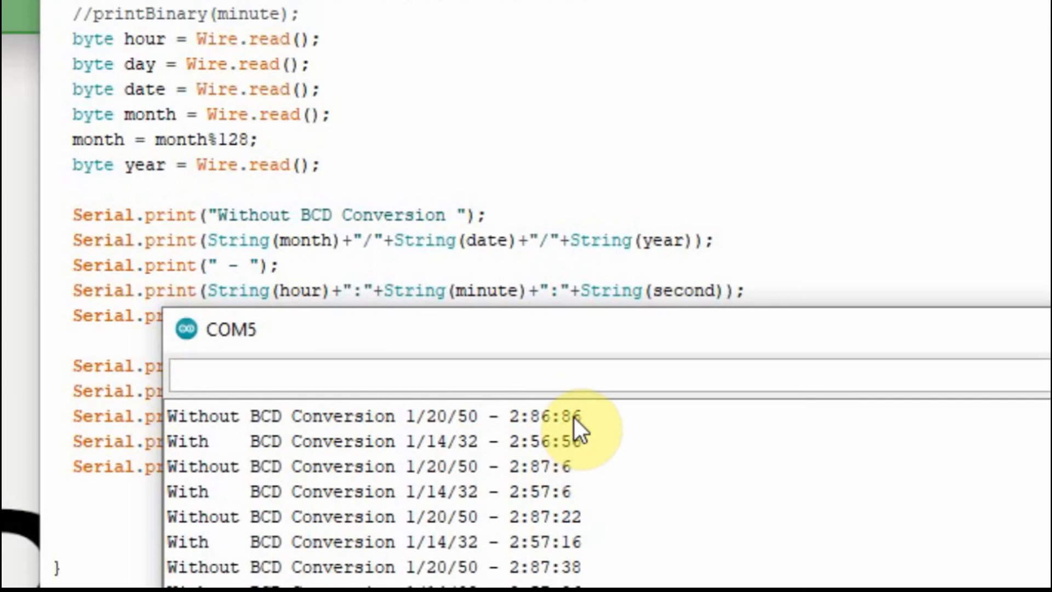
mouse_move(413, 446)
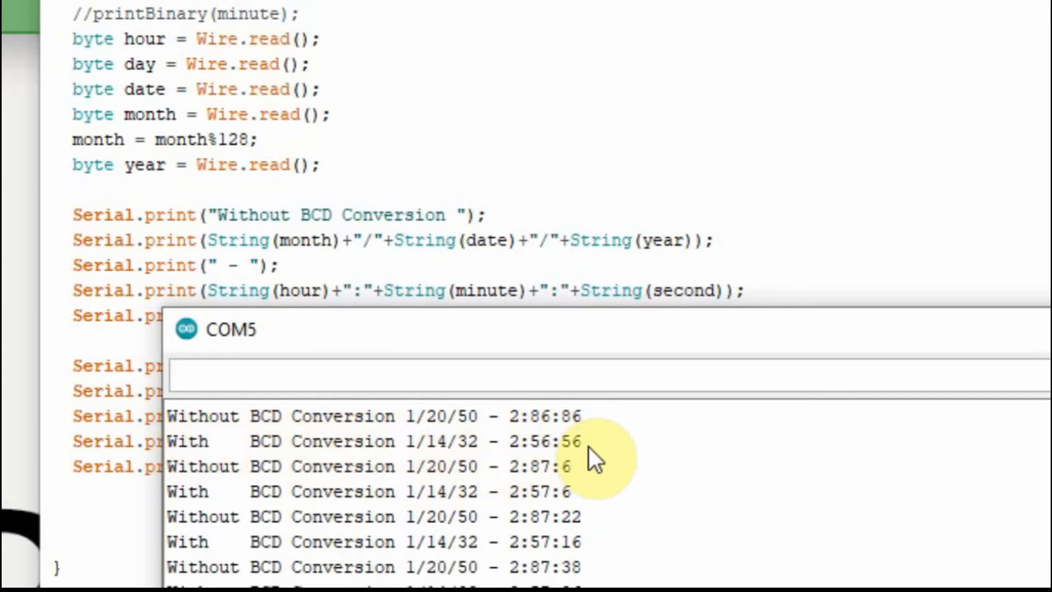
mouse_move(436, 456)
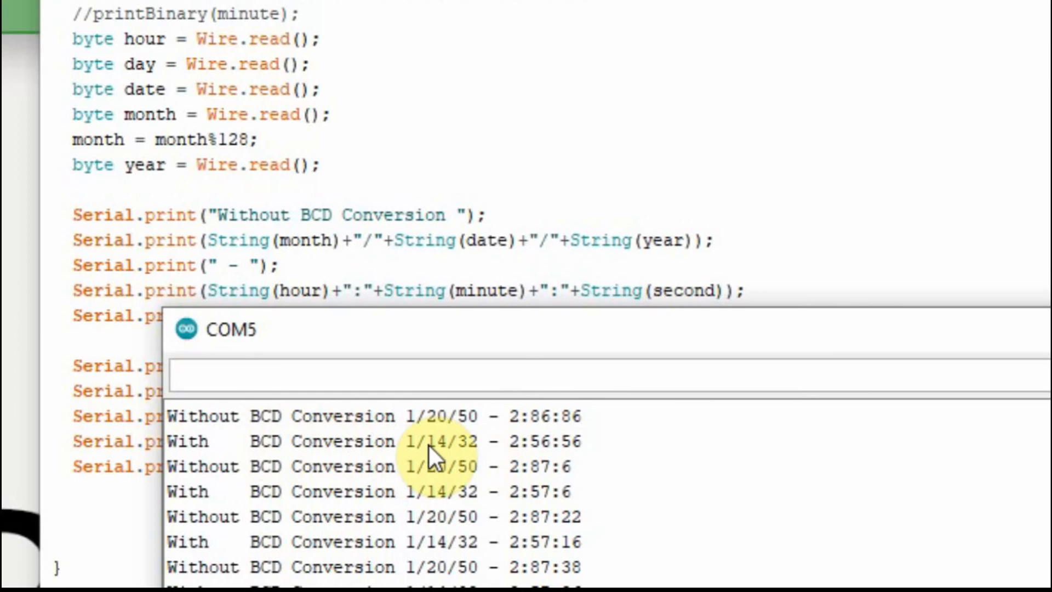
mouse_move(577, 467)
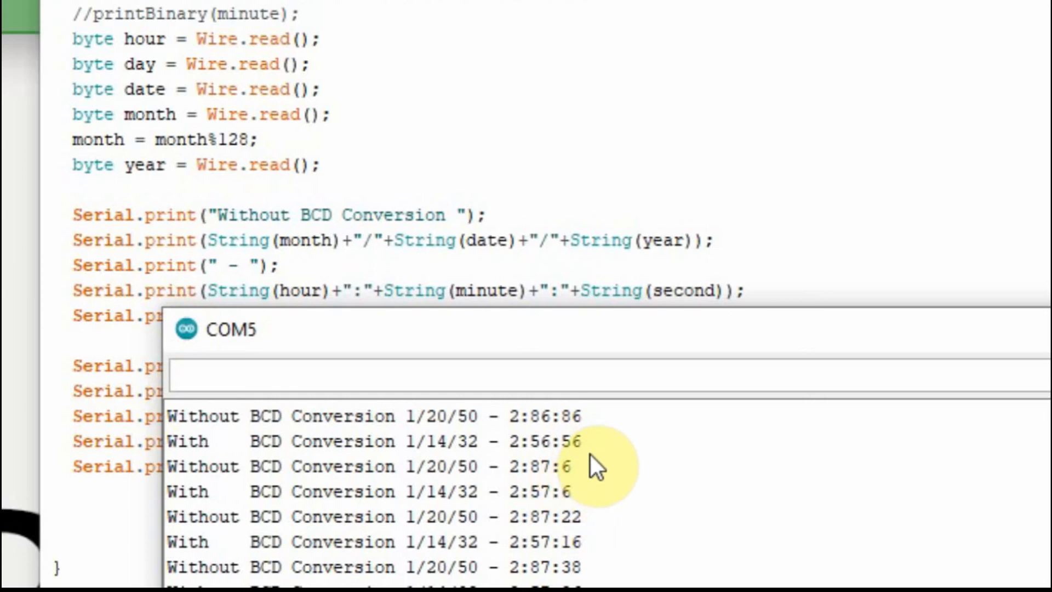
mouse_move(594, 497)
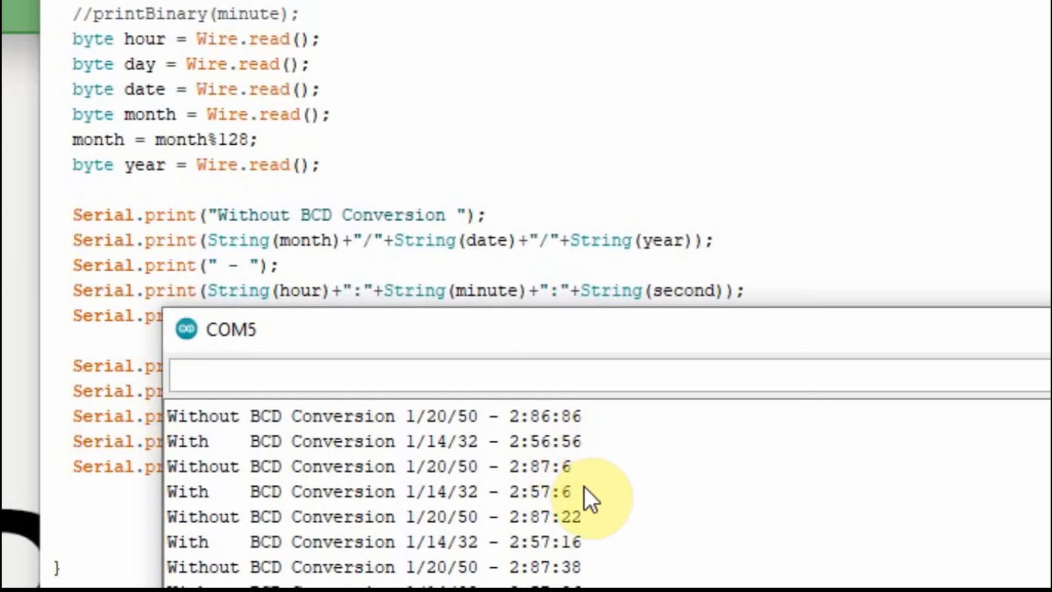
mouse_move(577, 466)
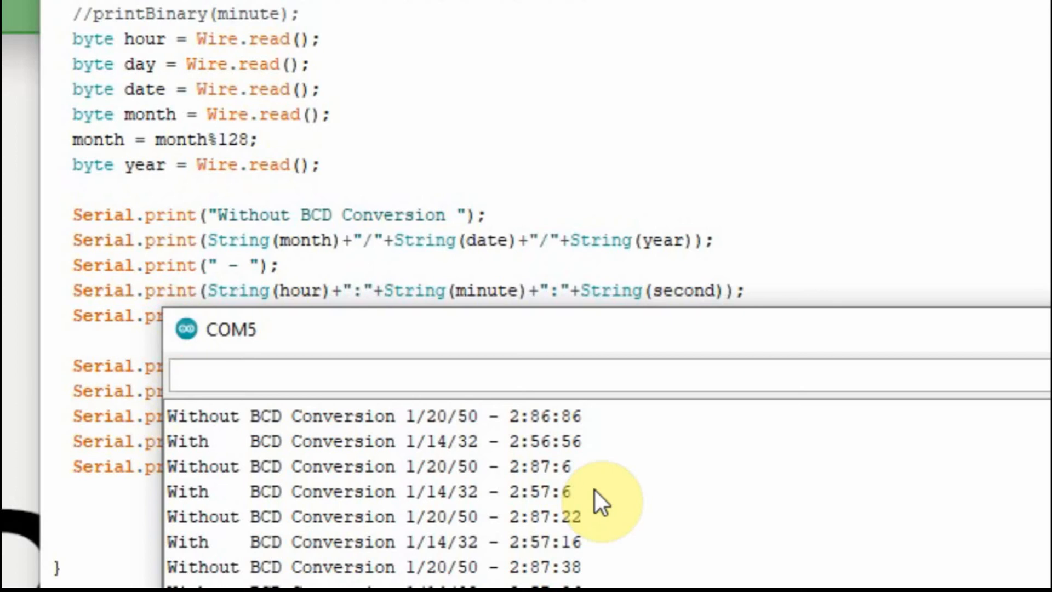
mouse_move(594, 533)
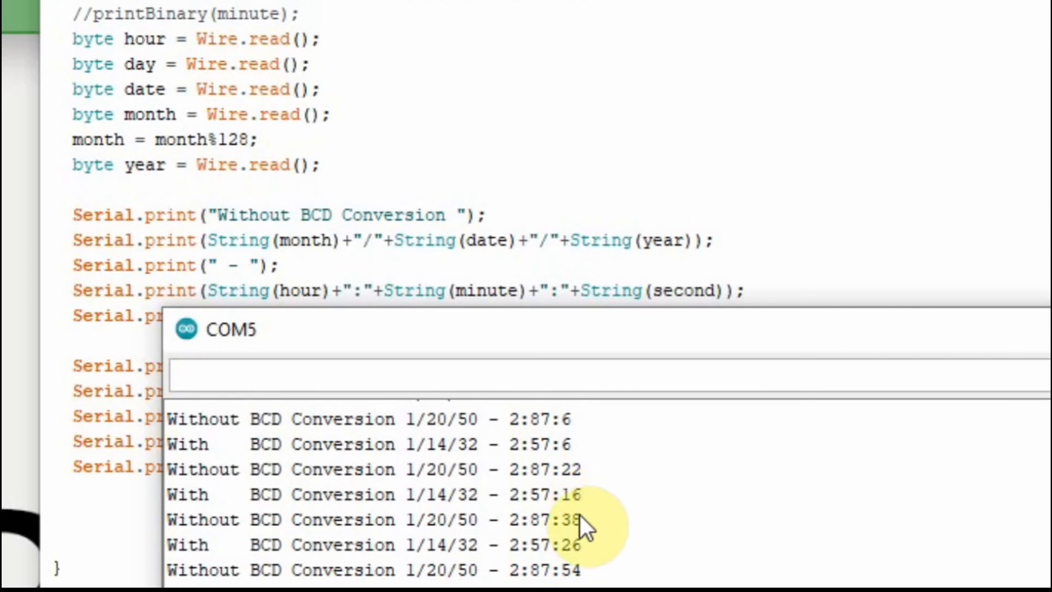
mouse_move(613, 560)
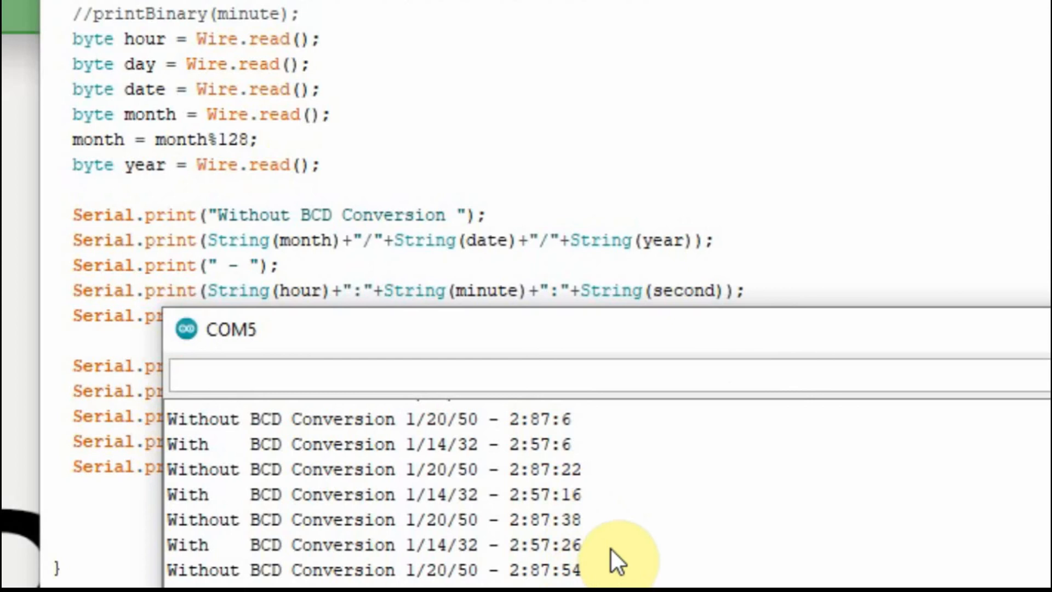
mouse_move(426, 487)
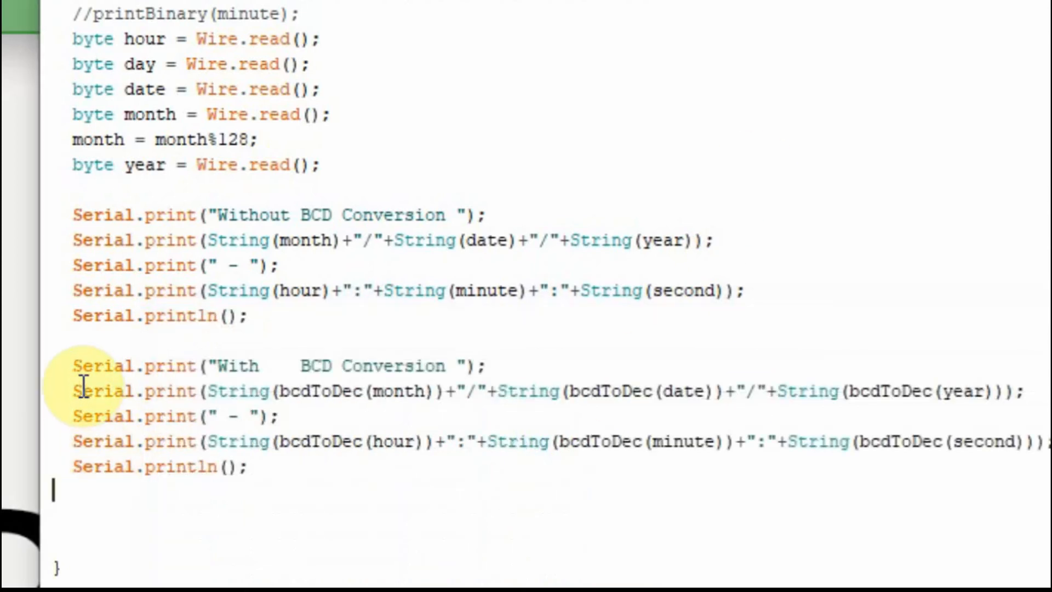
Step: Add the register 0x11 read block for temp, fraction and converted_fraction in loop()
scroll("down", 3)
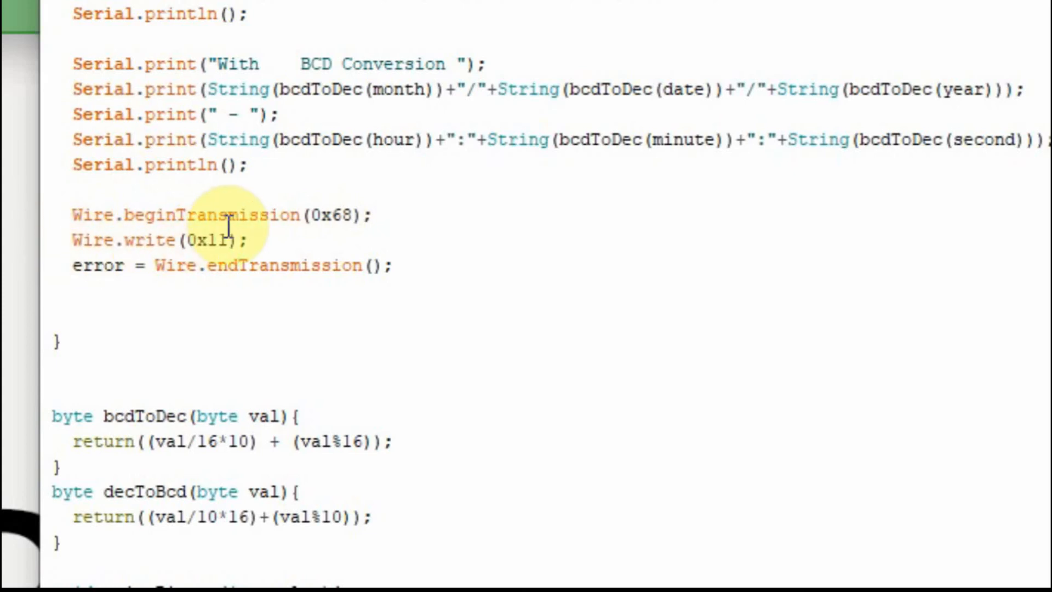
left_click(262, 240)
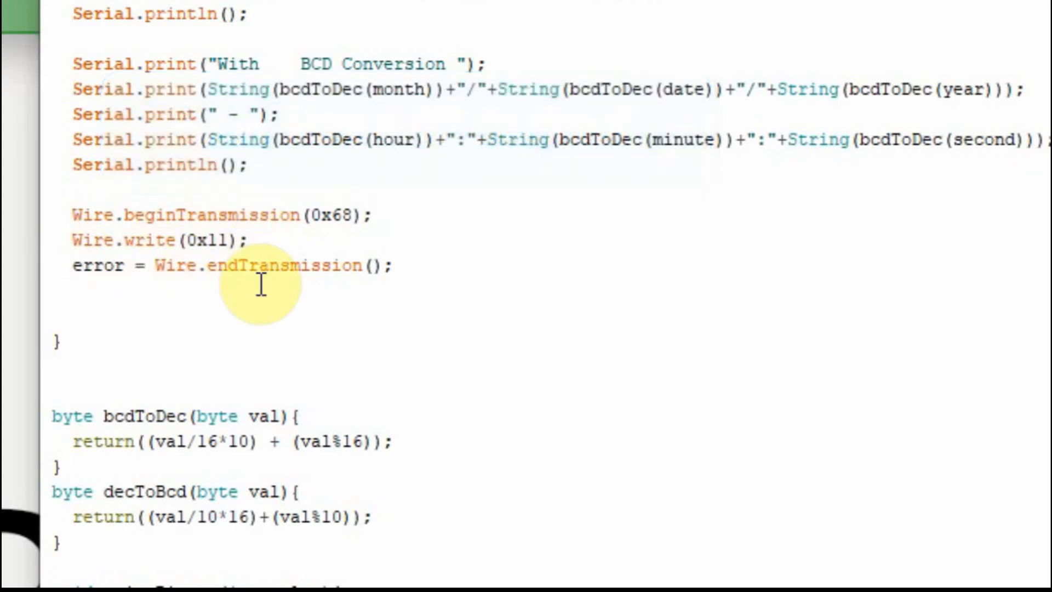
mouse_move(395, 269)
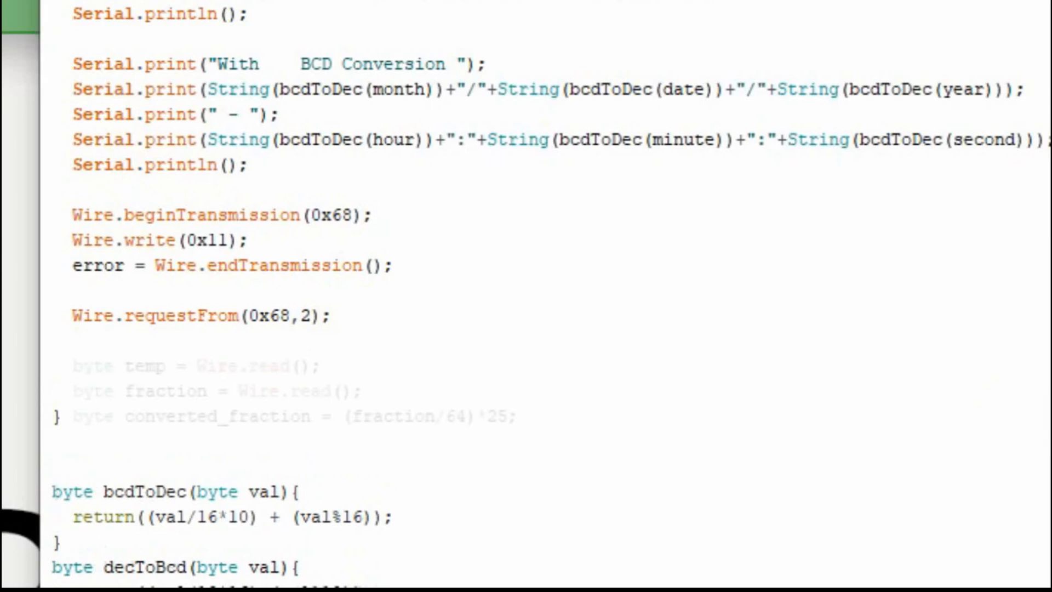
left_click(133, 366)
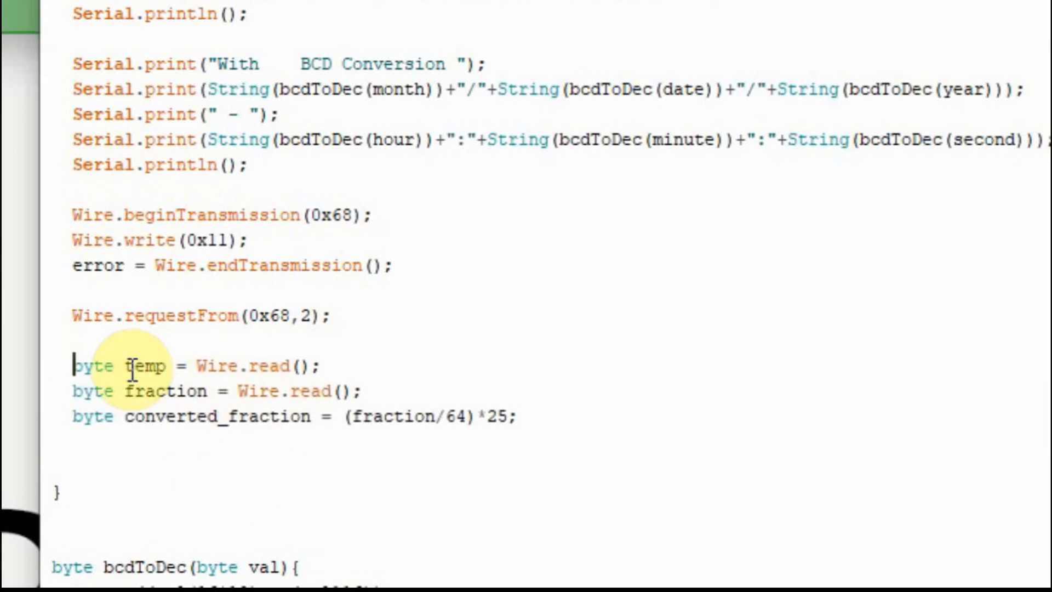
double_click(145, 366)
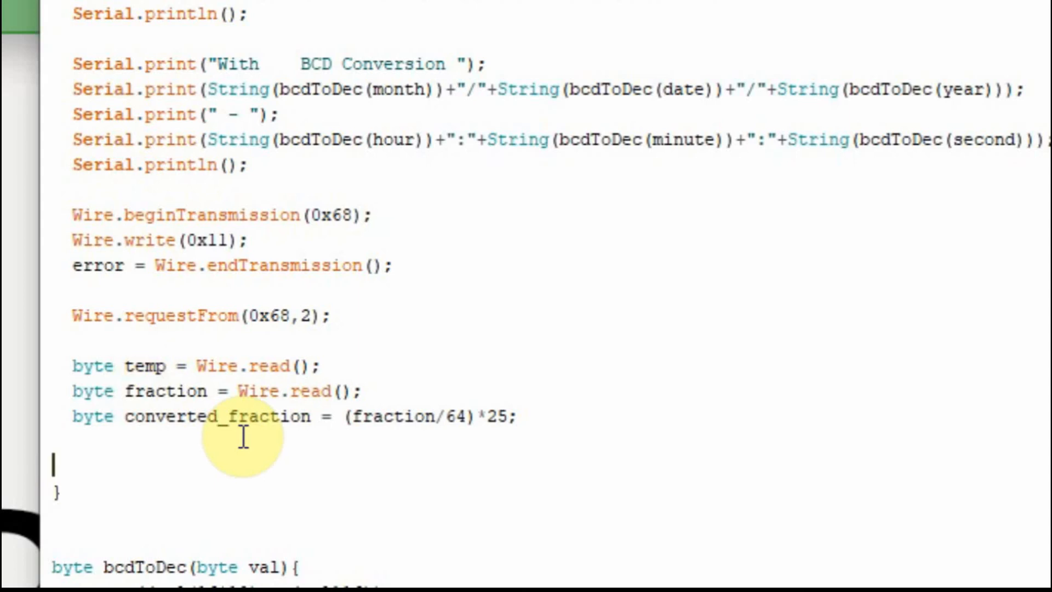
mouse_move(423, 409)
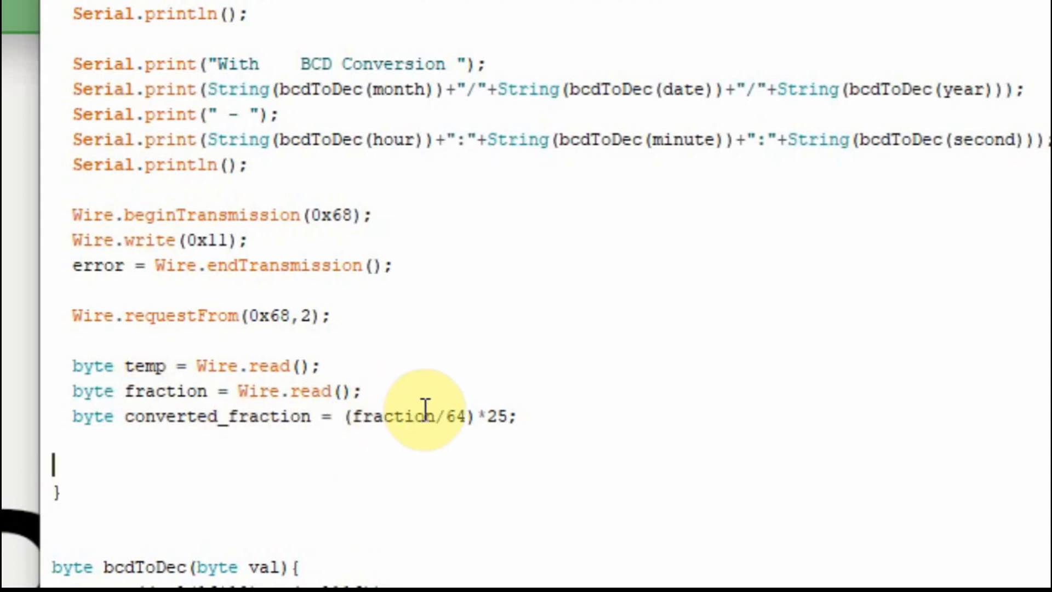
mouse_move(486, 439)
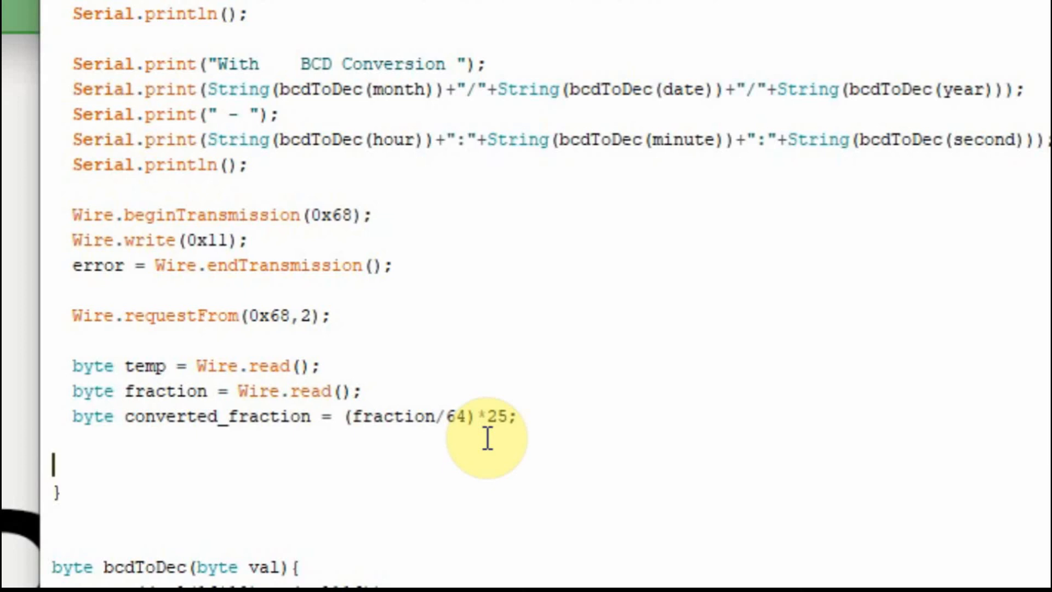
mouse_move(159, 366)
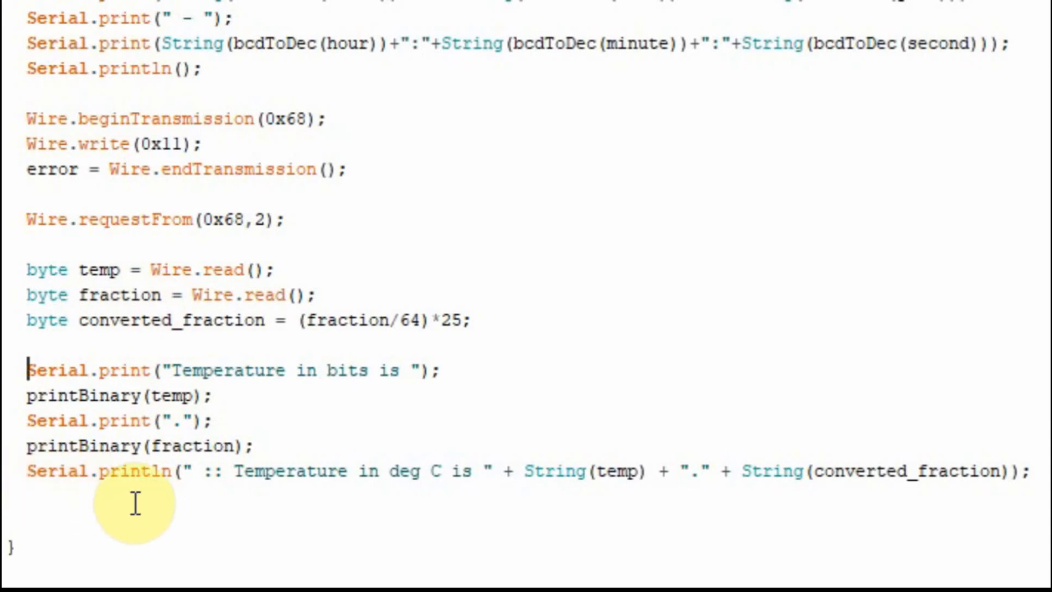
mouse_move(328, 470)
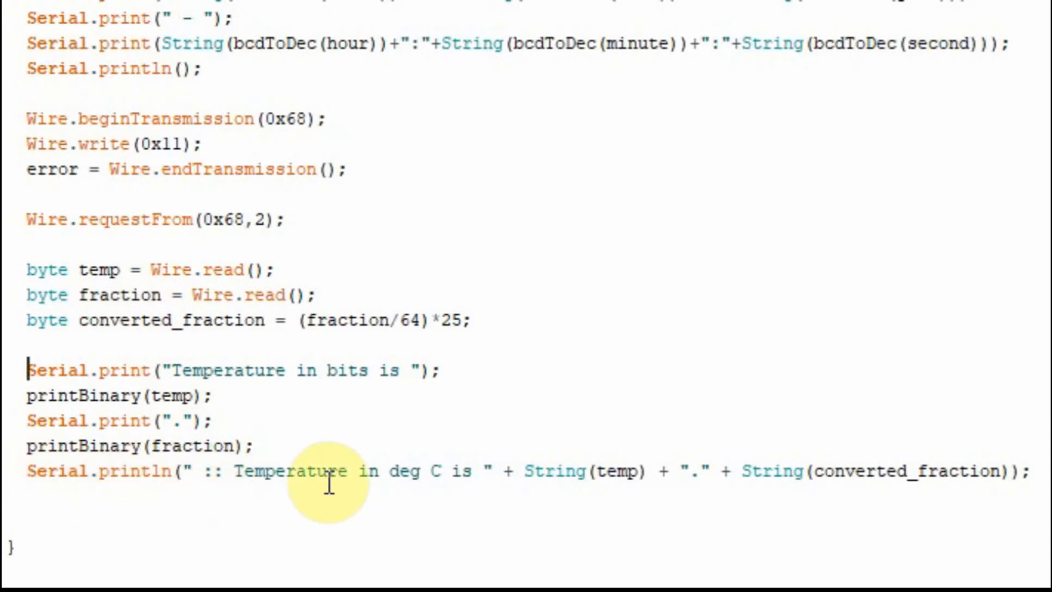
mouse_move(480, 470)
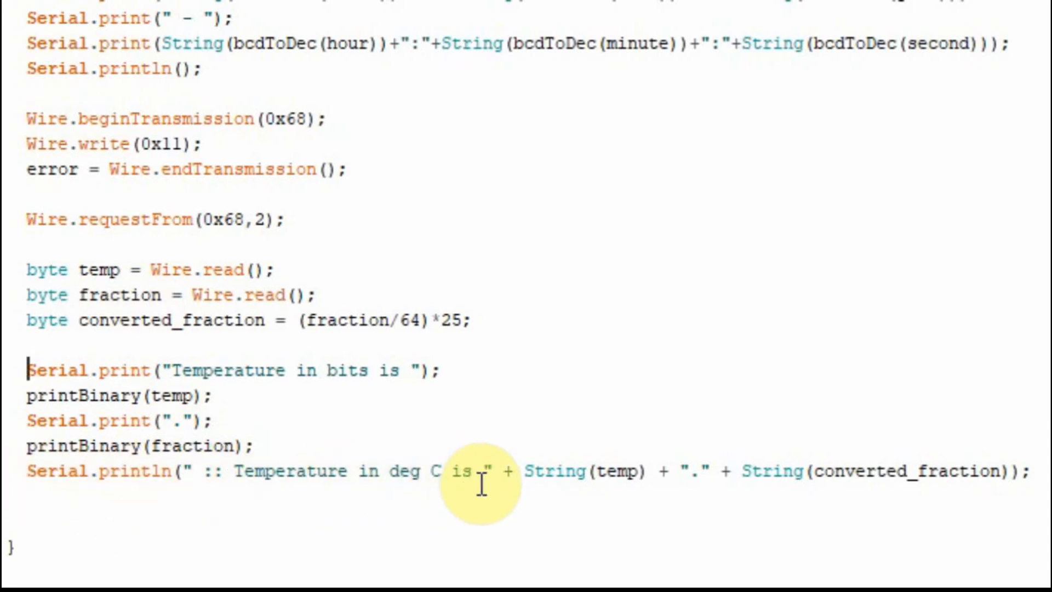
mouse_move(702, 480)
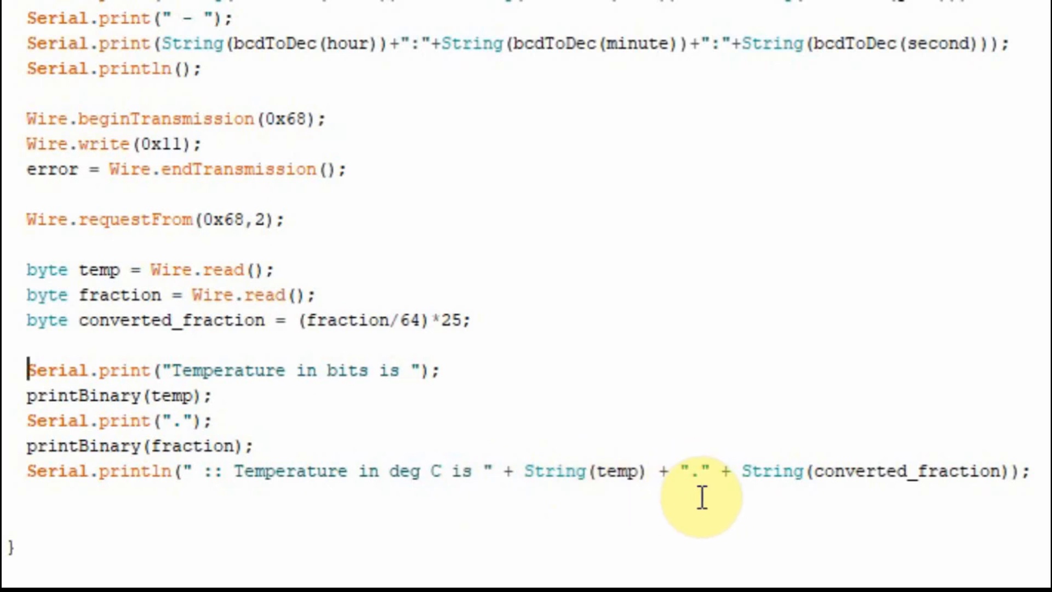
mouse_move(960, 456)
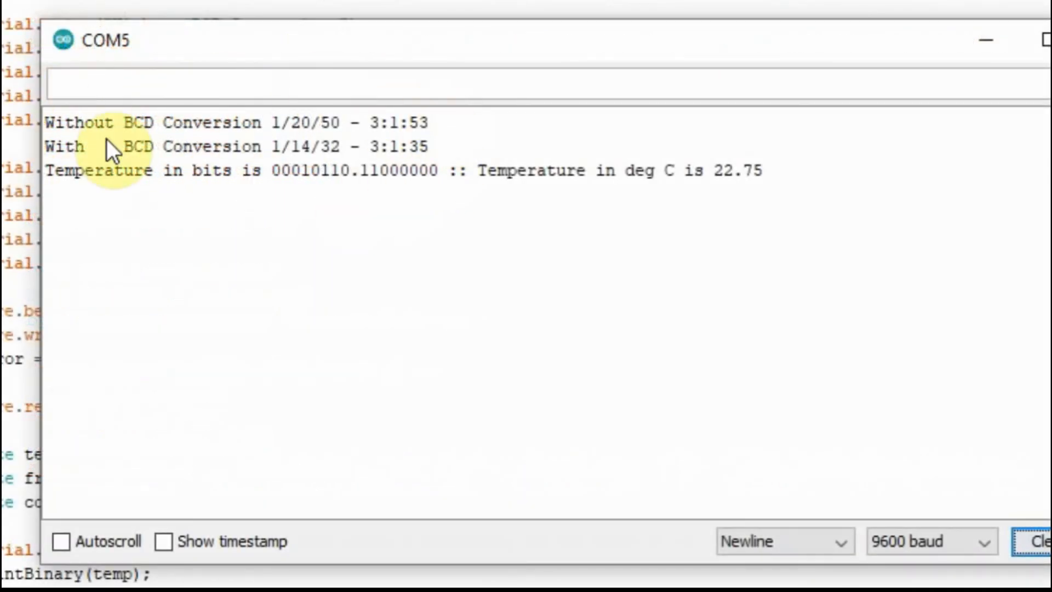
mouse_move(174, 198)
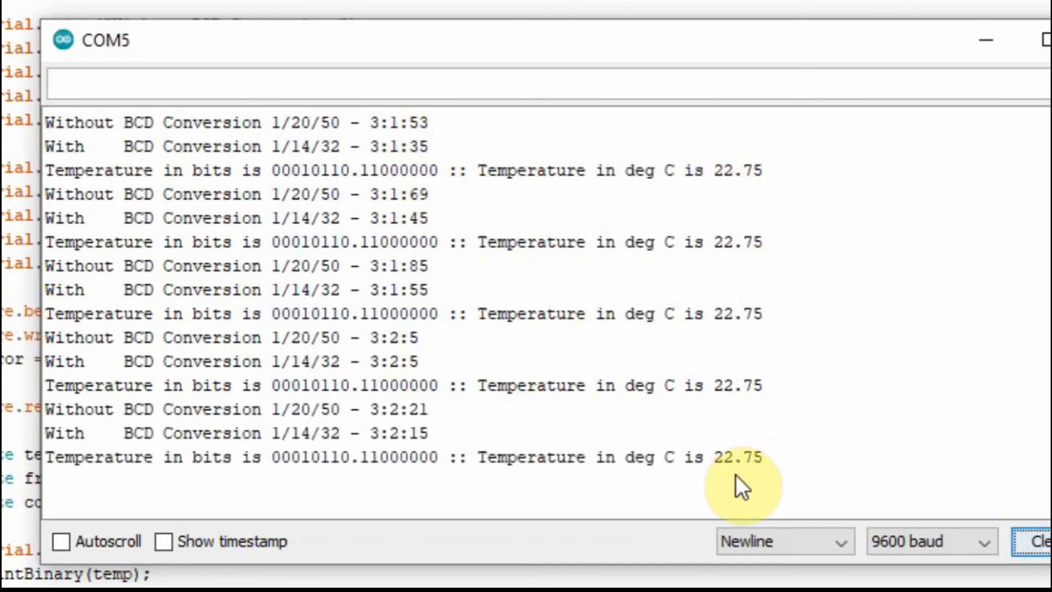
Step: Enable Autoscroll in the Serial Monitor so the newest temperature lines stay in view
left_click(61, 541)
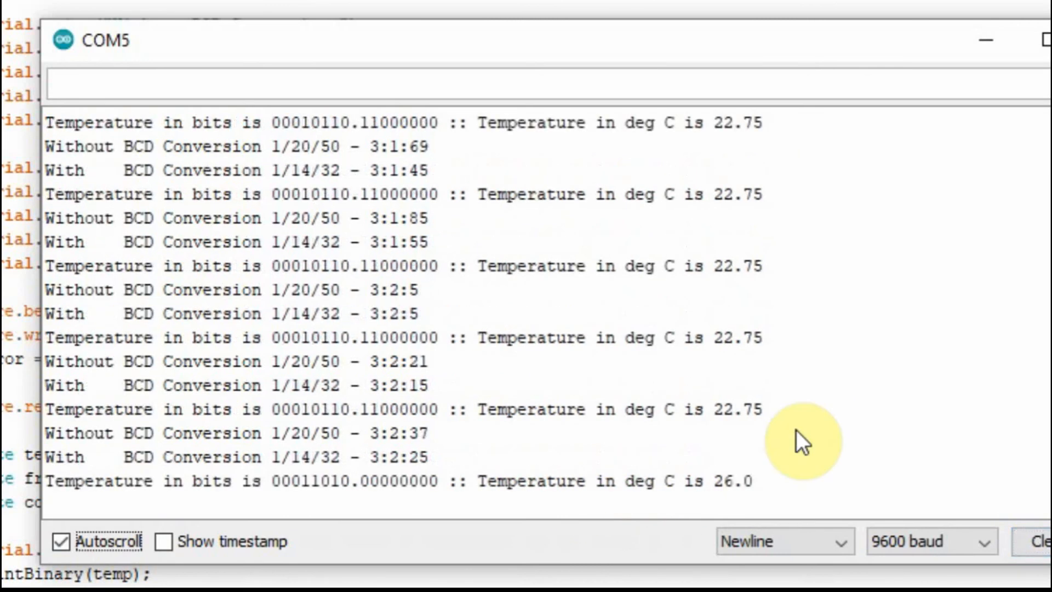
mouse_move(339, 517)
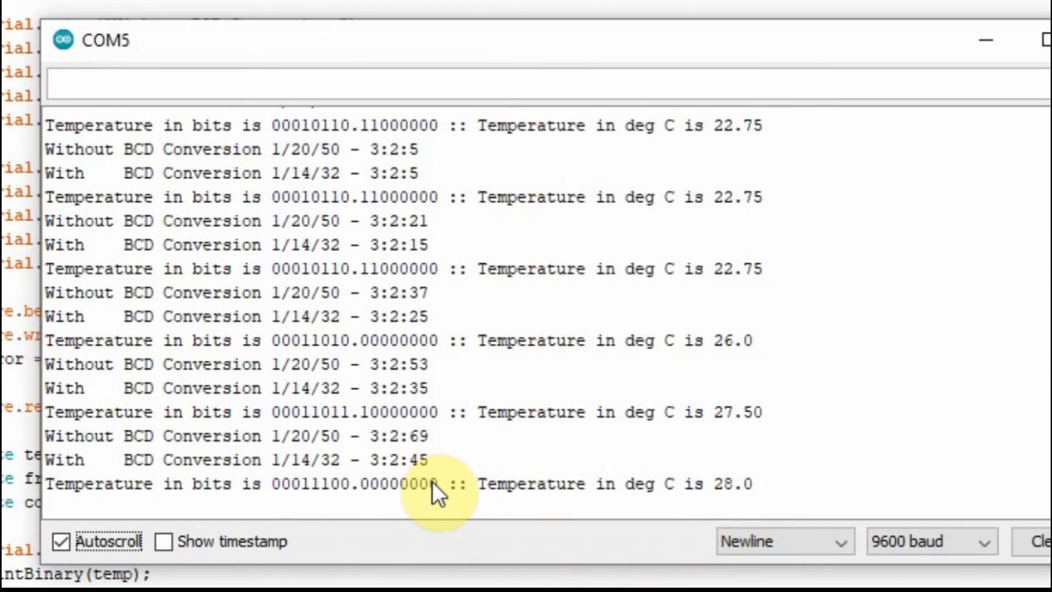
mouse_move(771, 500)
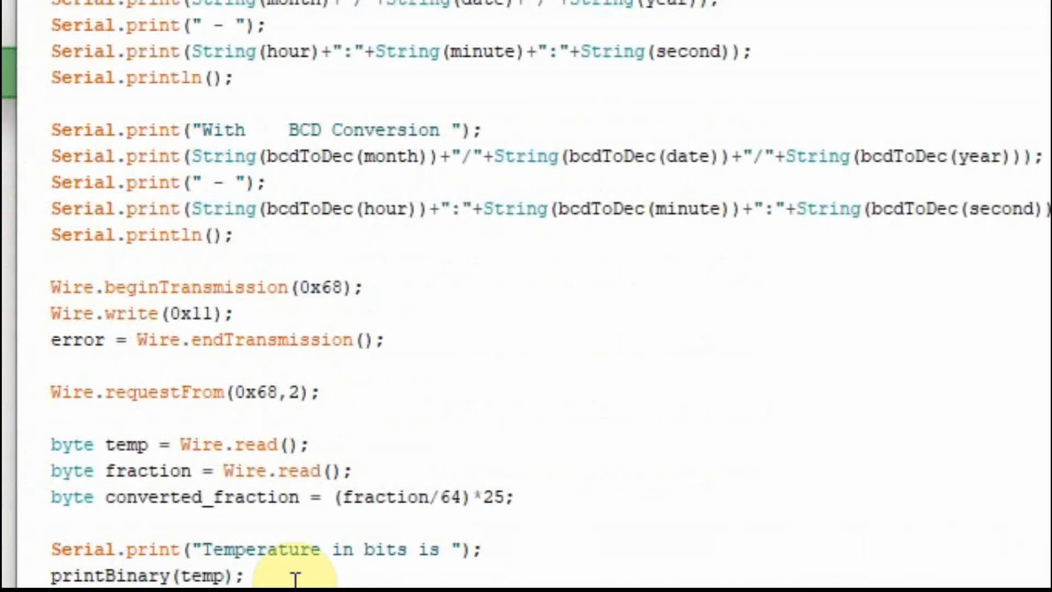
mouse_move(336, 537)
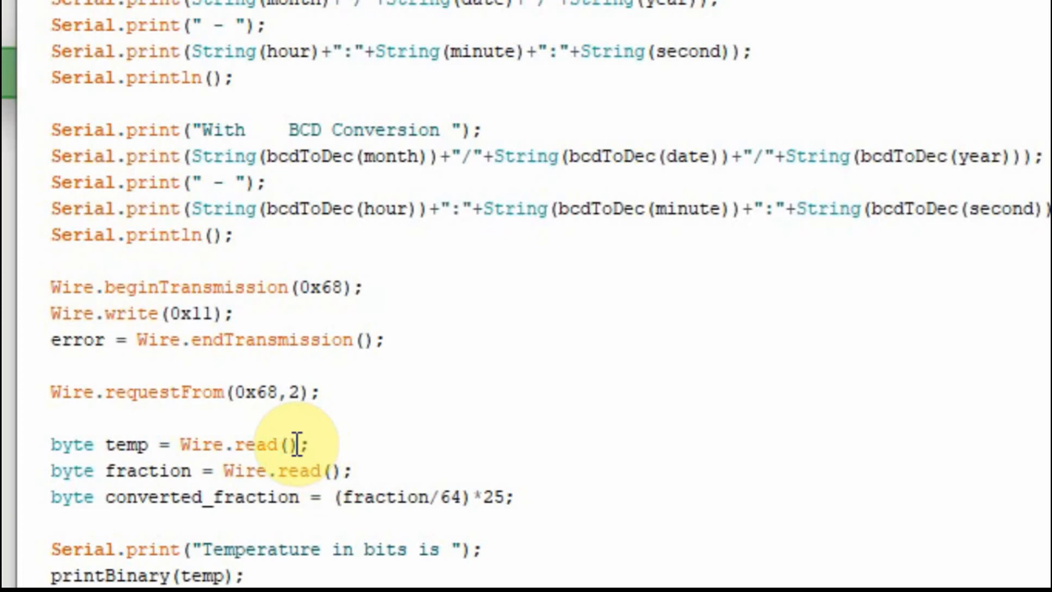
Step: Change the final Wire.write arguments to 0 for the register location and 3 for seconds
scroll("down", 3)
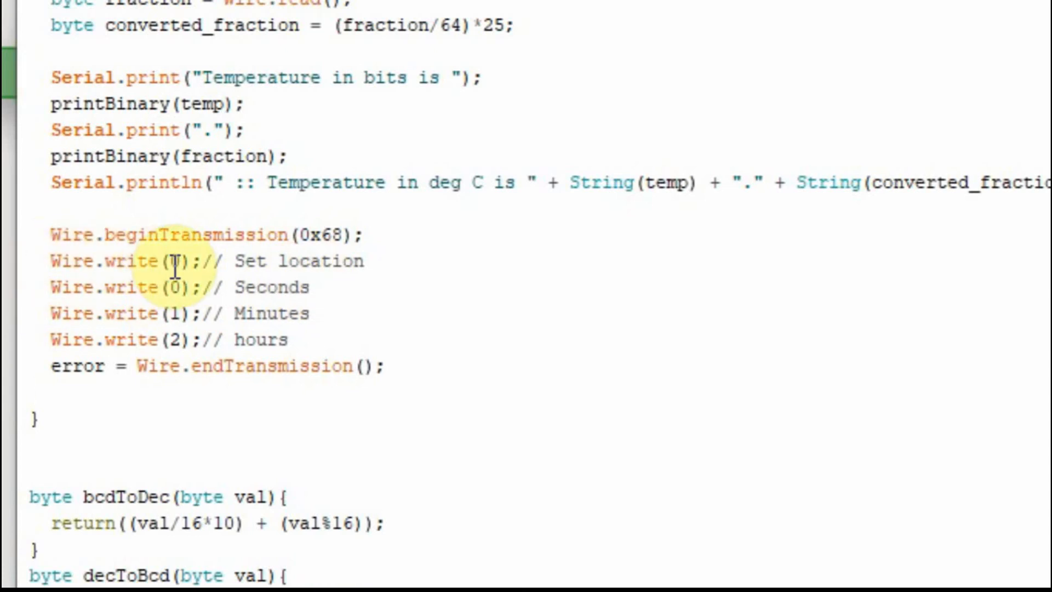
type("0")
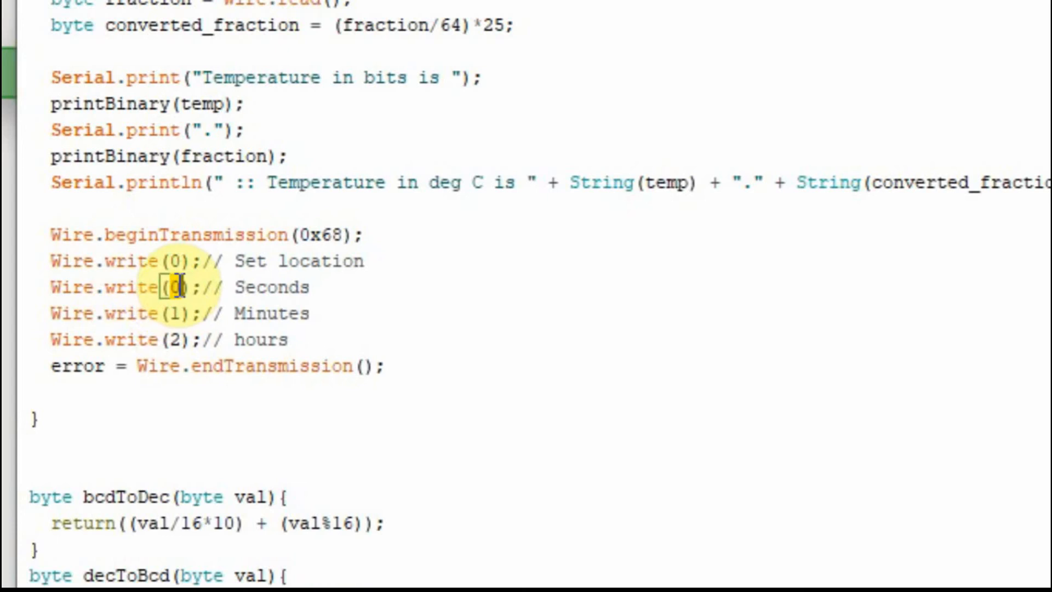
type("3")
left_click(181, 314)
type("4")
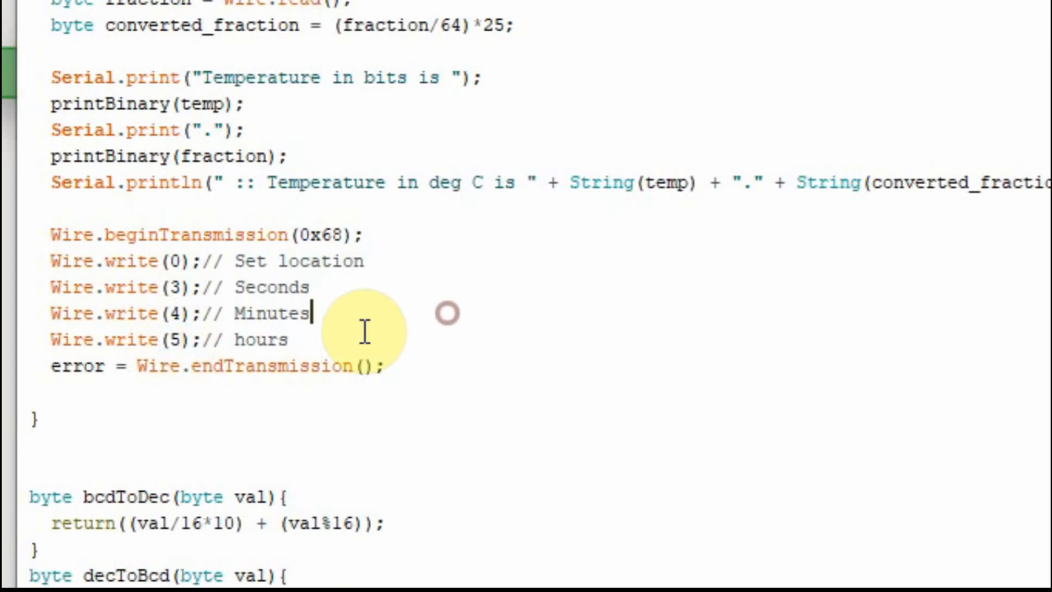
mouse_move(50, 261)
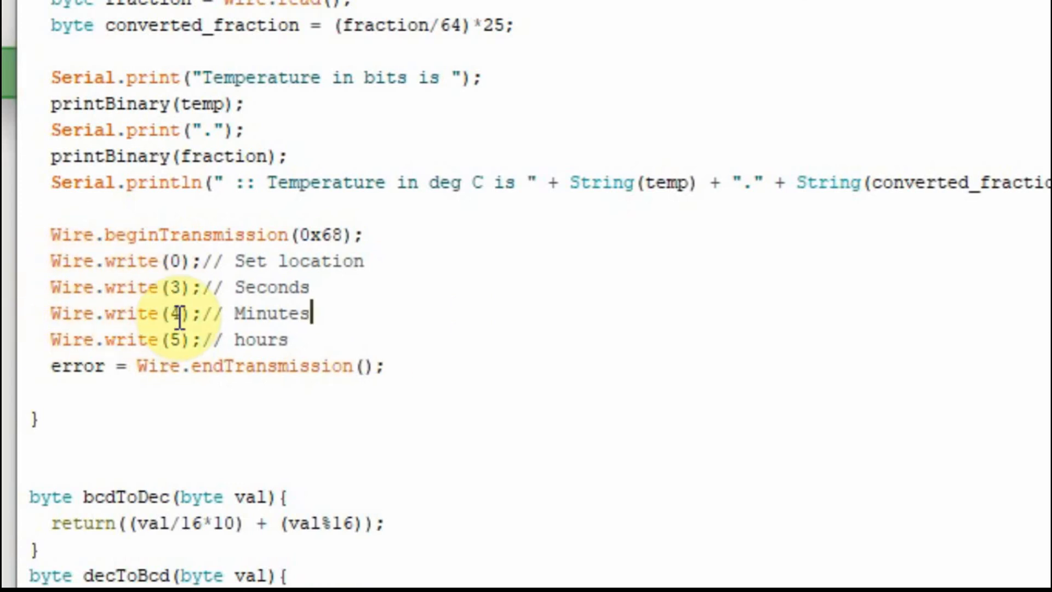
mouse_move(275, 326)
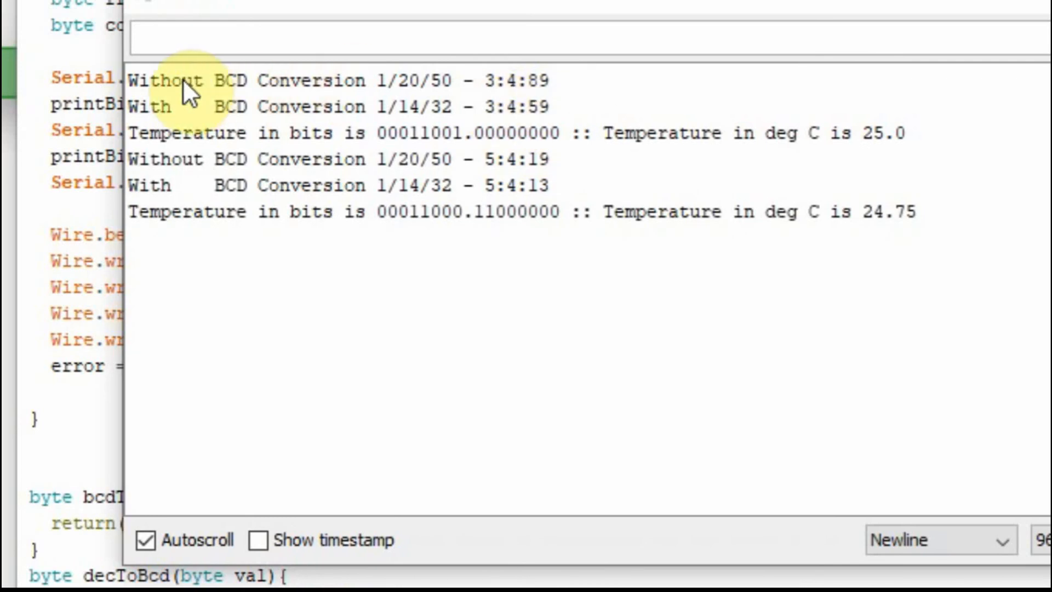
mouse_move(288, 123)
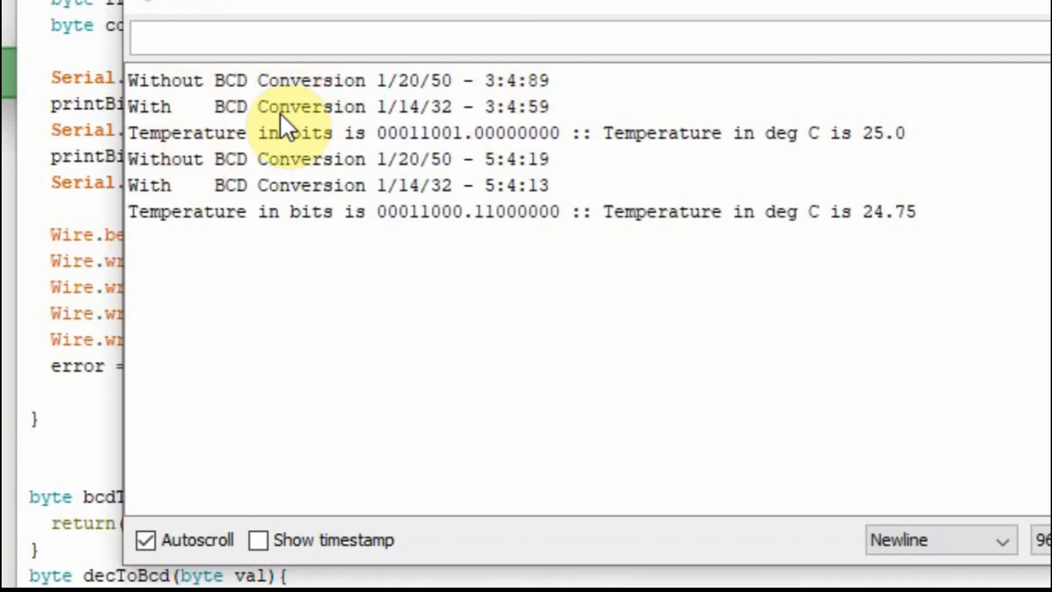
mouse_move(524, 95)
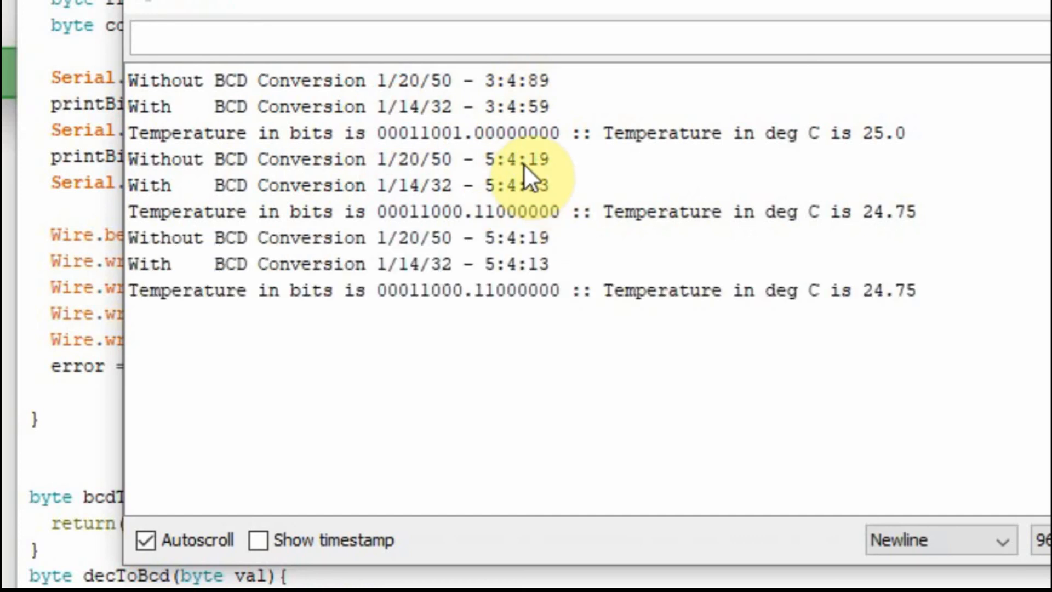
mouse_move(524, 199)
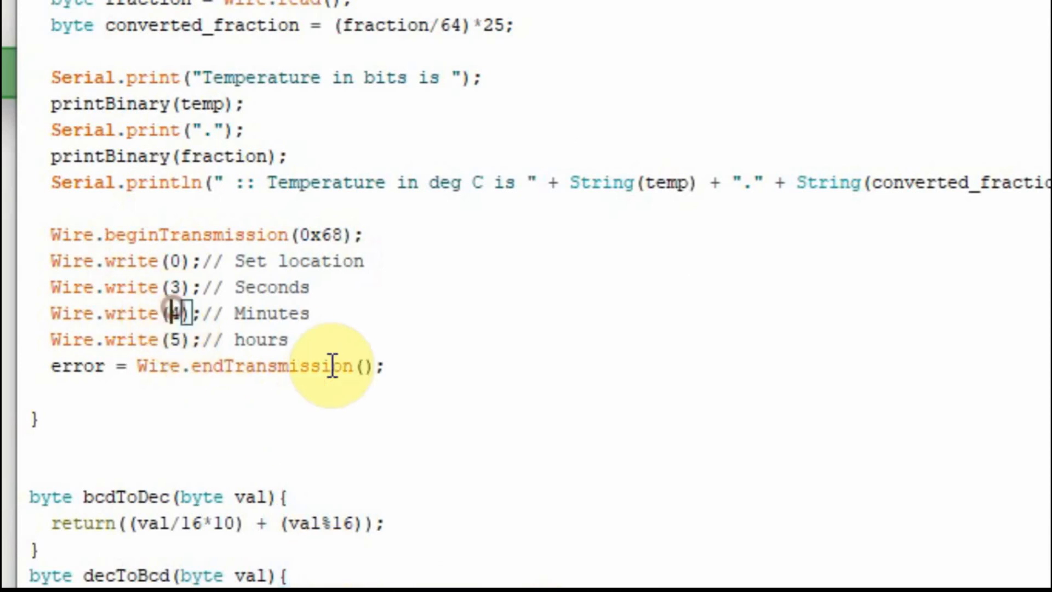
Step: Change the minutes Wire.write argument from 4 to 34
type("3")
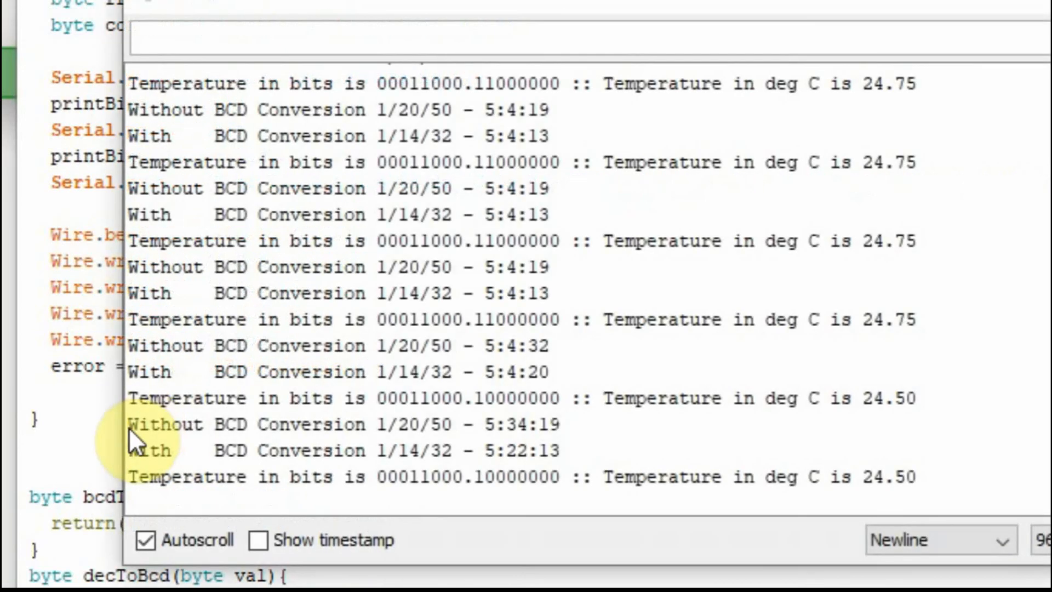
mouse_move(534, 439)
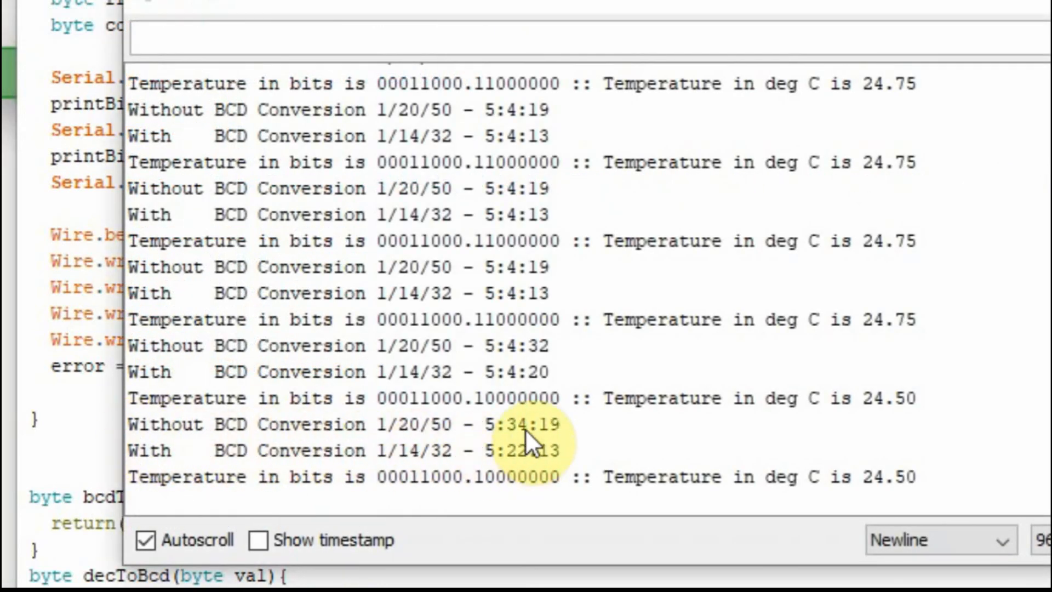
mouse_move(148, 446)
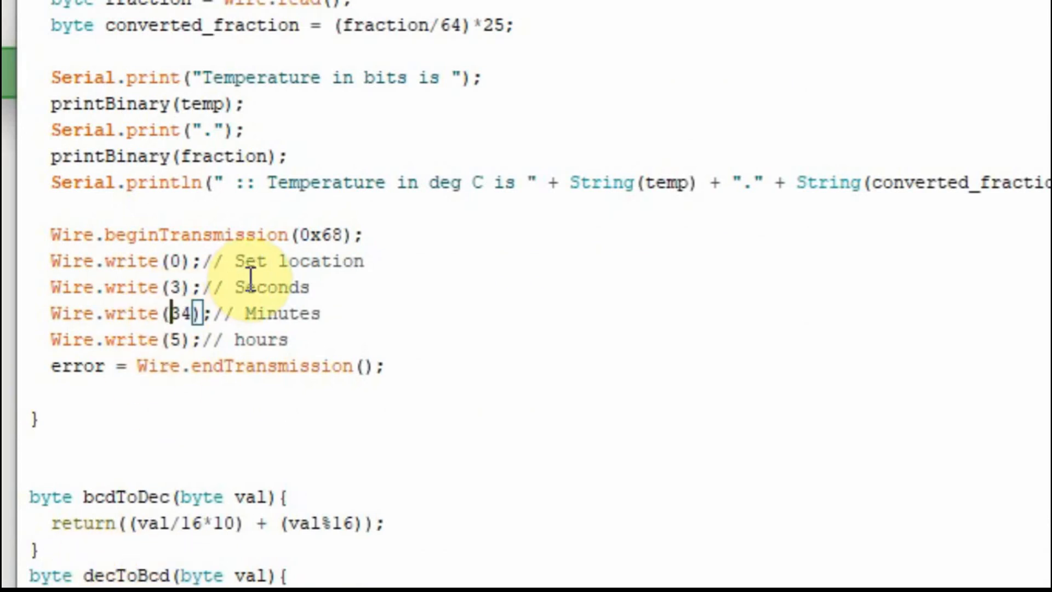
Step: Wrap the minutes argument 34 in decToBcd() before writing it
type("decToBcd(34")
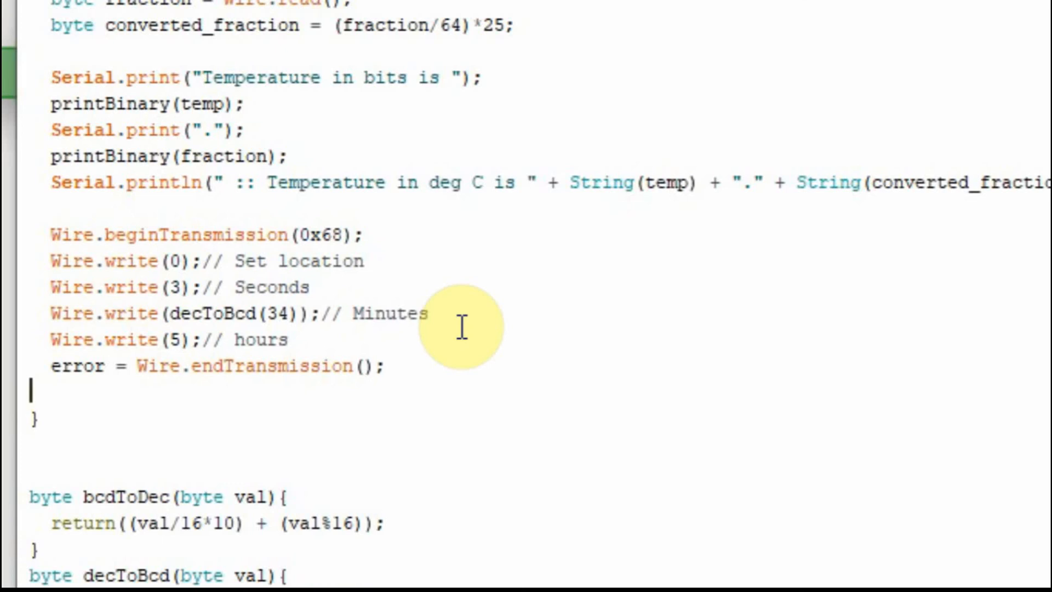
mouse_move(313, 206)
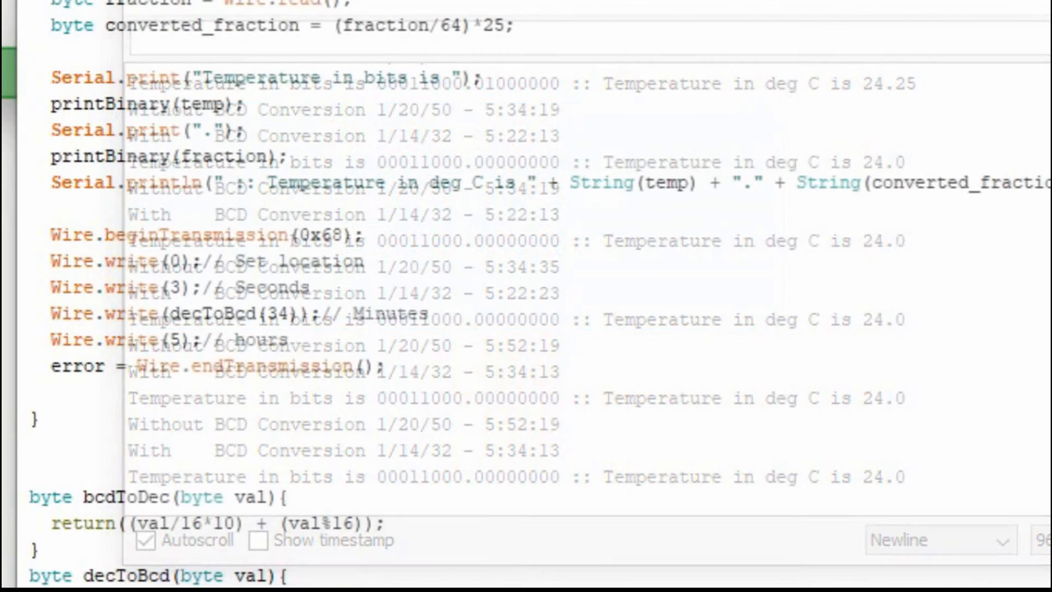
left_click(64, 259)
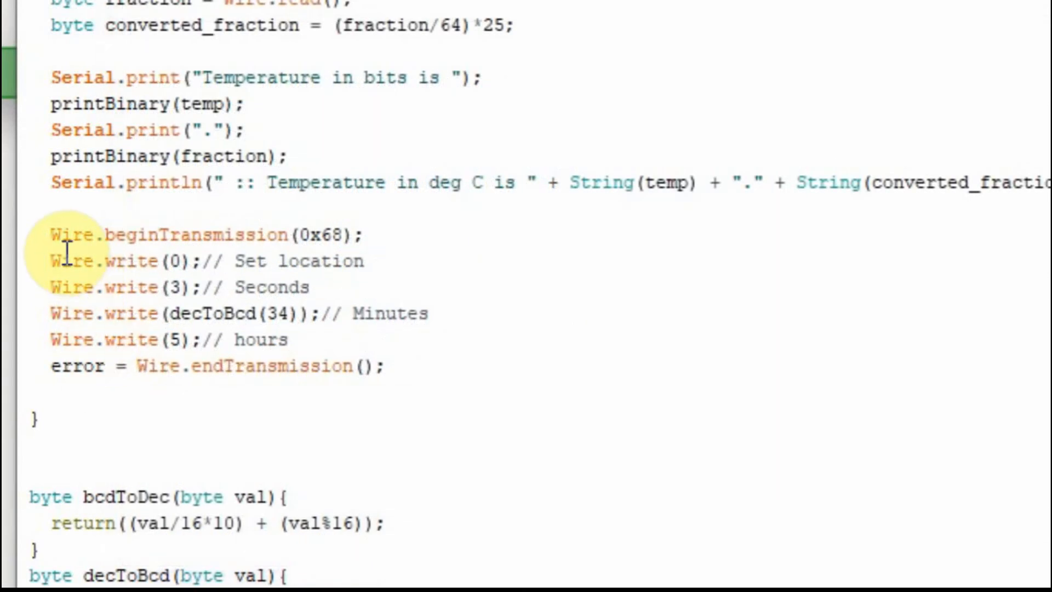
triple_click(201, 235)
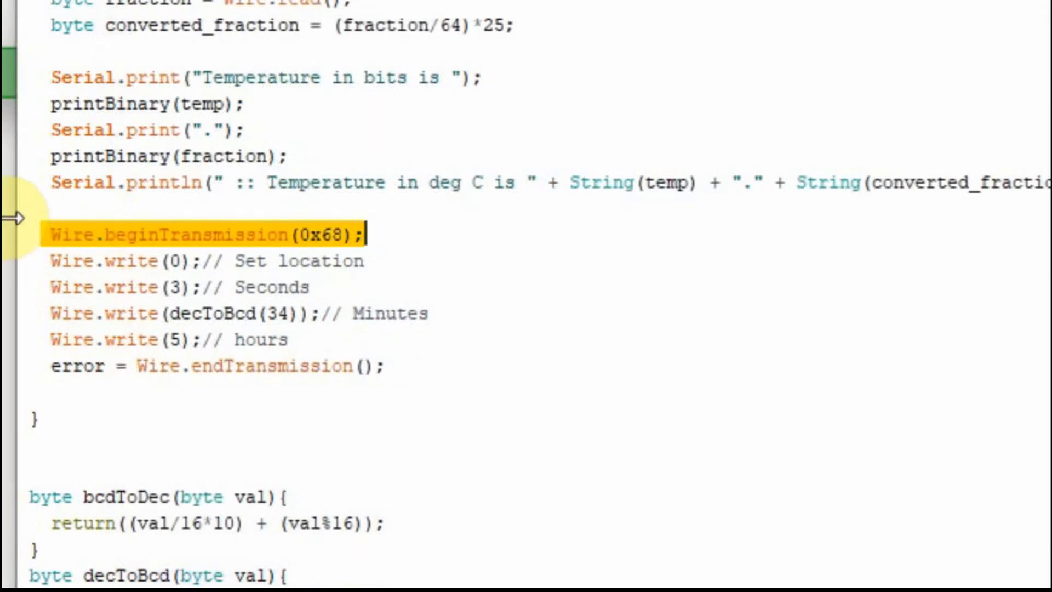
mouse_move(226, 392)
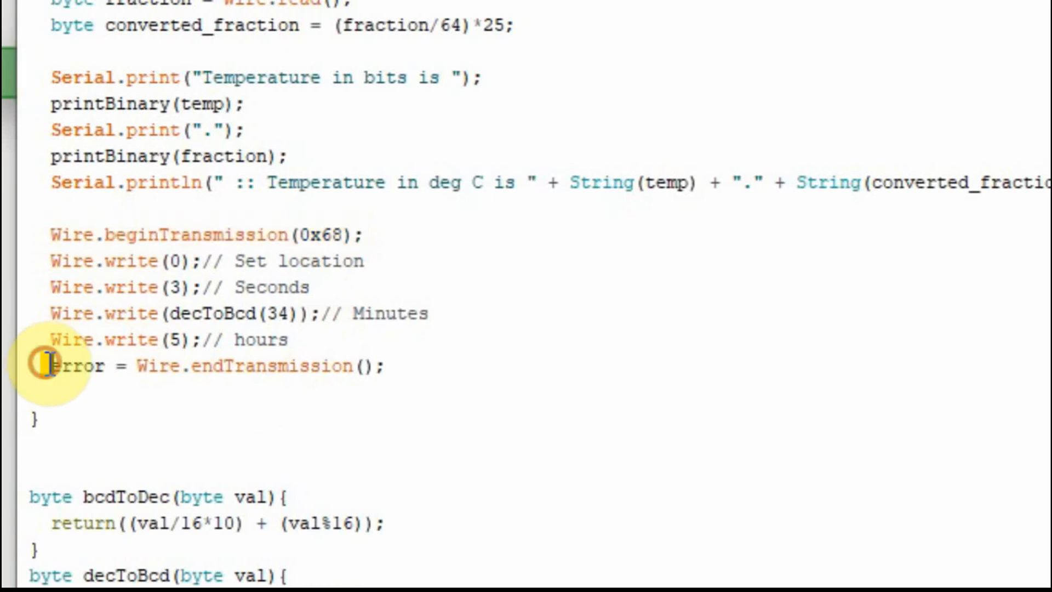
left_click_drag(50, 366, 383, 366)
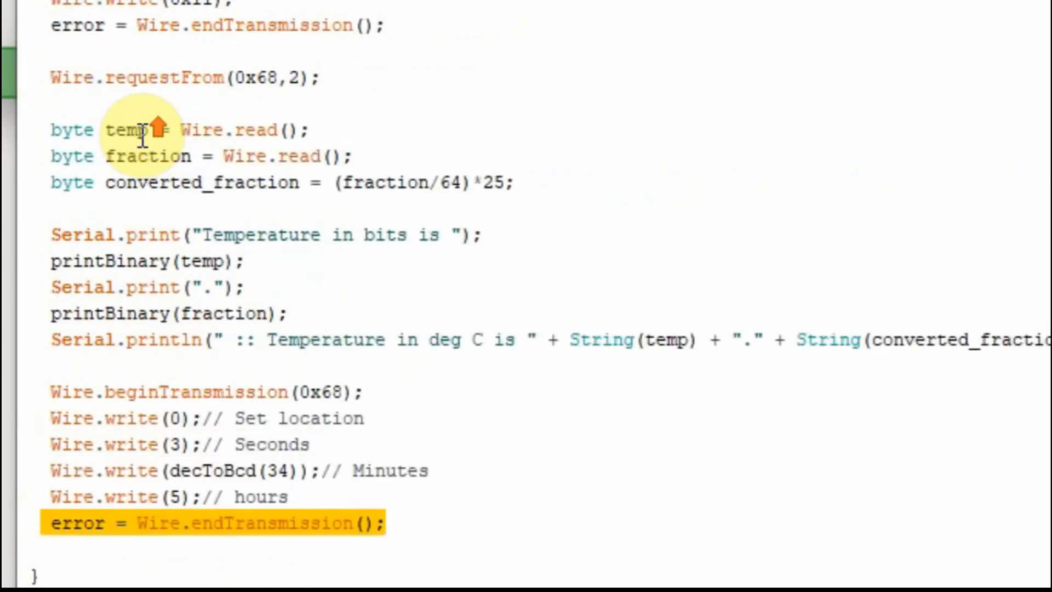
scroll("down", 3)
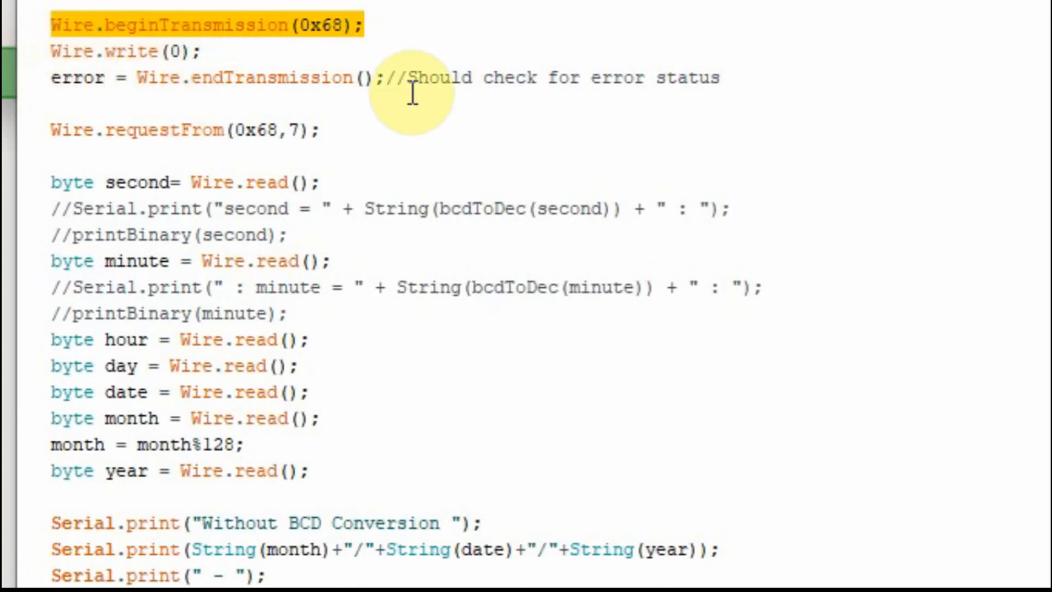
mouse_move(230, 128)
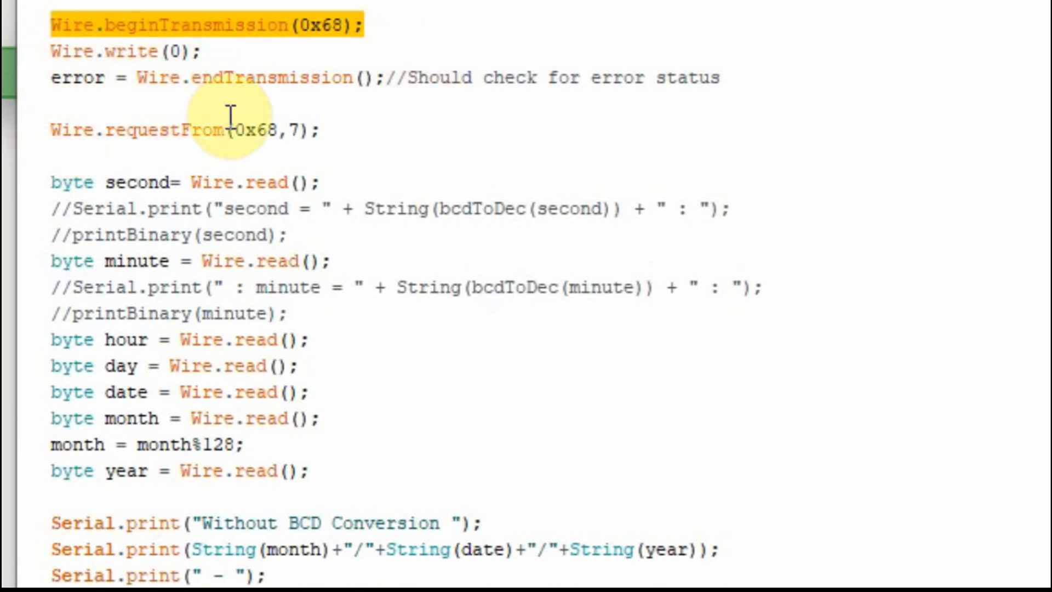
mouse_move(157, 76)
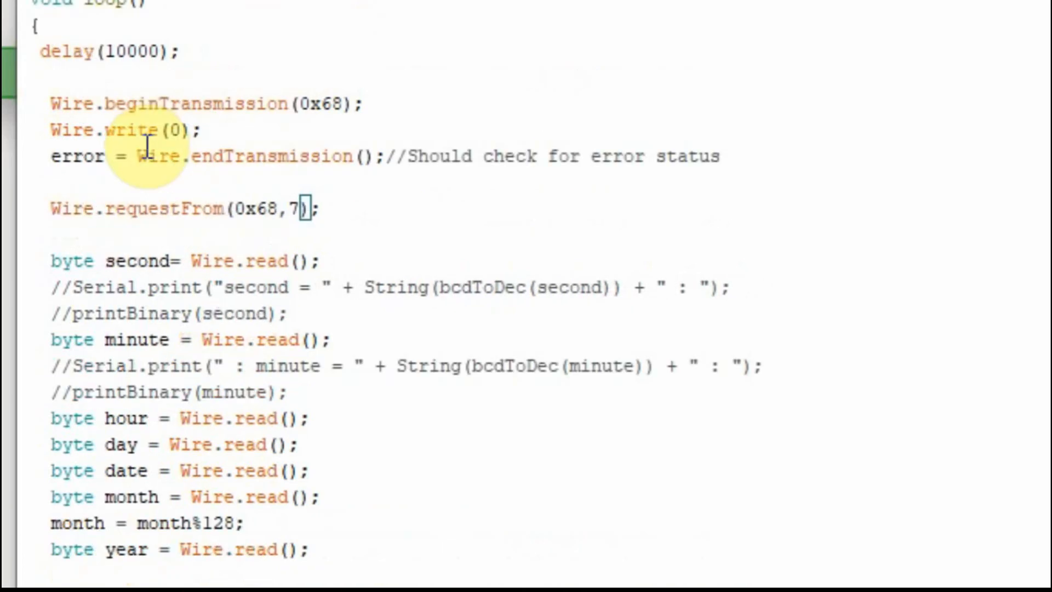
mouse_move(124, 130)
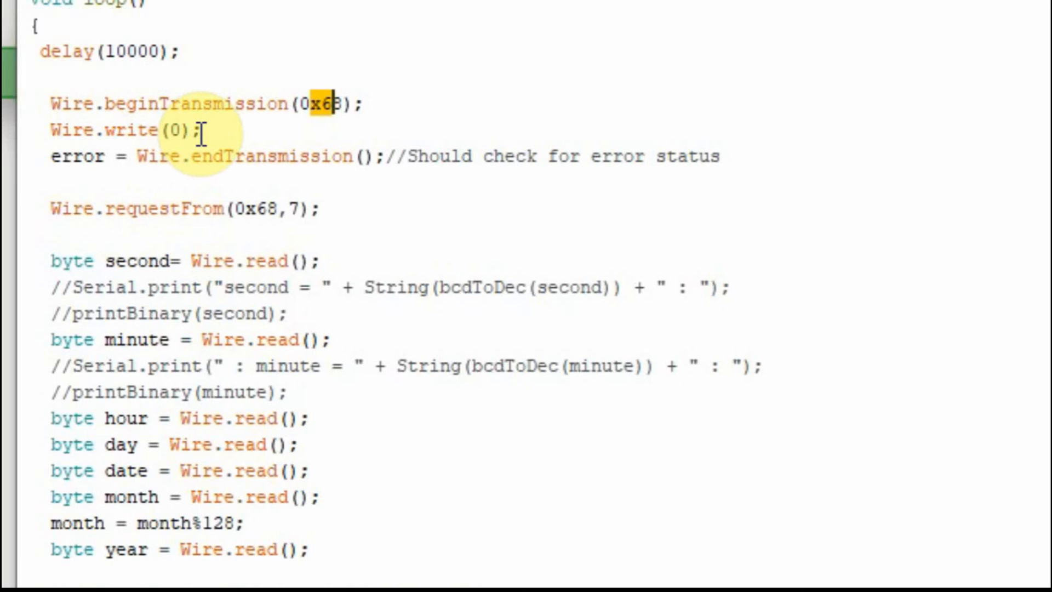
mouse_move(288, 156)
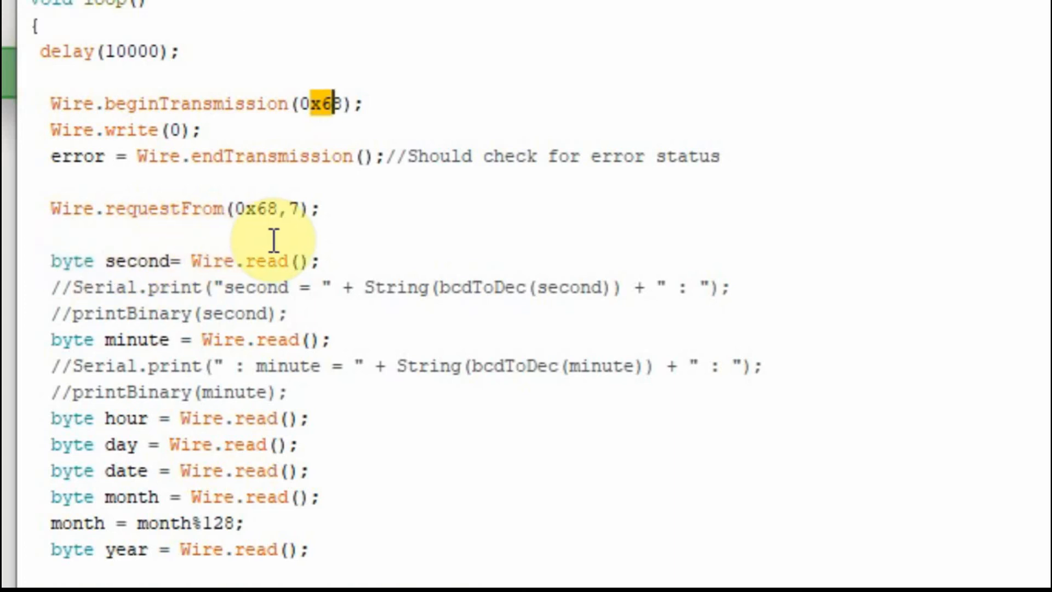
scroll("down", 3)
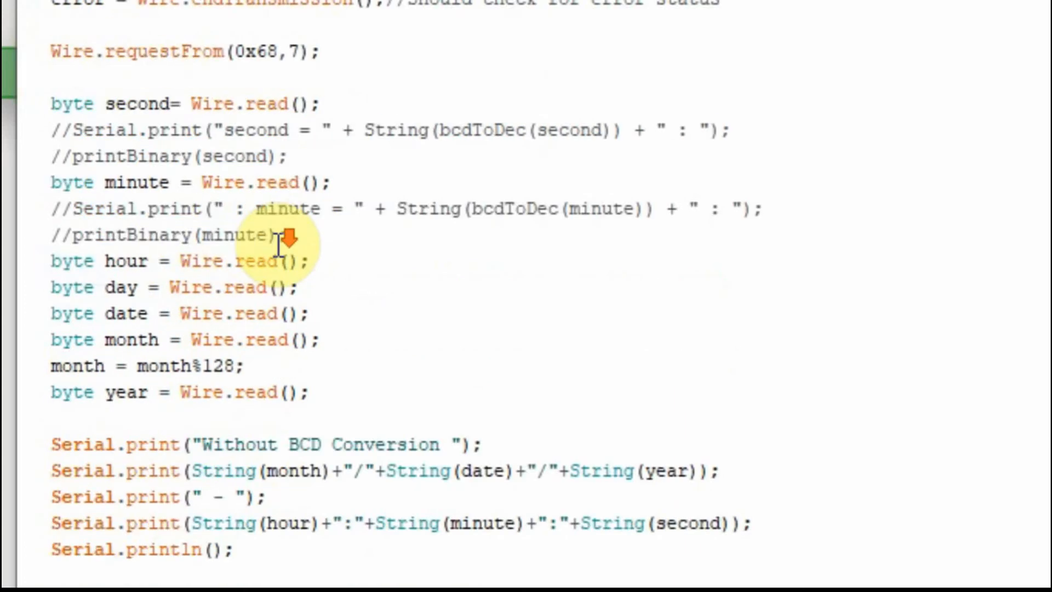
scroll("down", 3)
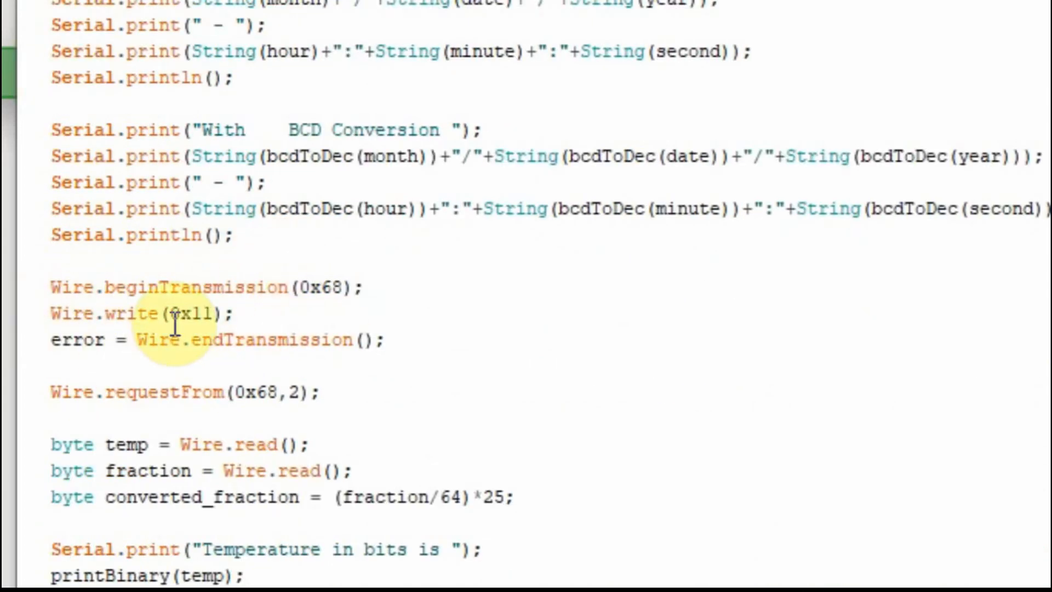
mouse_move(439, 486)
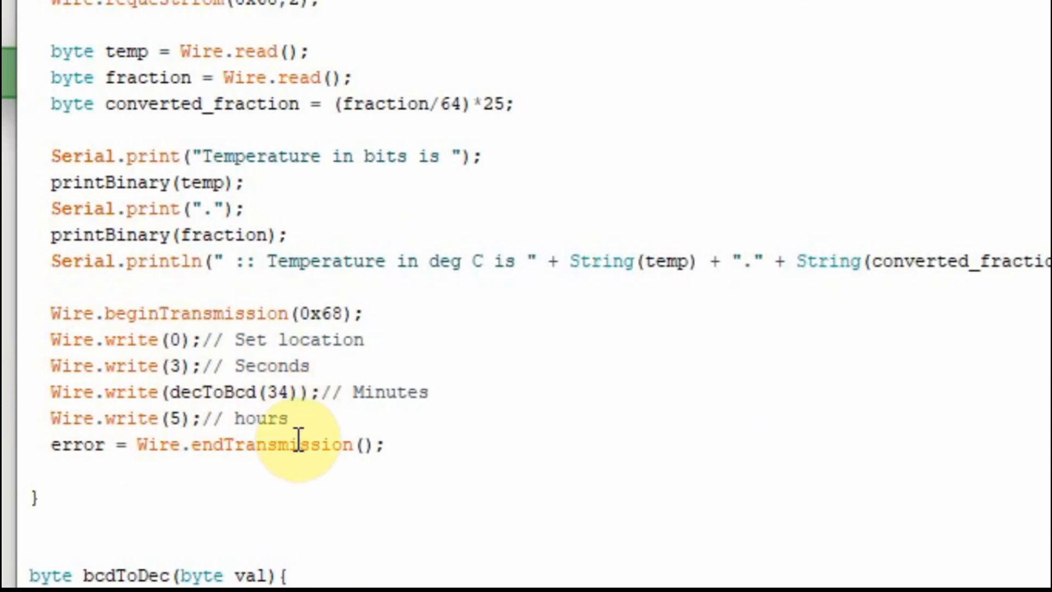
double_click(173, 339)
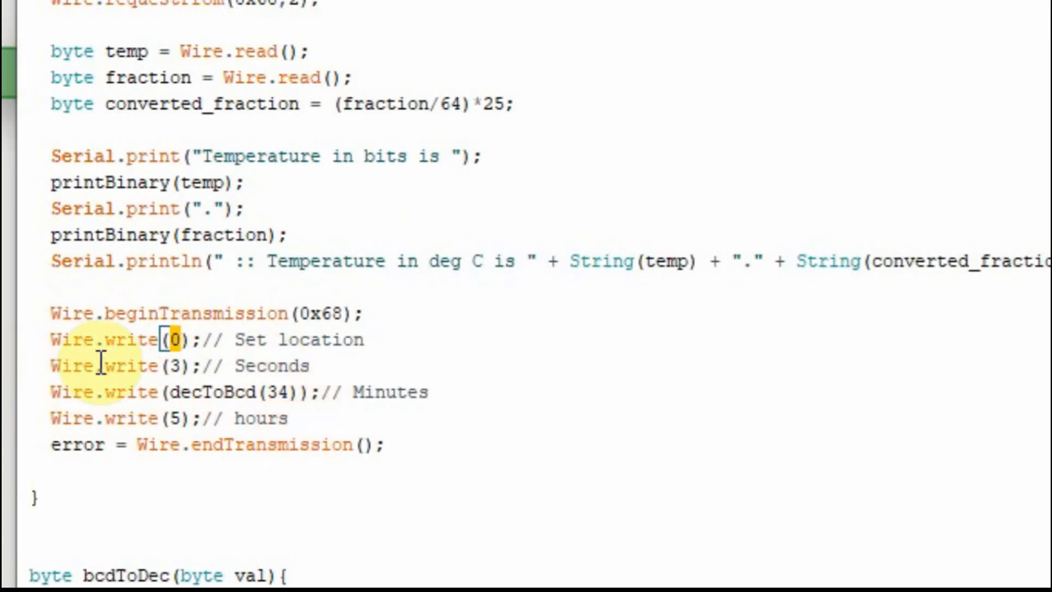